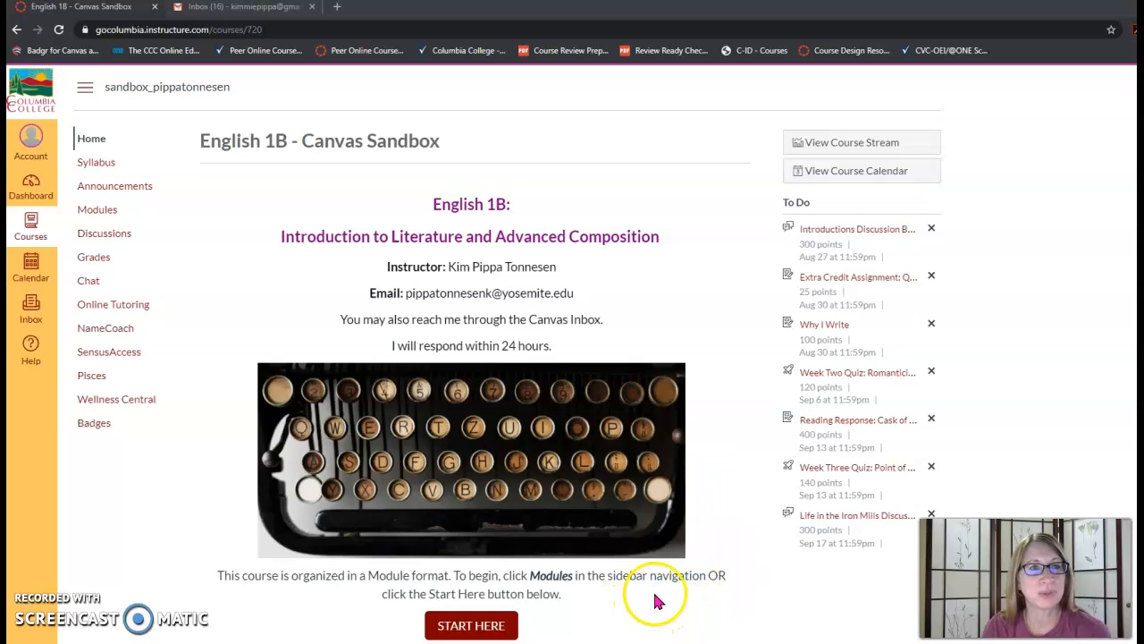
pyautogui.moveTo(657, 602)
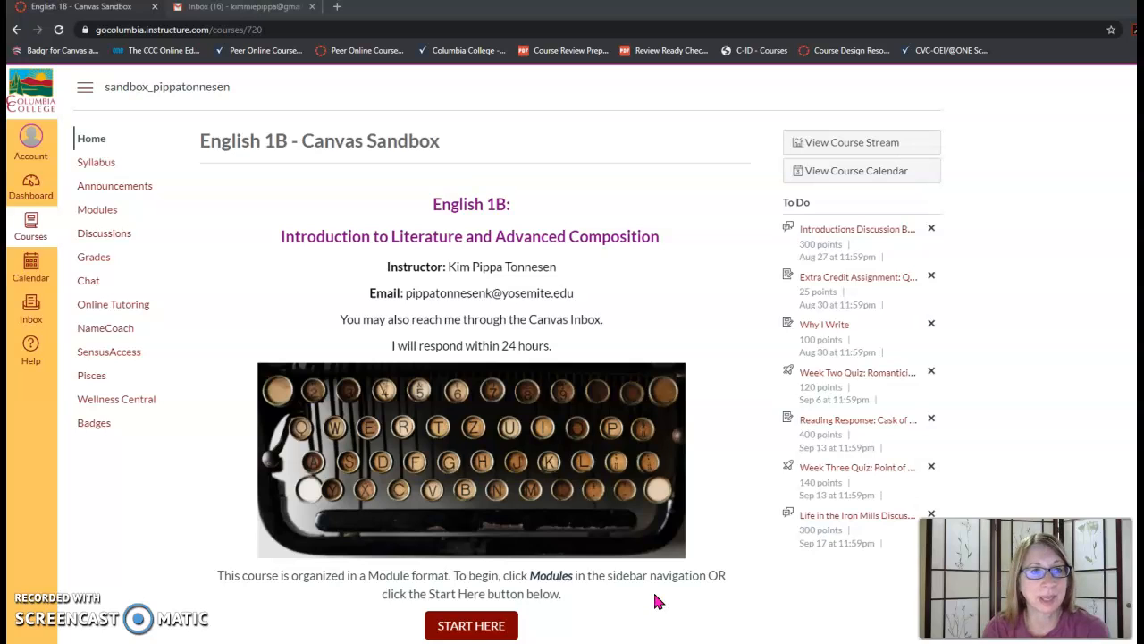
pyautogui.moveTo(663, 599)
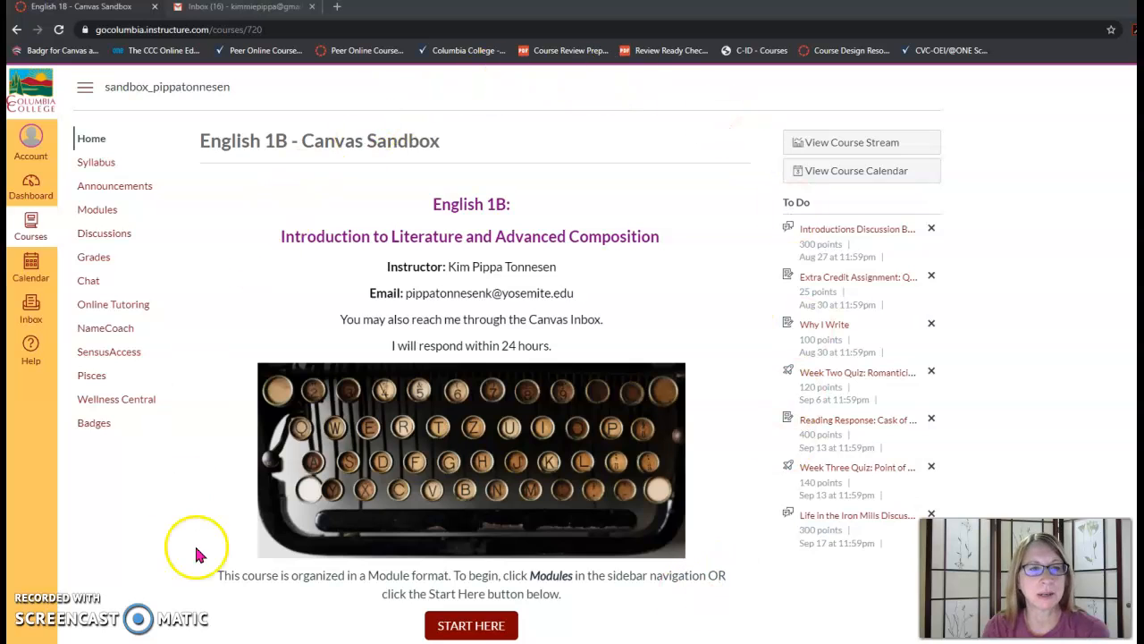
pyautogui.moveTo(123, 258)
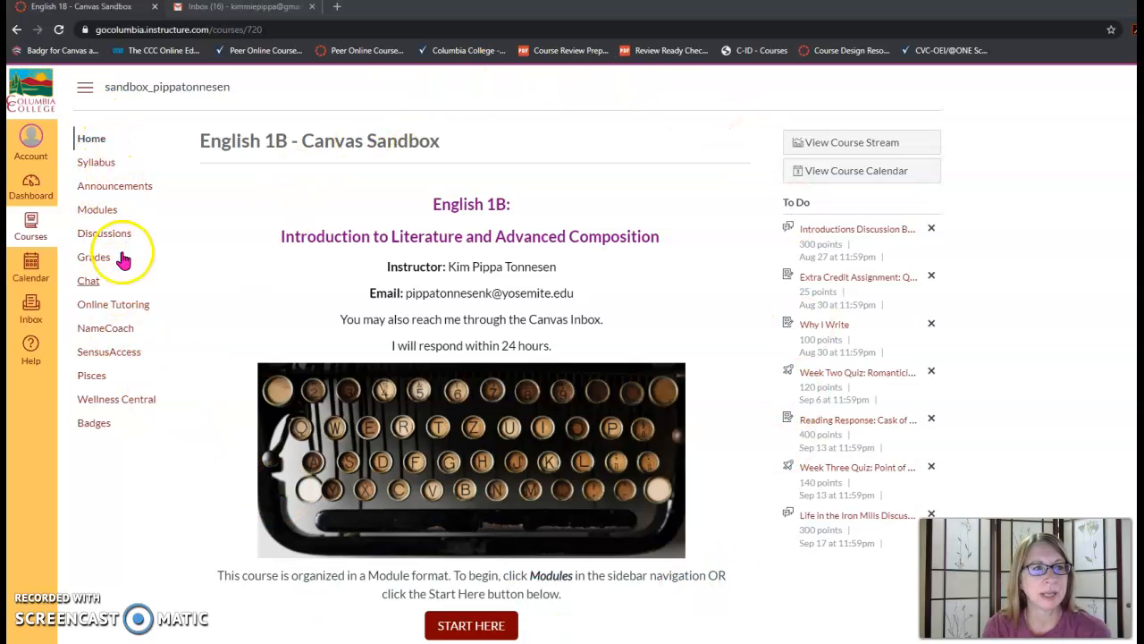
pyautogui.moveTo(92, 125)
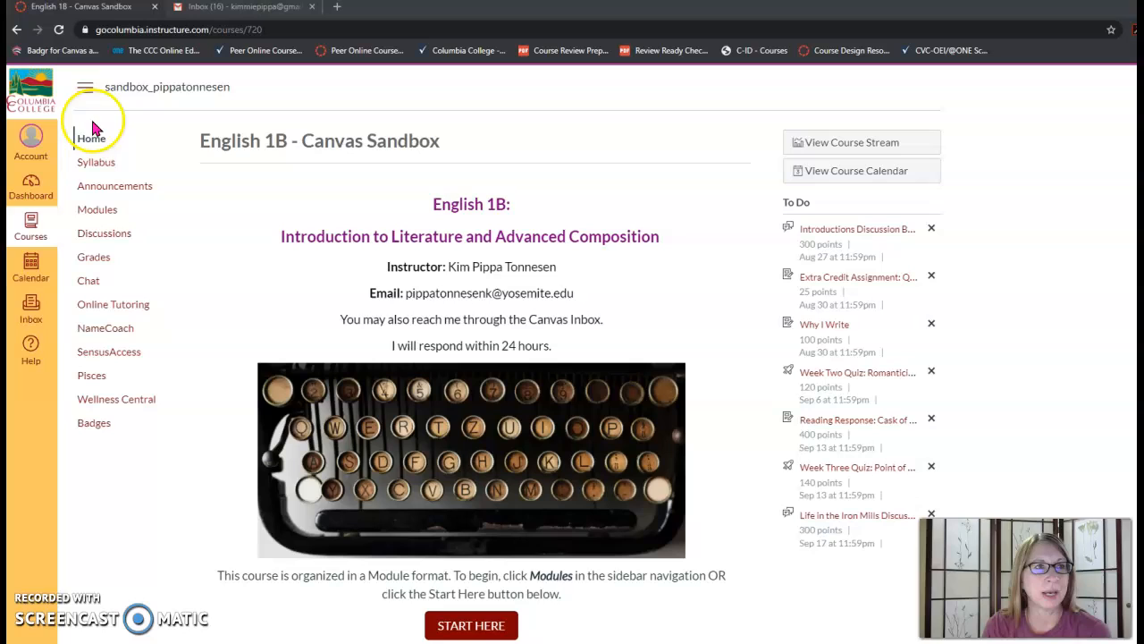
pyautogui.moveTo(30, 364)
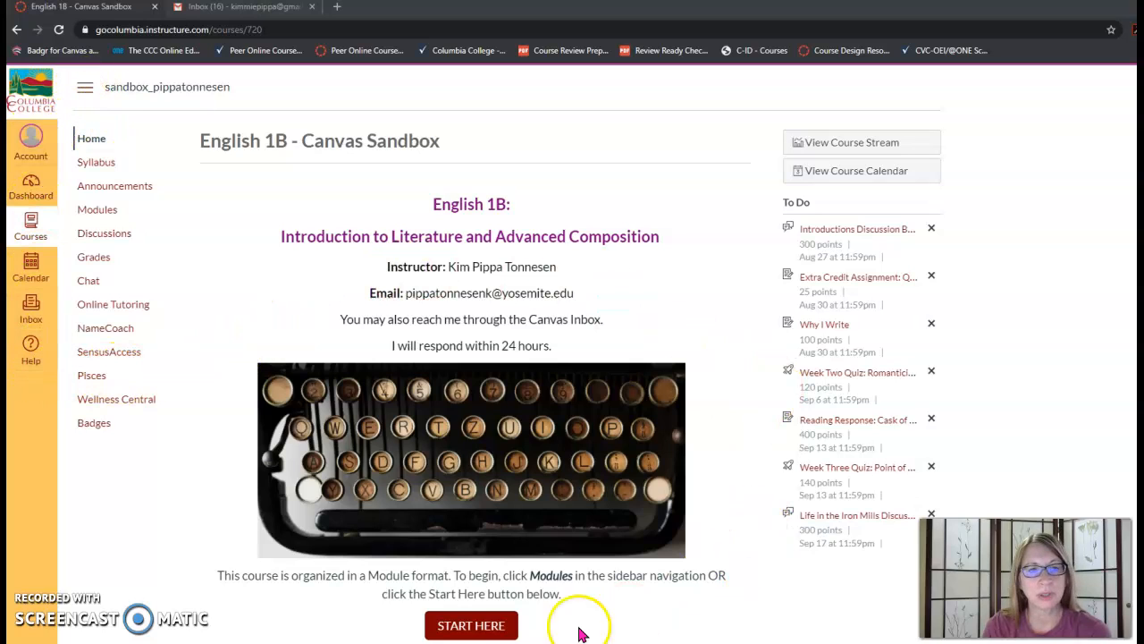
# Step: Go from Start Here past Meet Your Instructor to the Which Browsers and Student Readiness Tutorials tabs
pyautogui.click(471, 625)
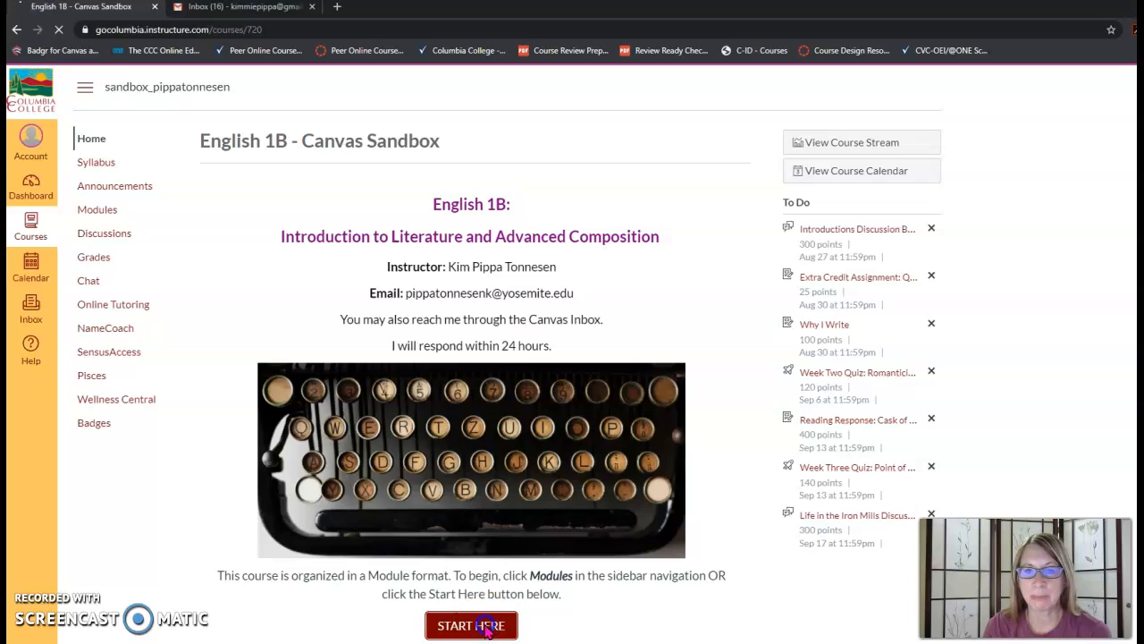
pyautogui.click(477, 625)
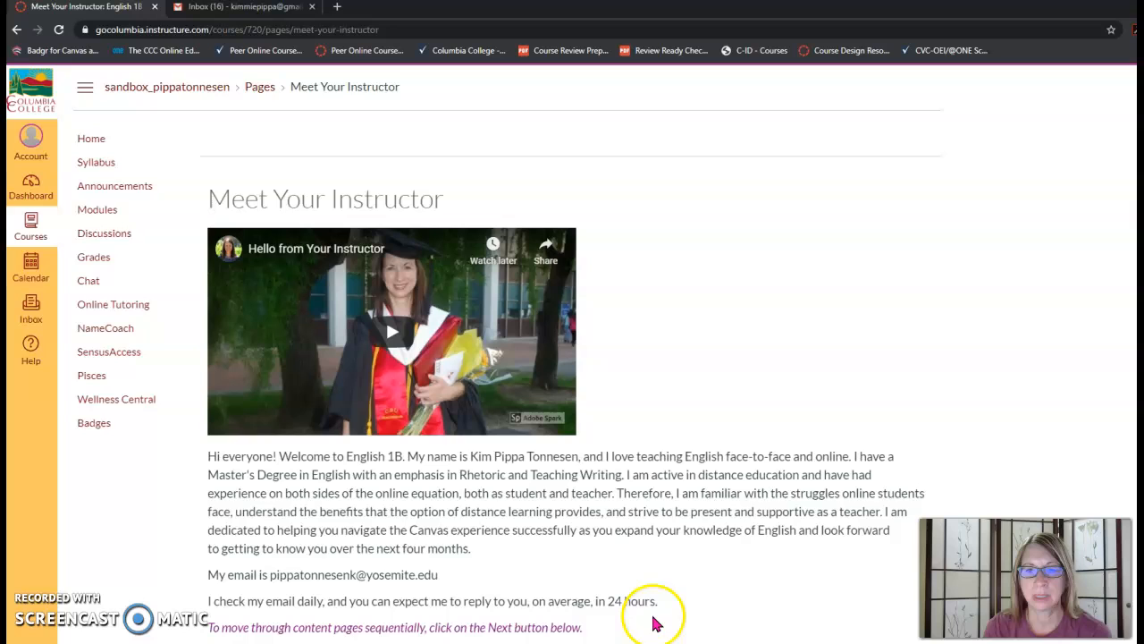
pyautogui.scroll(-3)
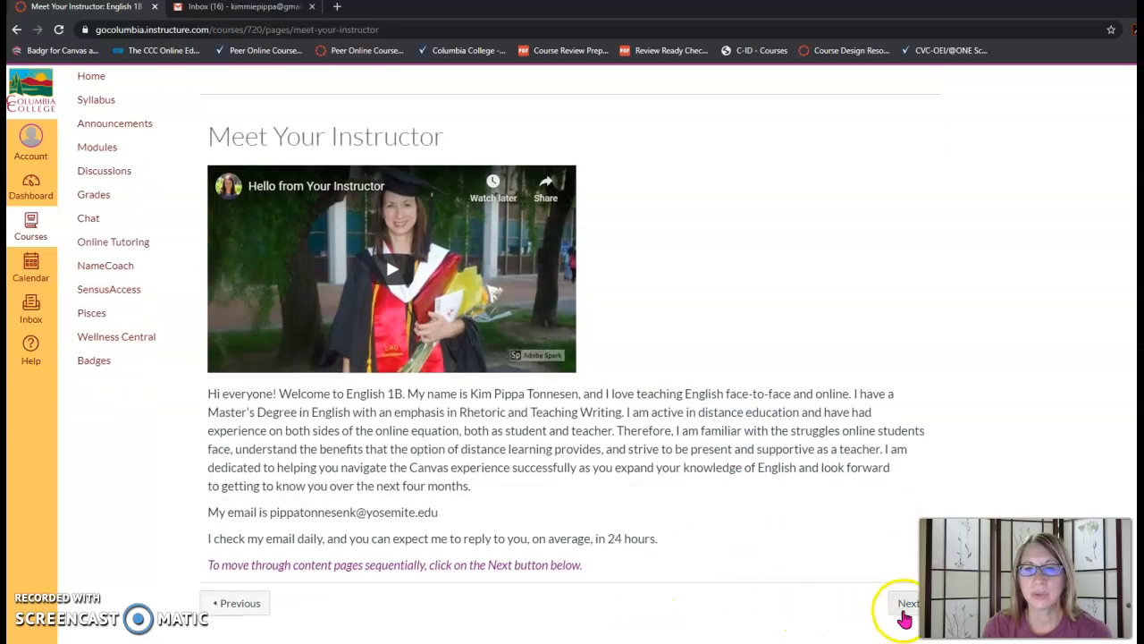
pyautogui.click(912, 603)
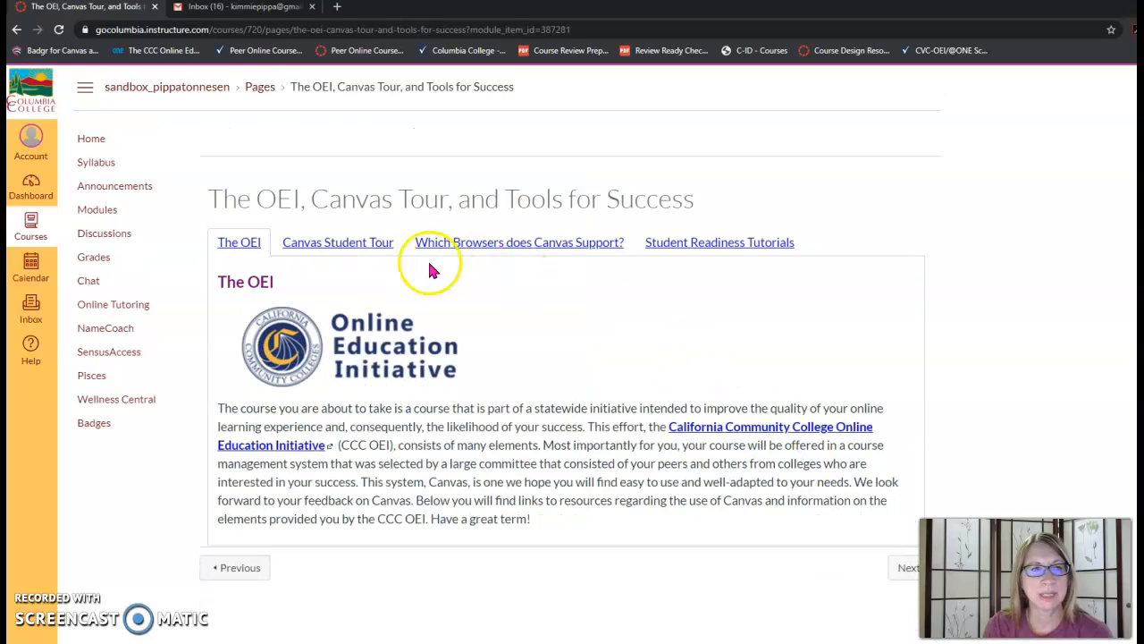
pyautogui.click(501, 243)
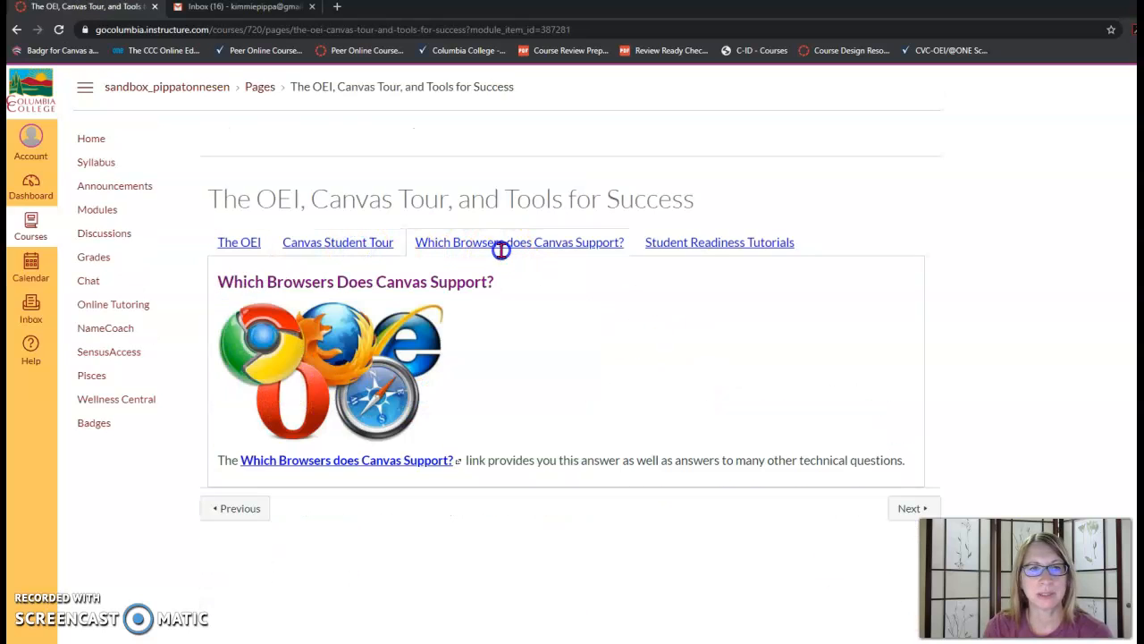
pyautogui.click(718, 242)
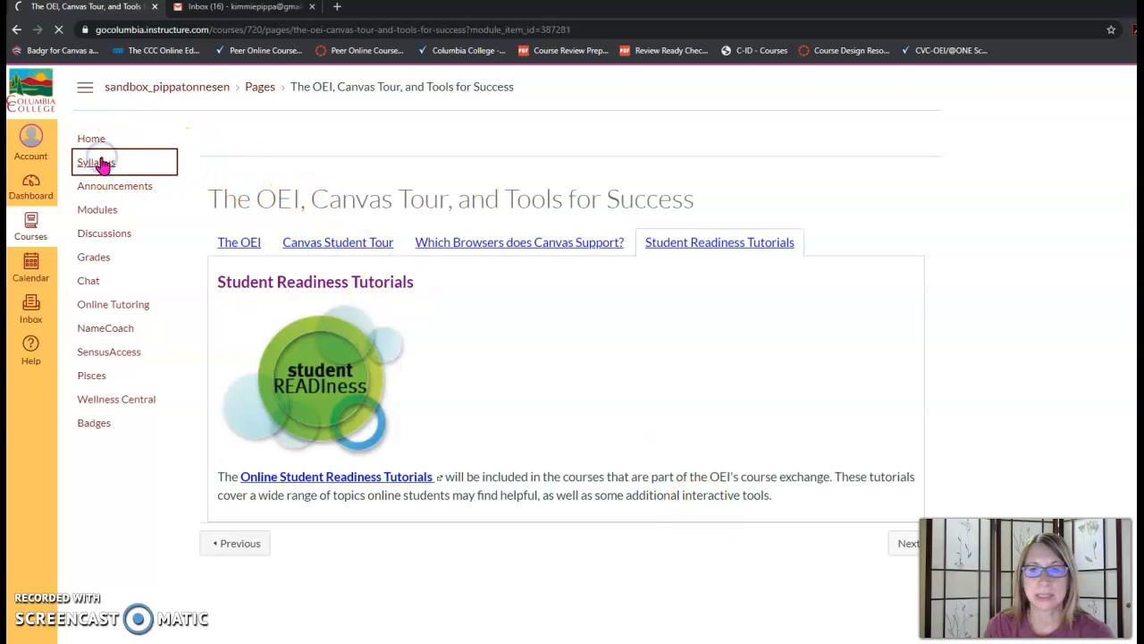
# Step: View the Syllabus and follow its Course Required Reading Content link under Syllabus Links
pyautogui.click(96, 162)
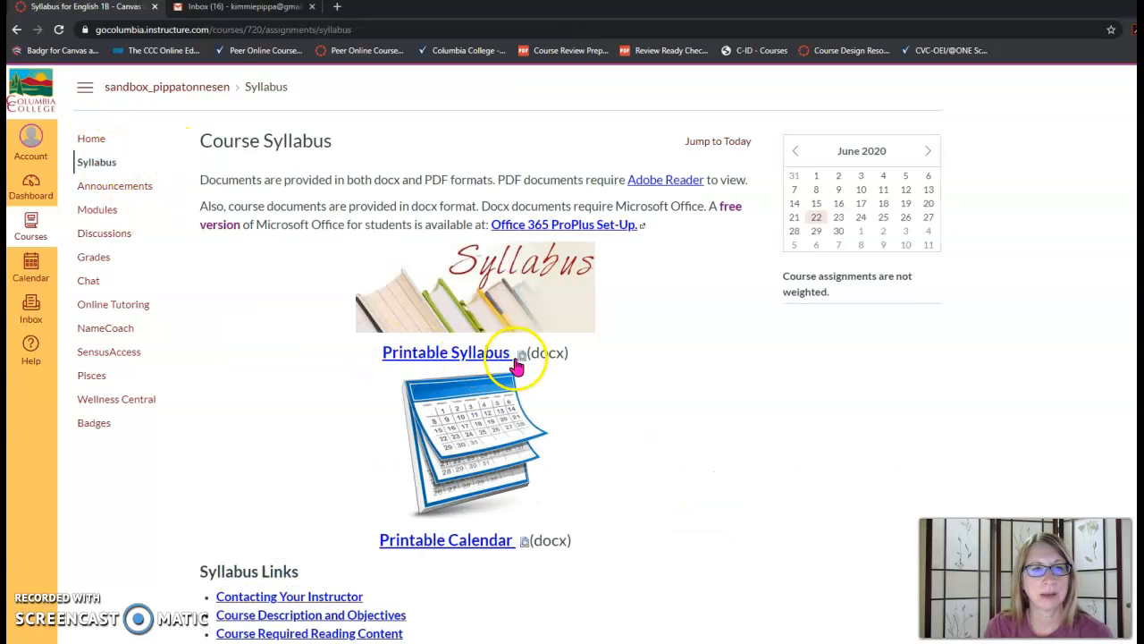
pyautogui.moveTo(554, 560)
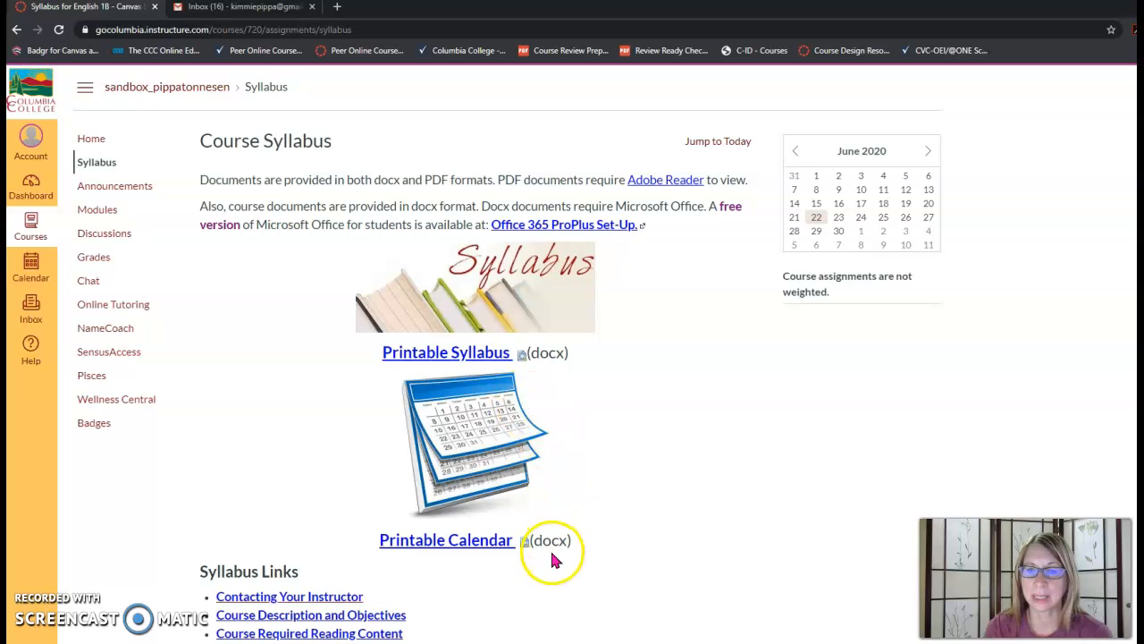
pyautogui.moveTo(651, 133)
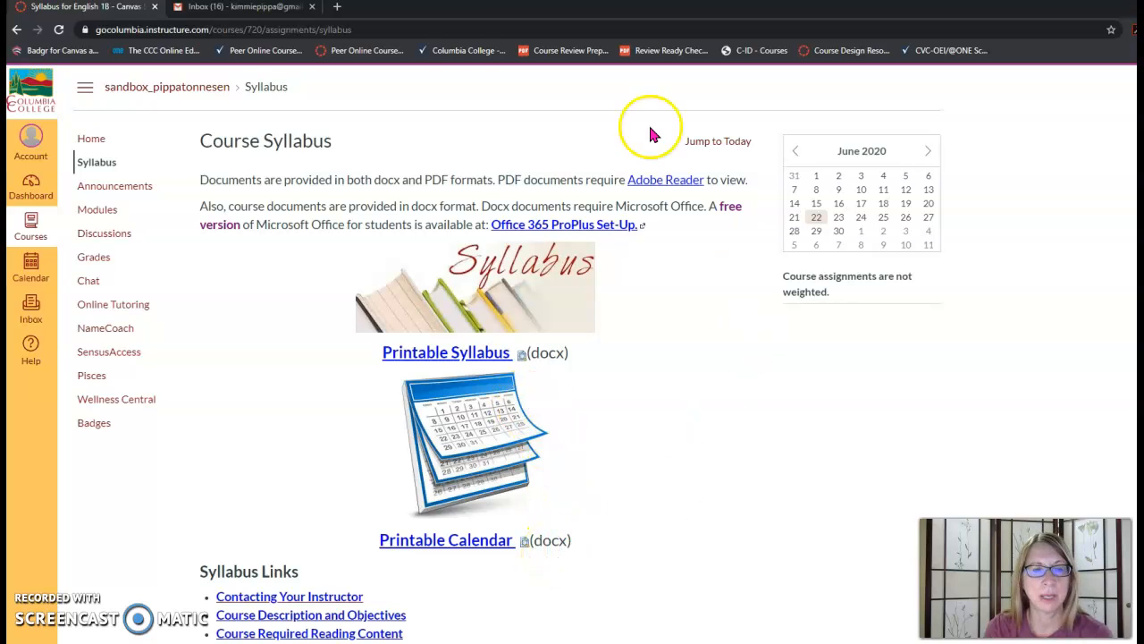
pyautogui.moveTo(521, 356)
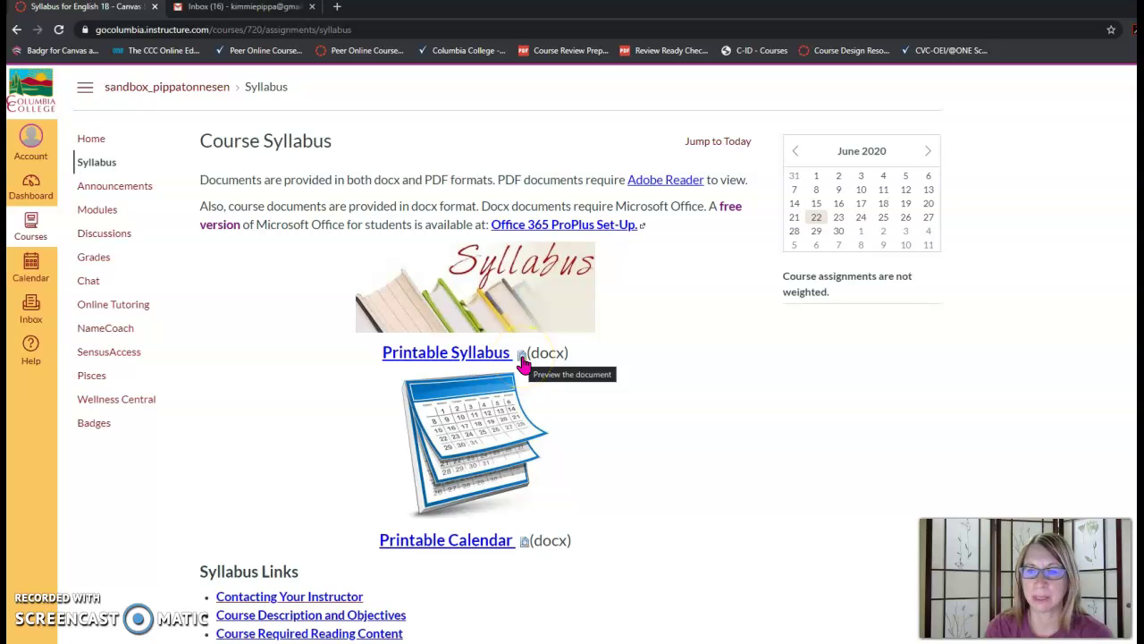
pyautogui.scroll(-3)
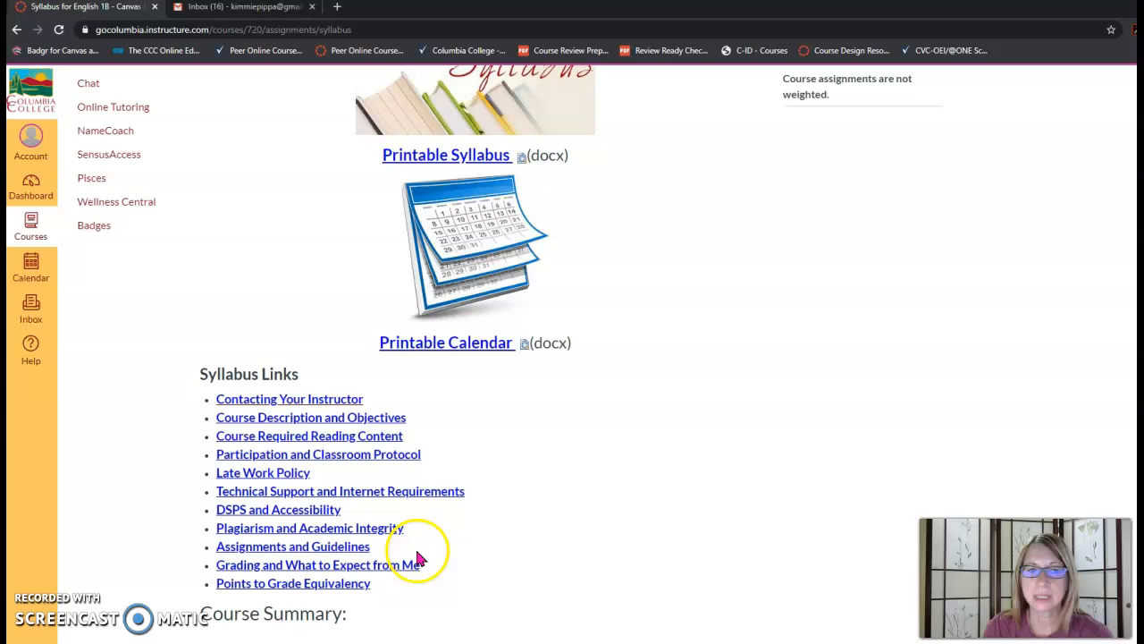
pyautogui.click(308, 435)
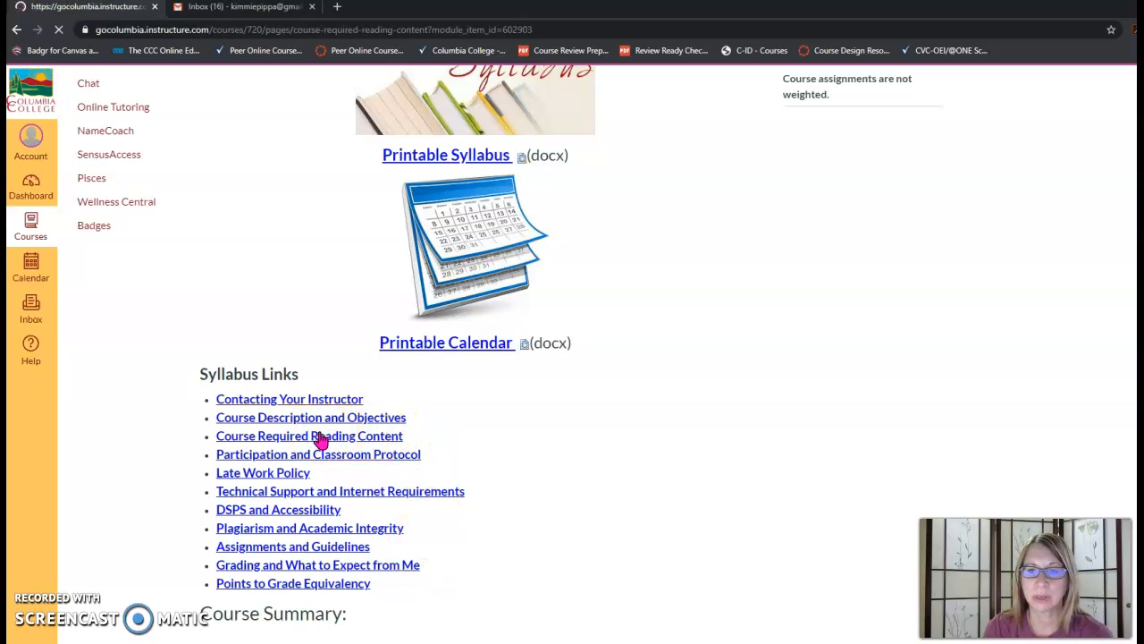
pyautogui.click(309, 435)
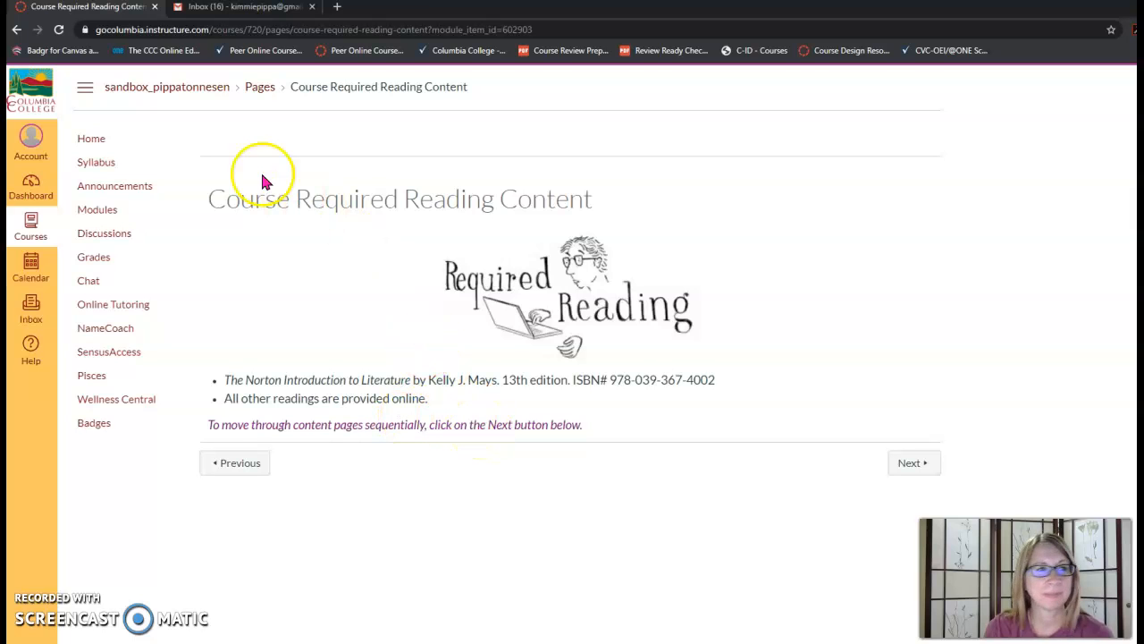
pyautogui.click(97, 210)
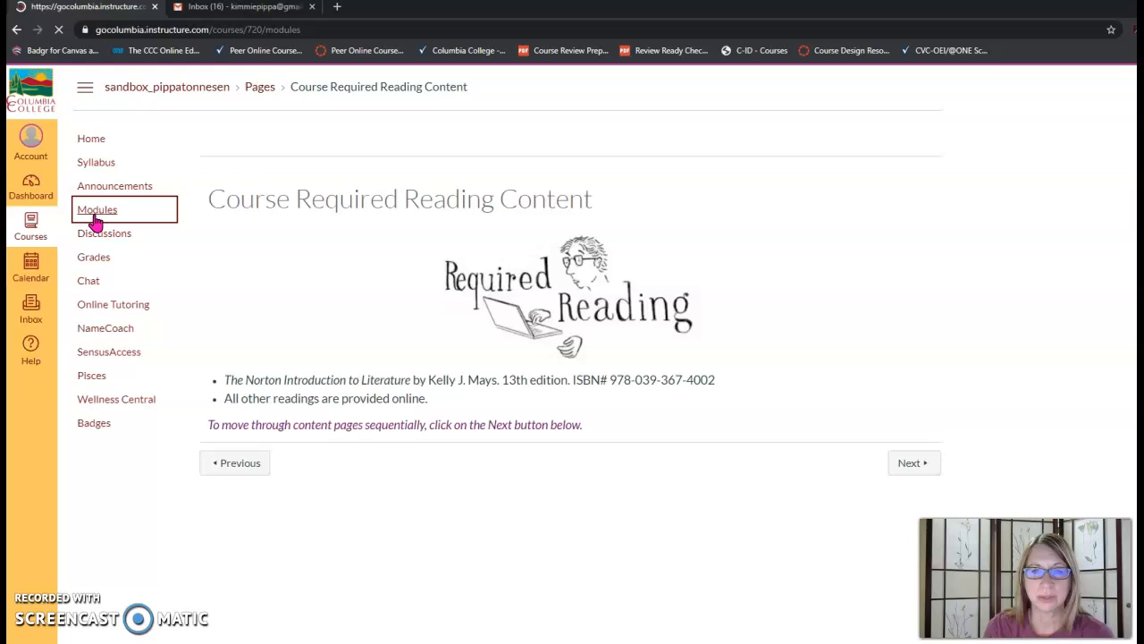
pyautogui.click(97, 209)
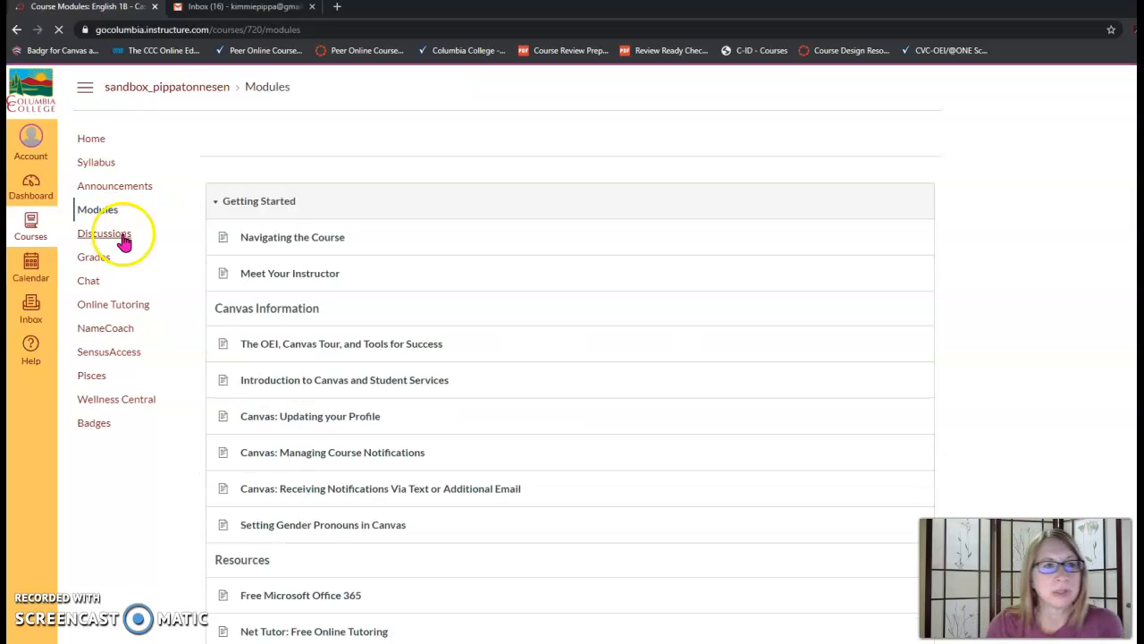
pyautogui.scroll(-3)
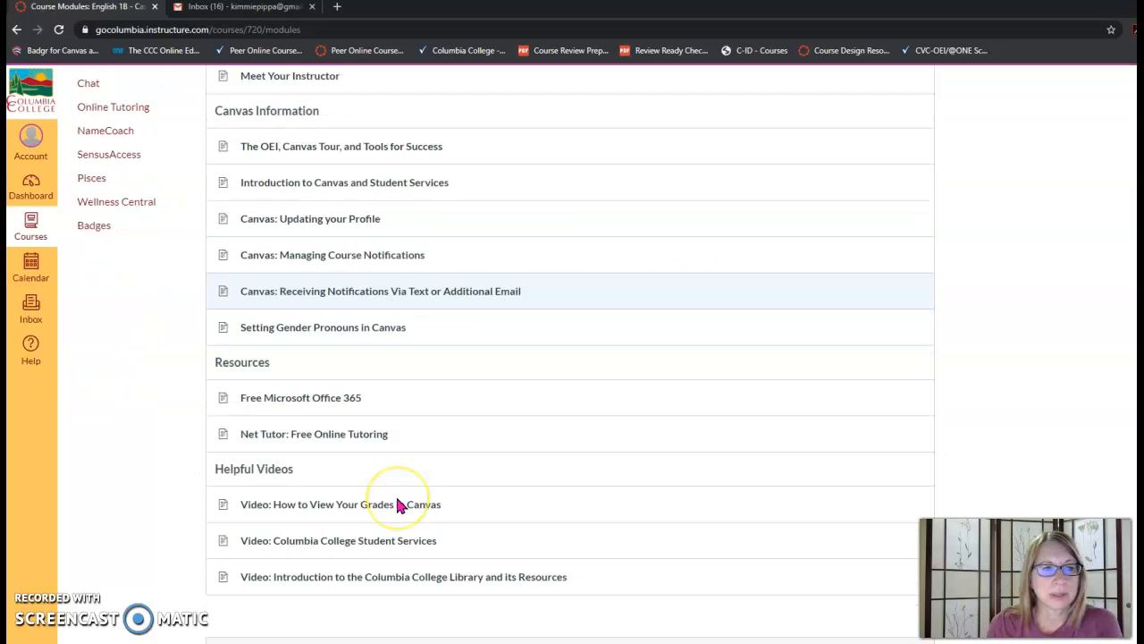
pyautogui.scroll(-3)
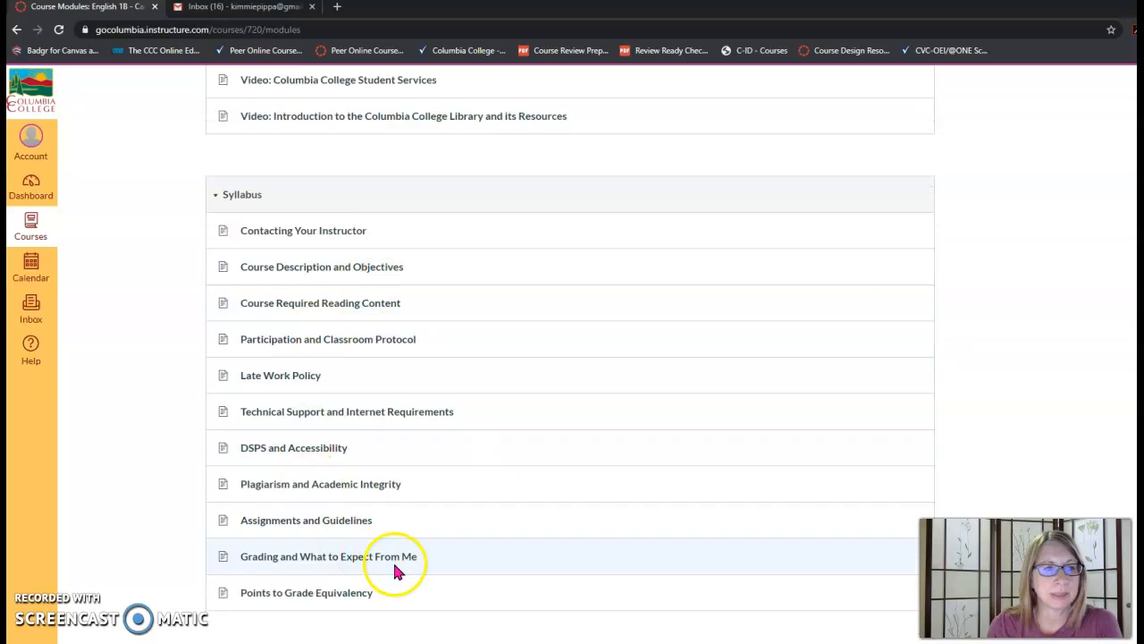
pyautogui.scroll(-3)
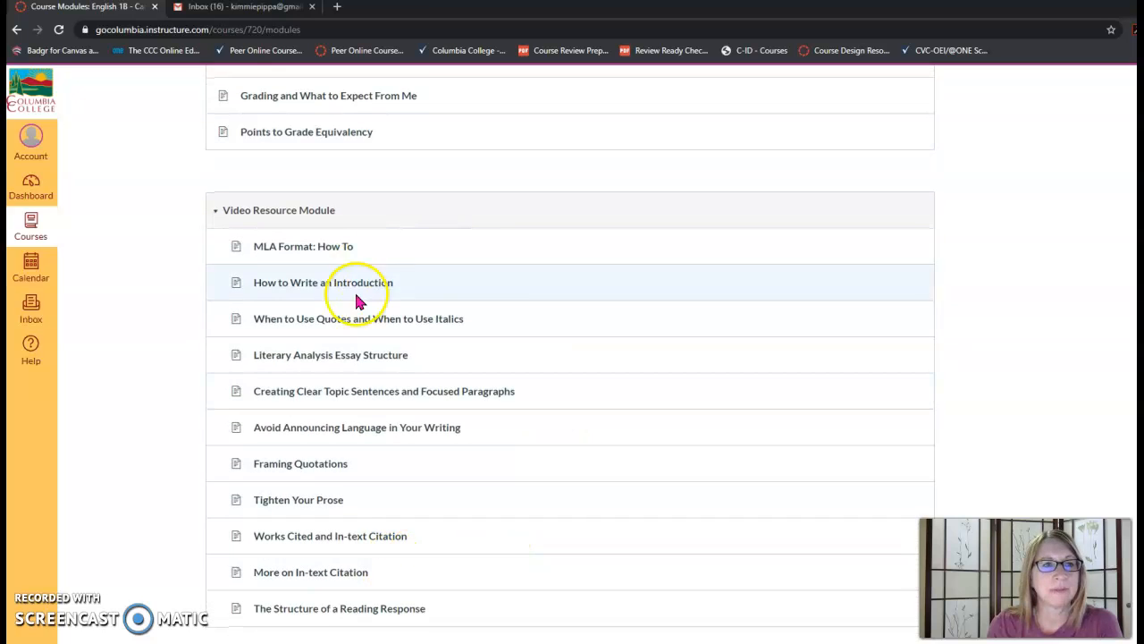
pyautogui.scroll(-3)
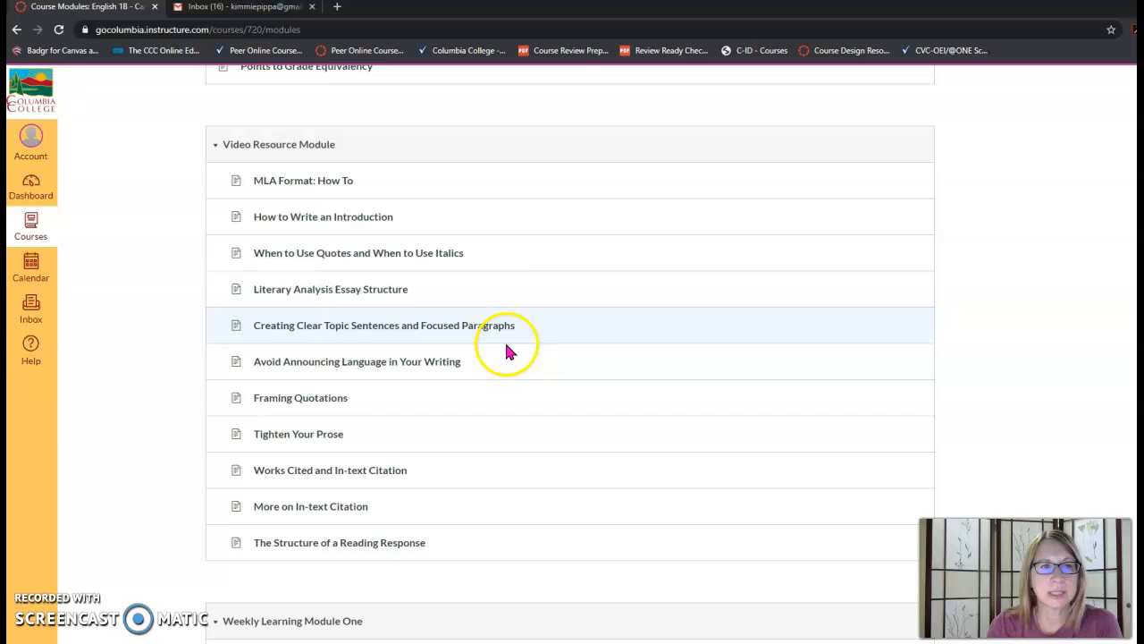
pyautogui.moveTo(510, 217)
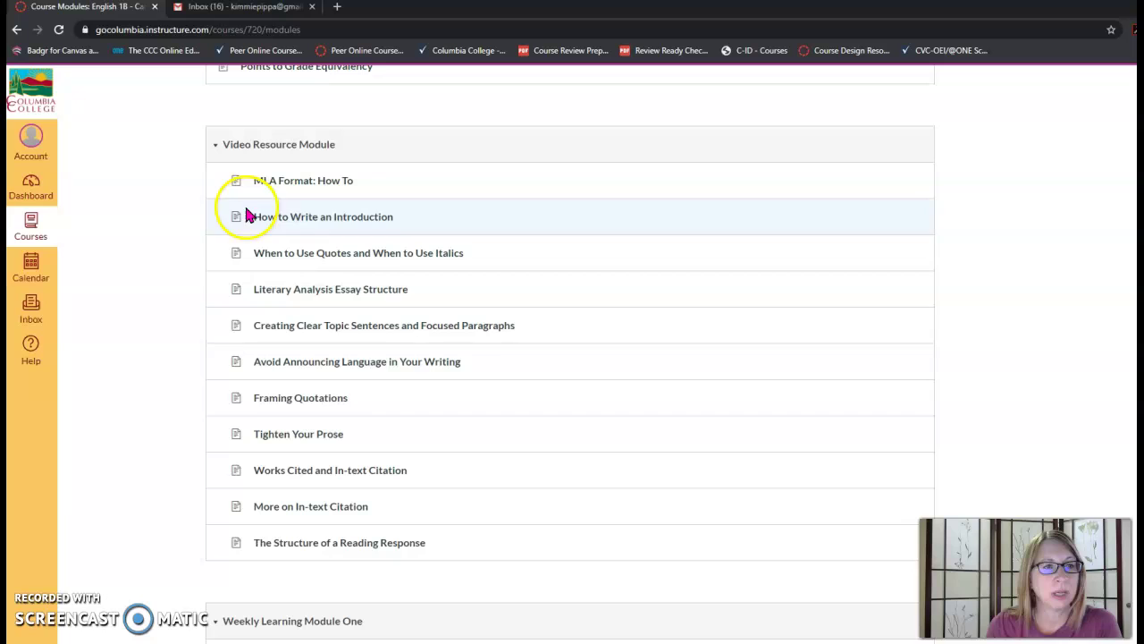
pyautogui.scroll(-3)
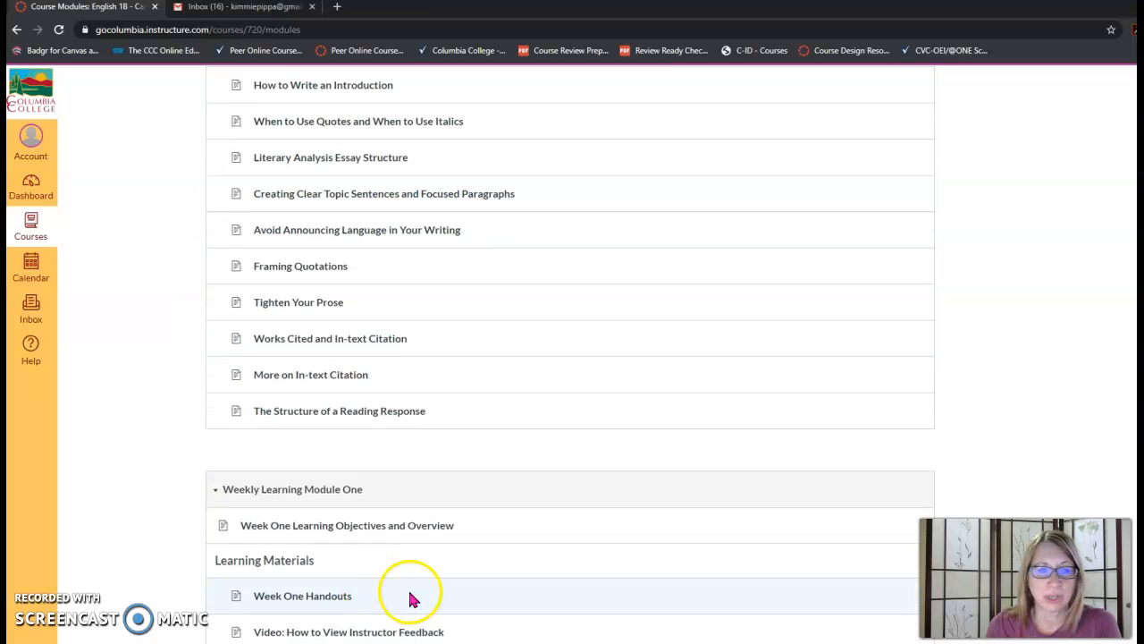
pyautogui.scroll(-3)
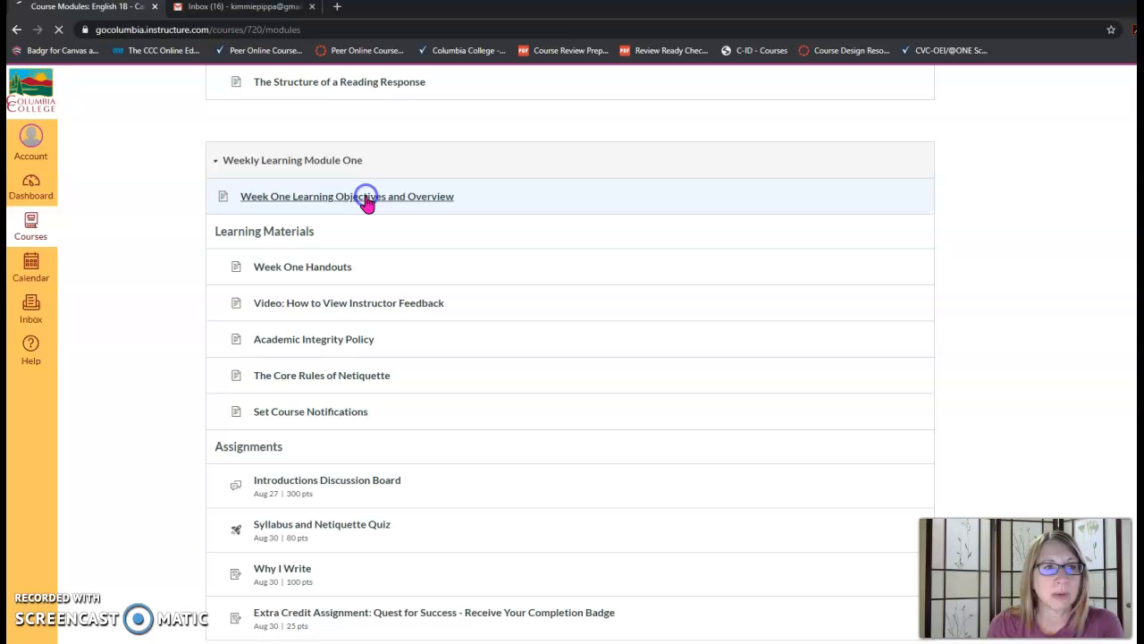
# Step: Open Week One Learning Objectives and Overview and scroll through the August 24–30 activities
pyautogui.click(363, 200)
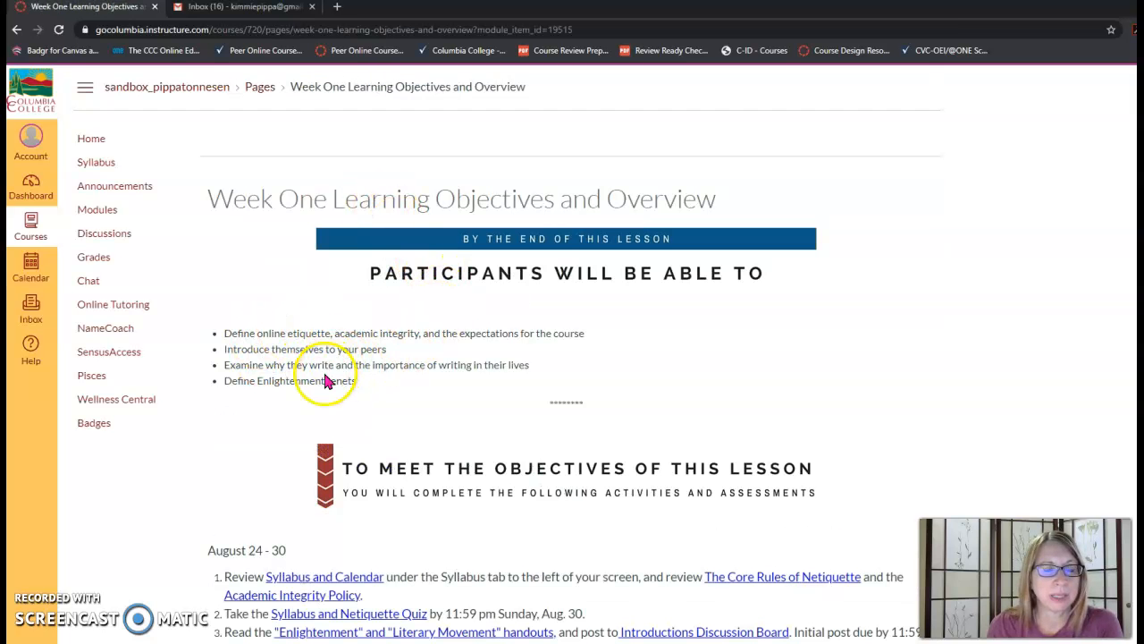
pyautogui.scroll(-3)
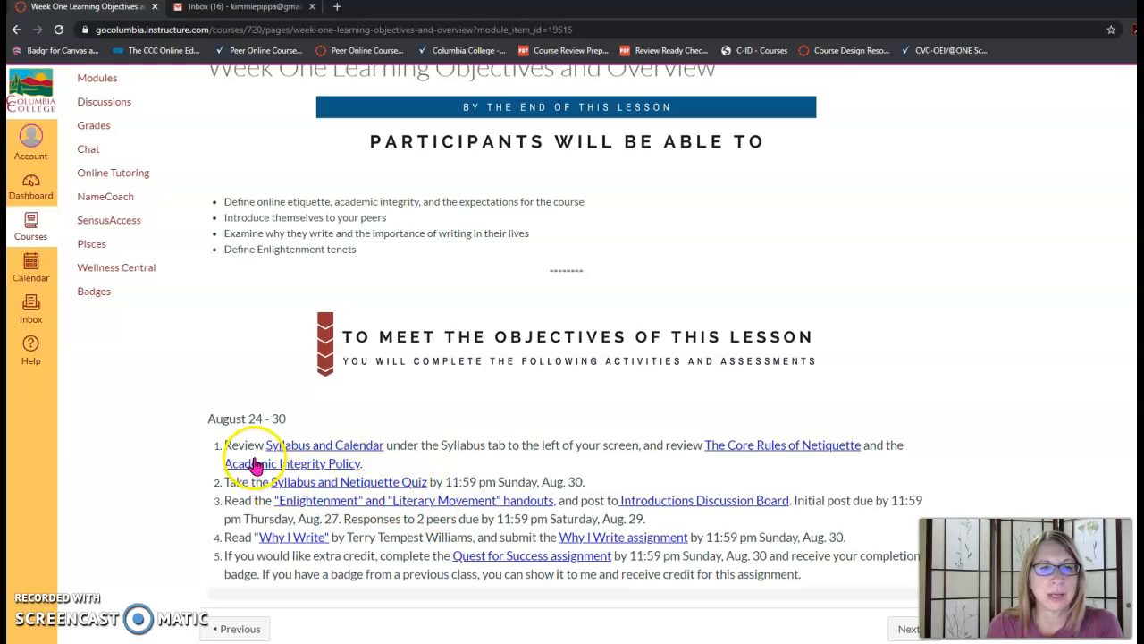
pyautogui.moveTo(362, 572)
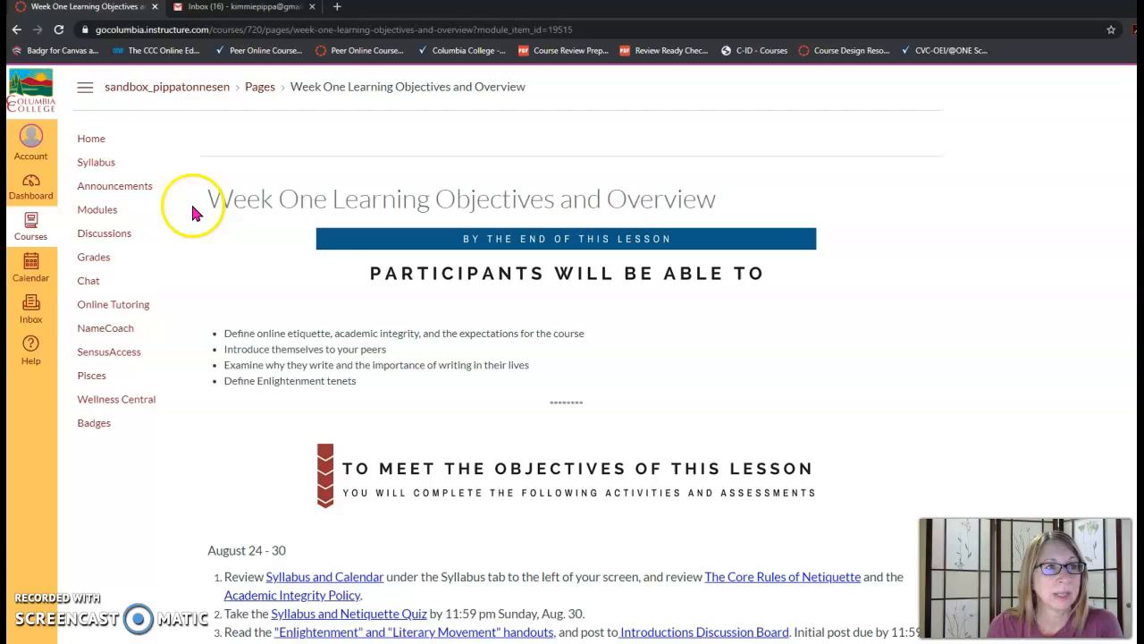
# Step: Return to Modules and scroll through Week One's learning materials and assignments
pyautogui.click(96, 210)
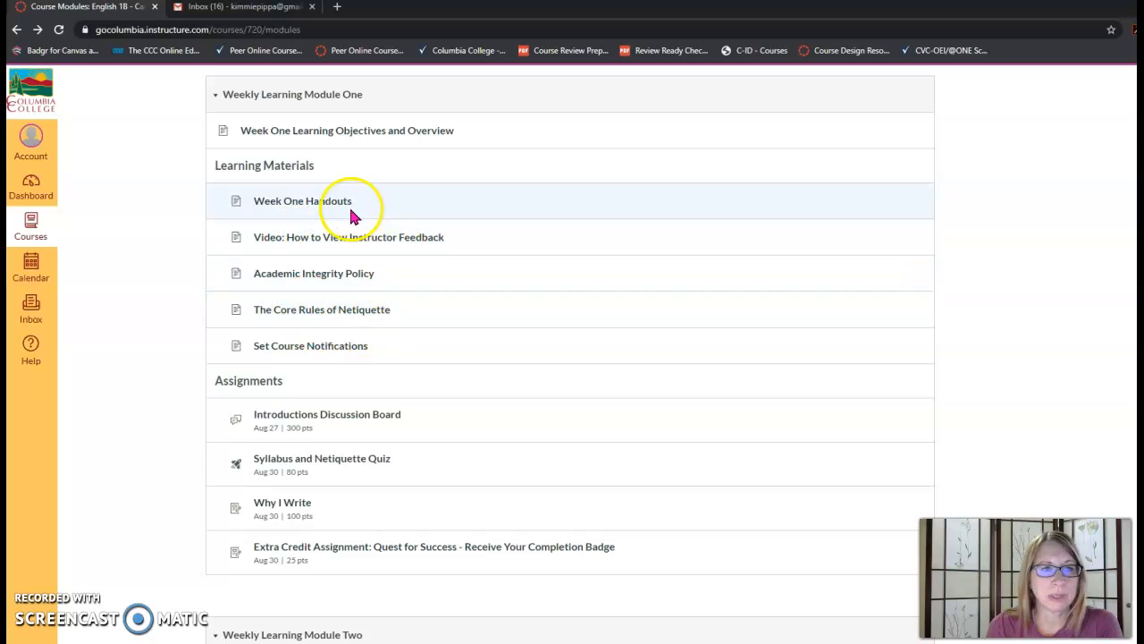
pyautogui.moveTo(313, 382)
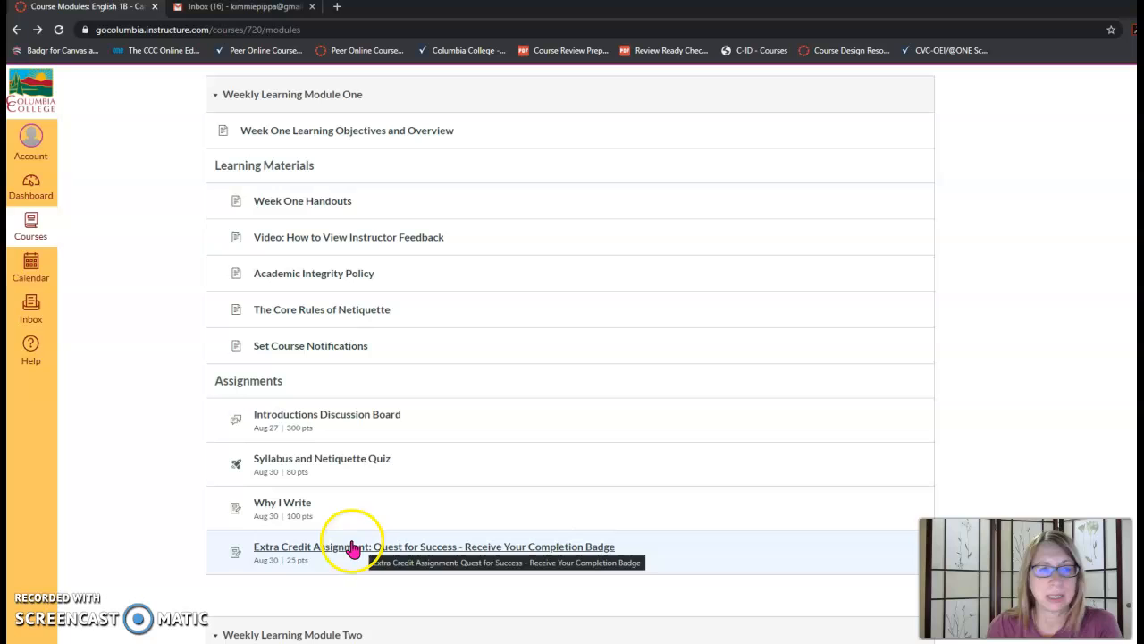
pyautogui.moveTo(301, 533)
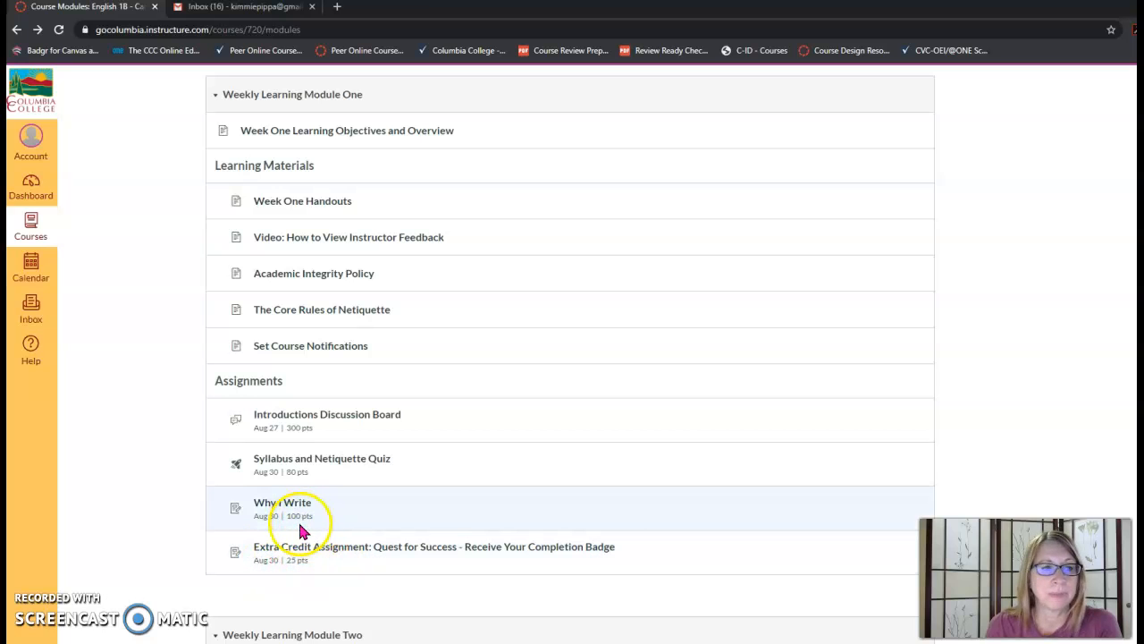
pyautogui.moveTo(286, 521)
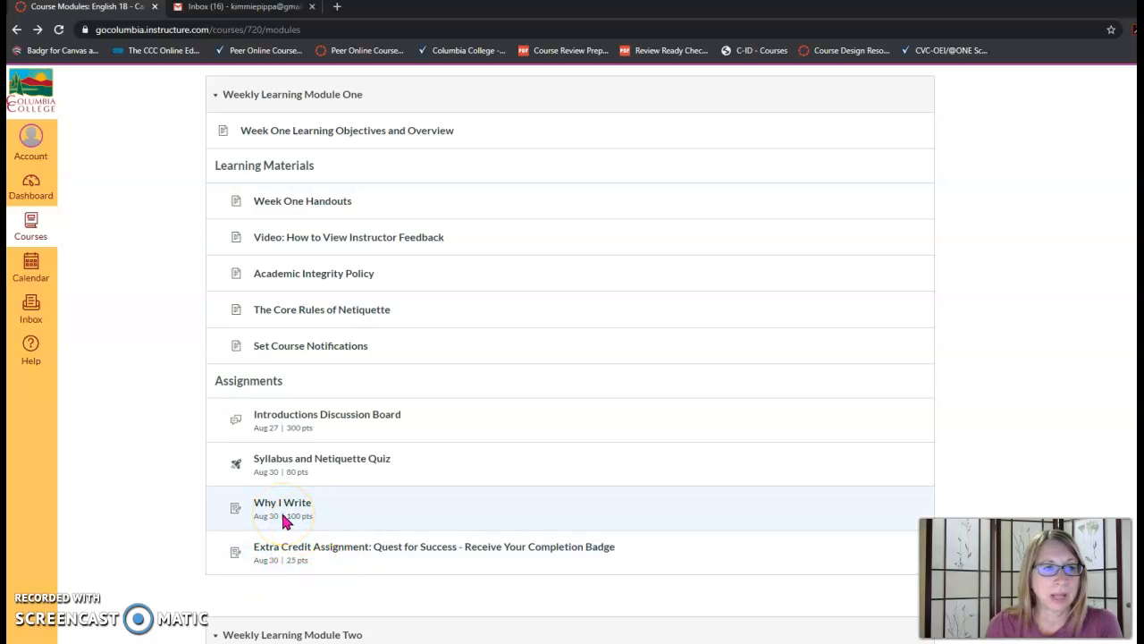
pyautogui.scroll(-3)
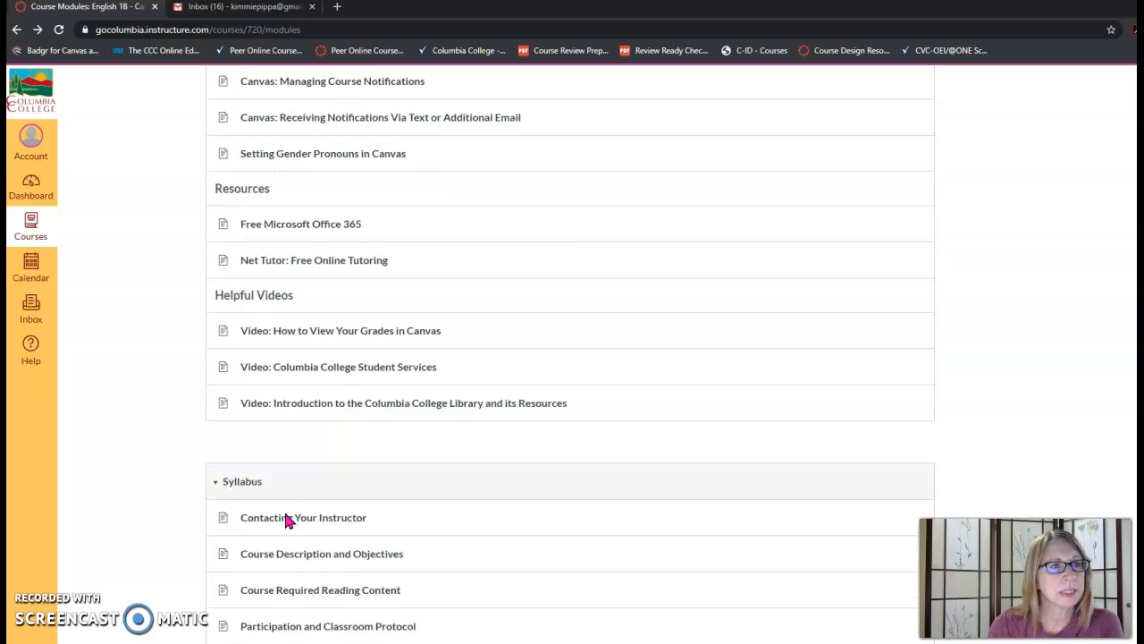
pyautogui.click(104, 234)
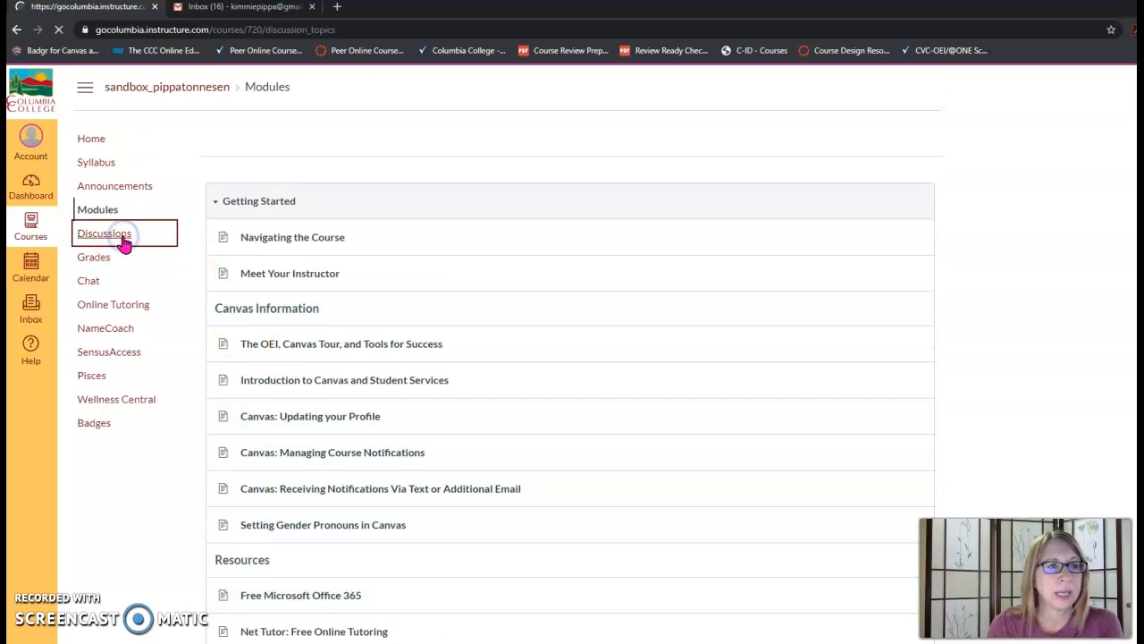
# Step: Post the reply 'Hi' on the Life in the Iron Mills Discussion Board
pyautogui.click(104, 233)
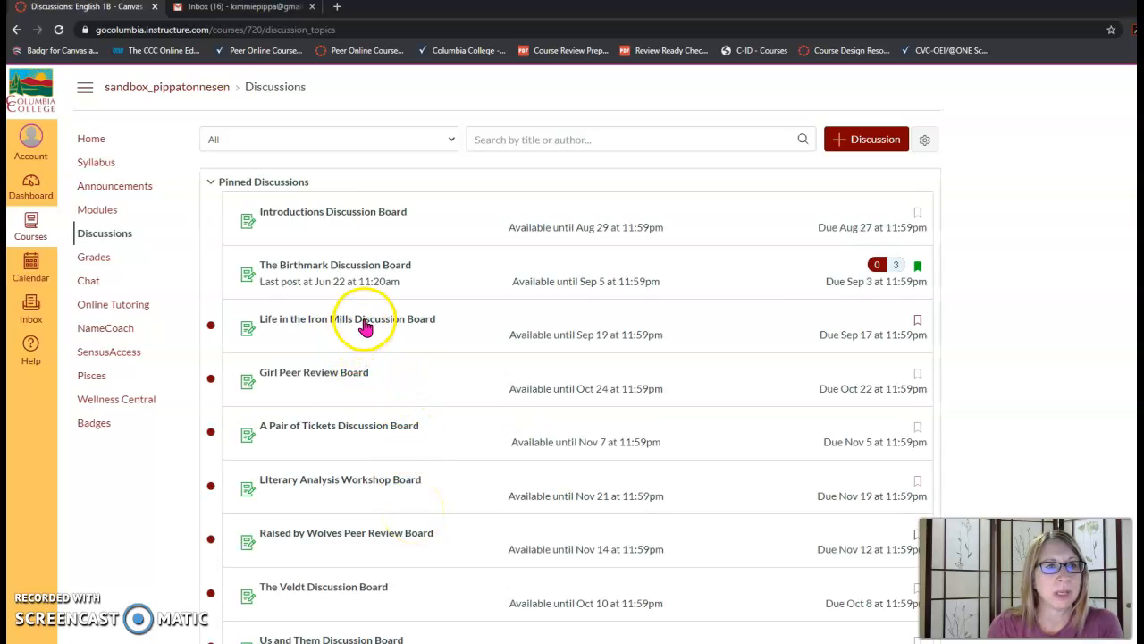
pyautogui.click(346, 318)
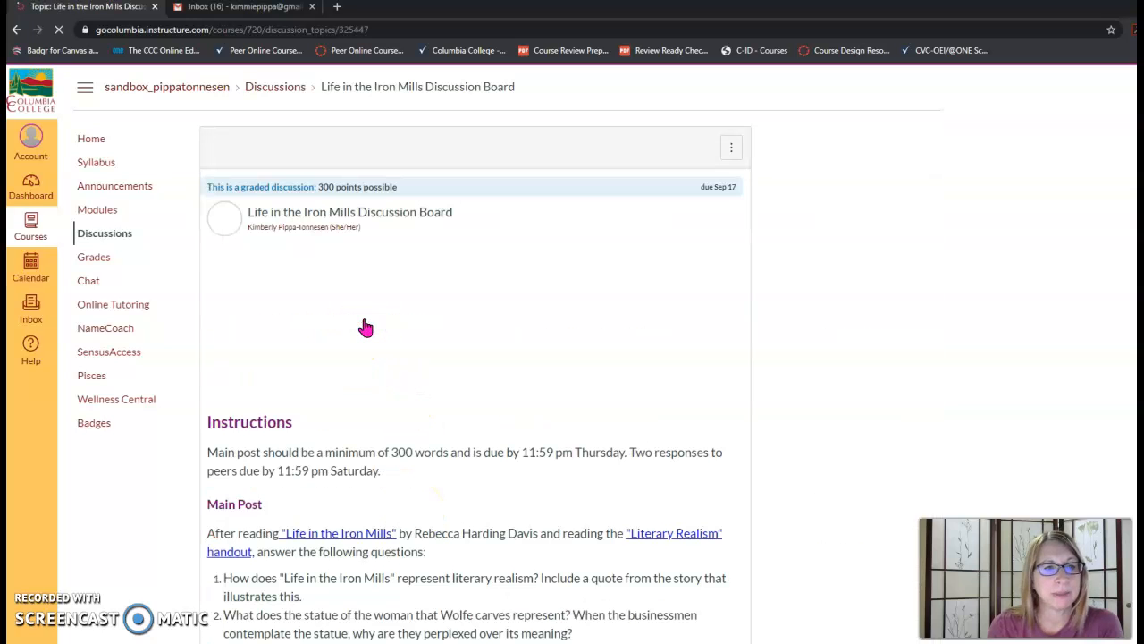
pyautogui.scroll(-3)
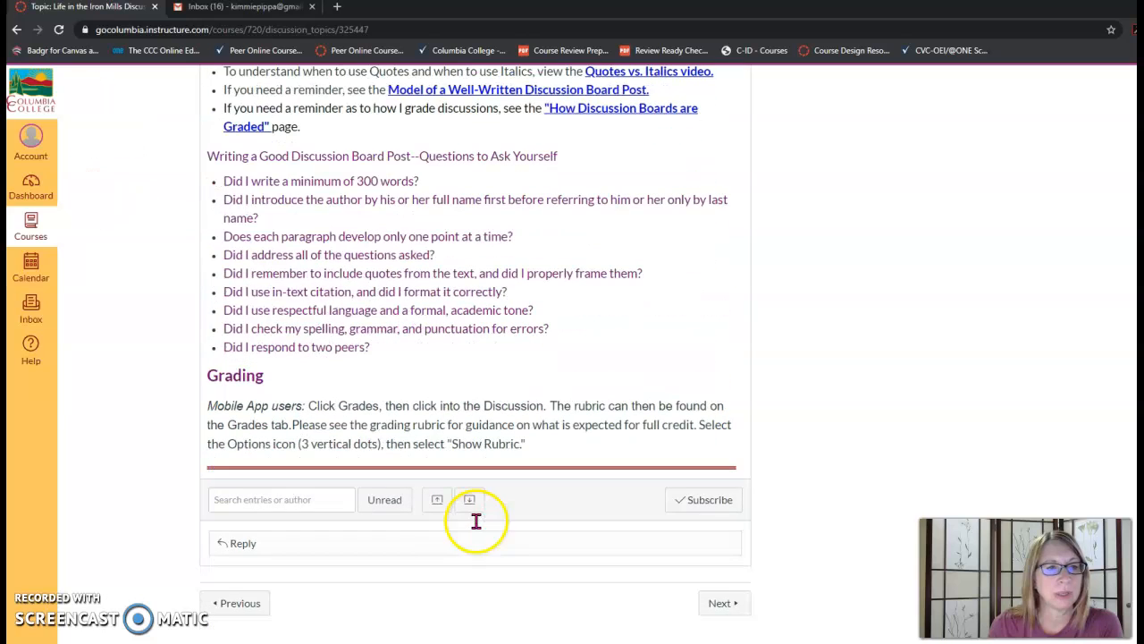
pyautogui.click(241, 542)
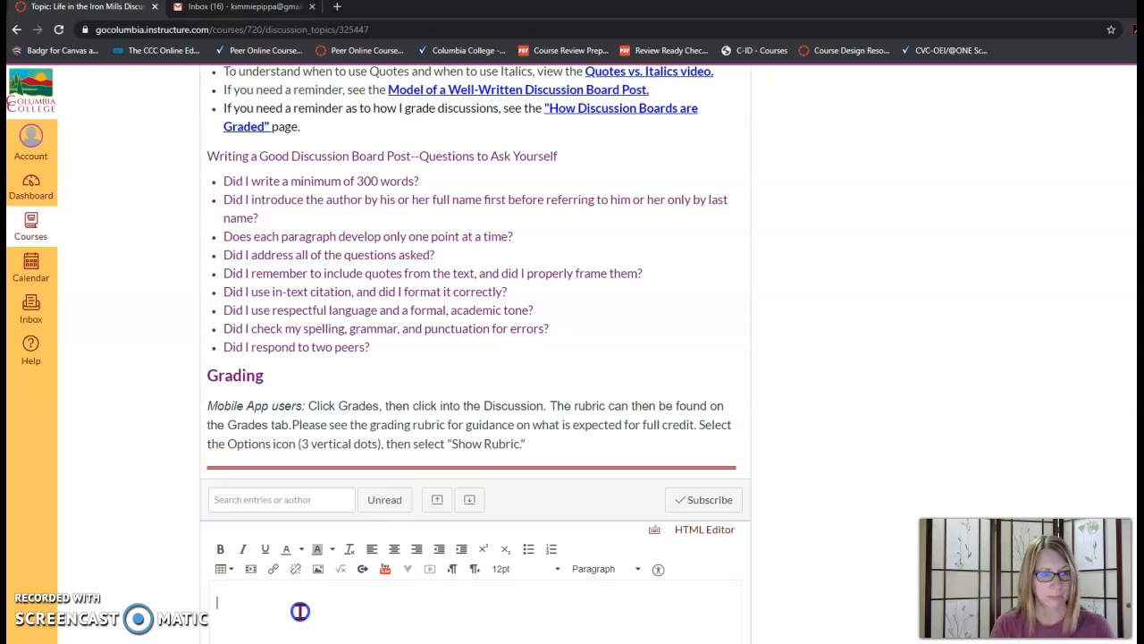
pyautogui.write('Hi')
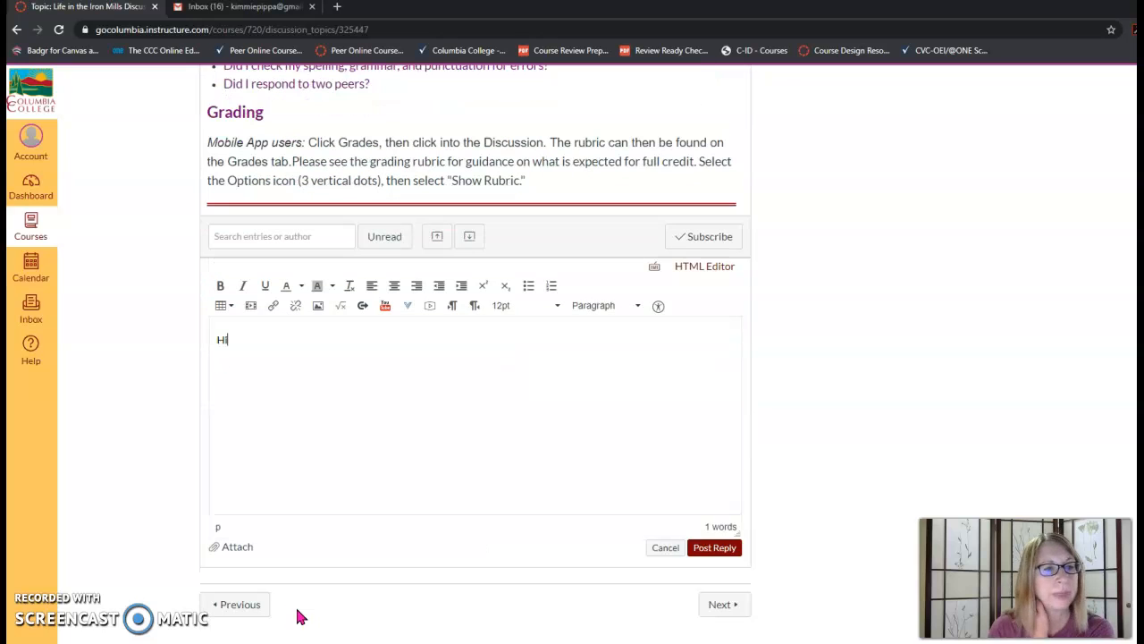
pyautogui.click(714, 547)
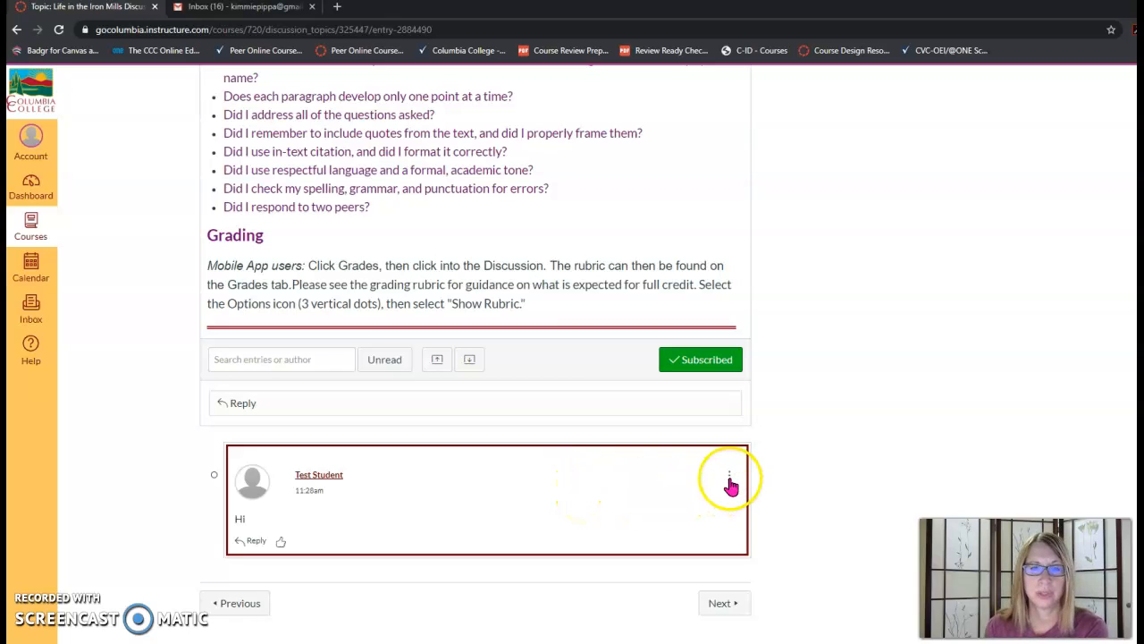
# Step: Edit Test Student's 'Hi' reply through its options menu
pyautogui.click(730, 476)
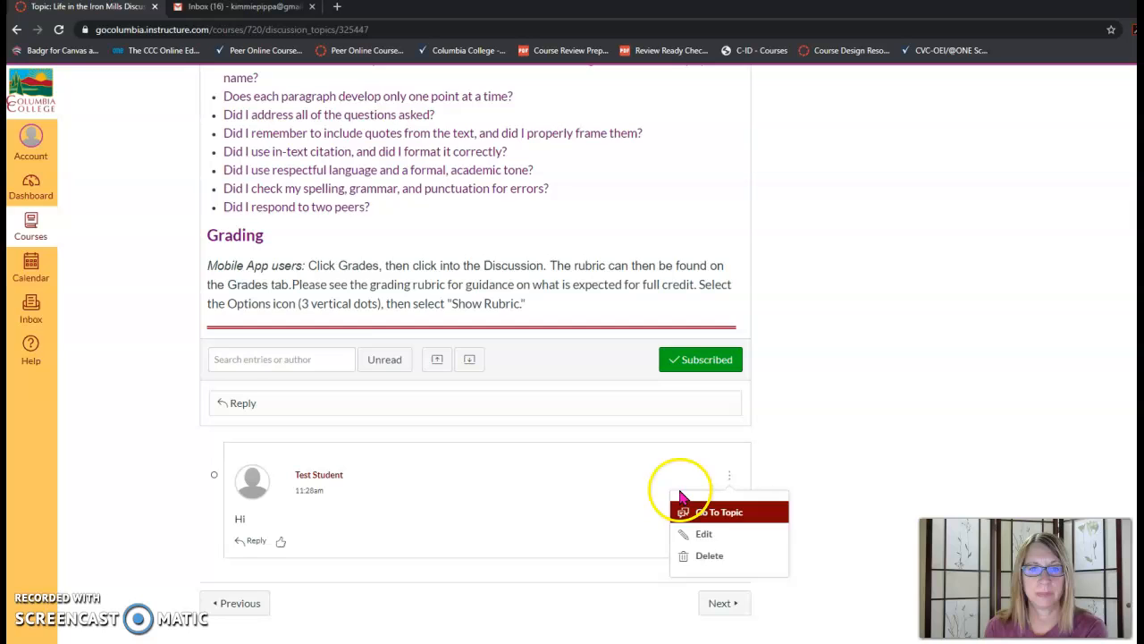
pyautogui.click(704, 534)
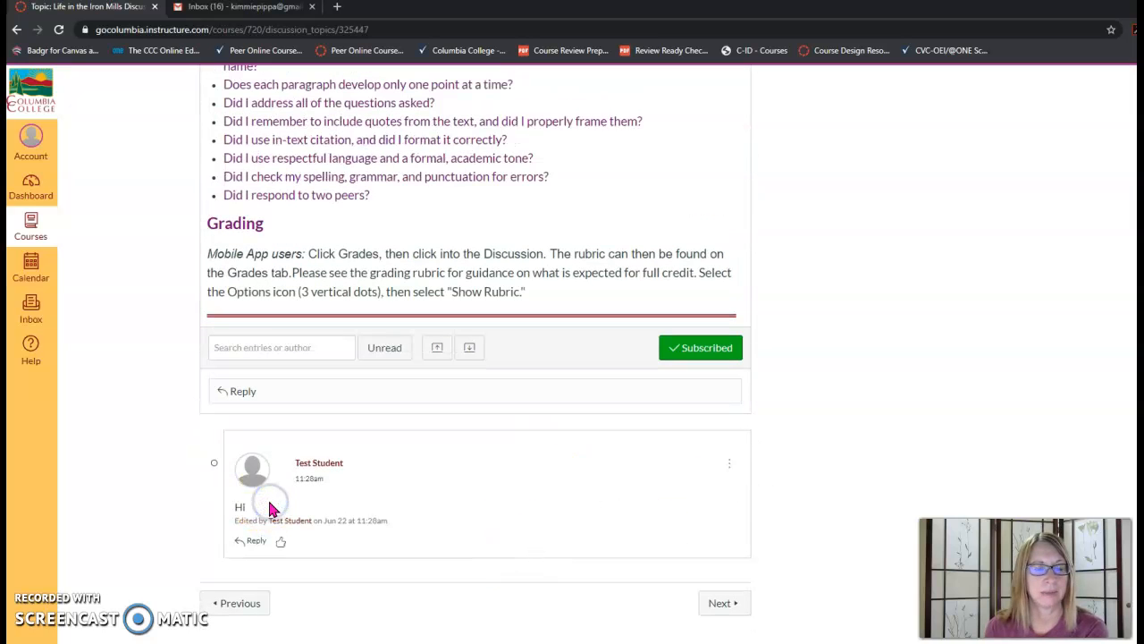
pyautogui.moveTo(561, 519)
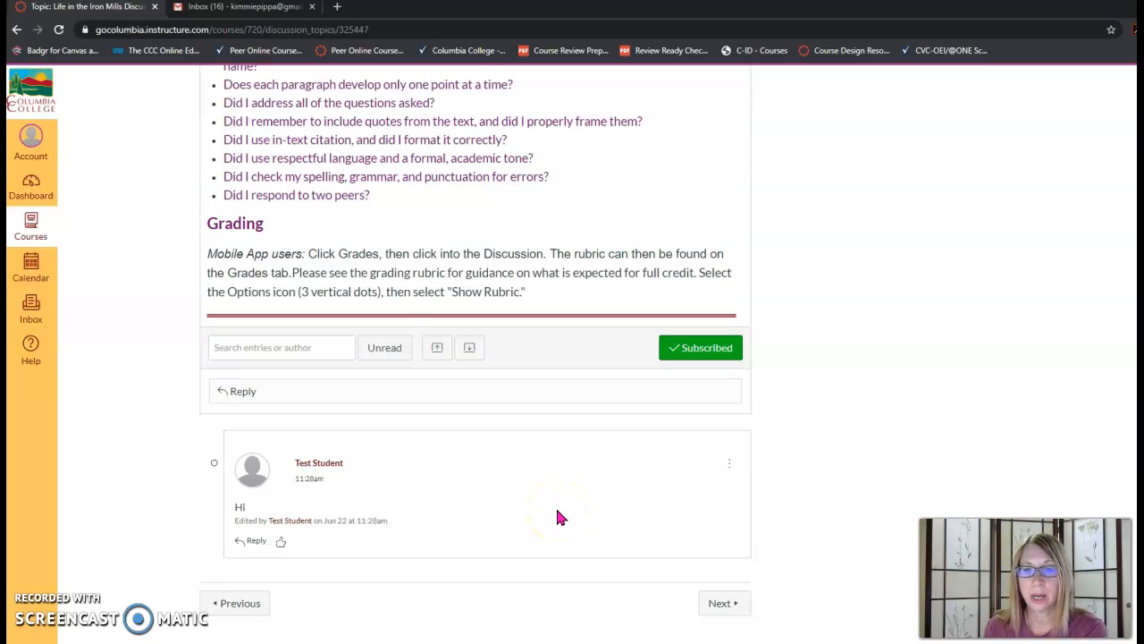
pyautogui.moveTo(560, 518)
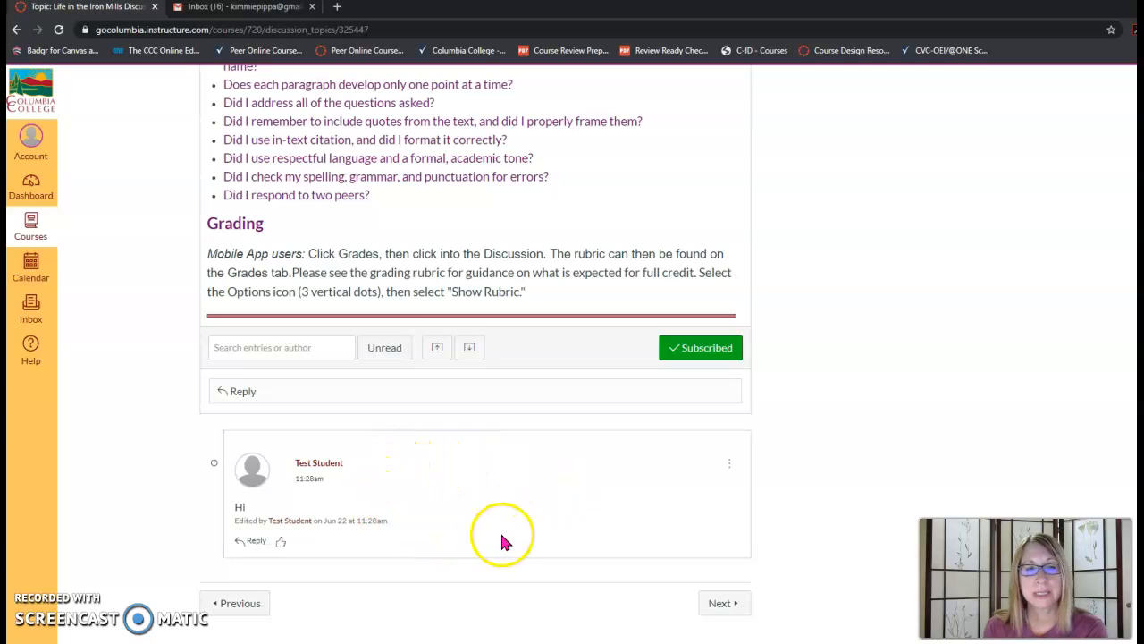
pyautogui.moveTo(509, 507)
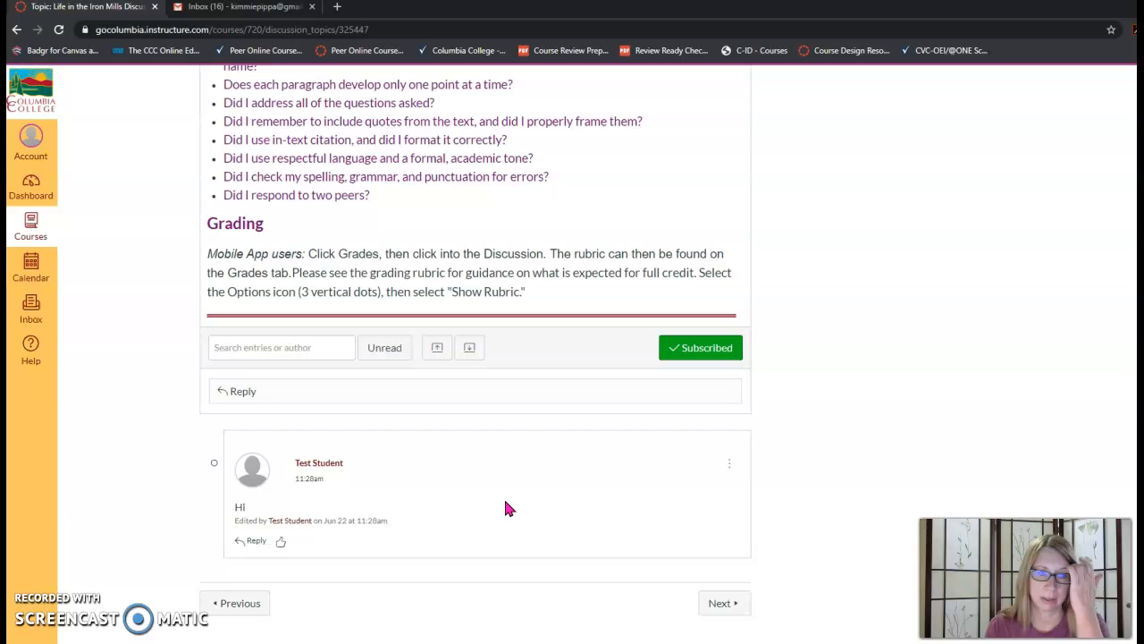
pyautogui.scroll(3)
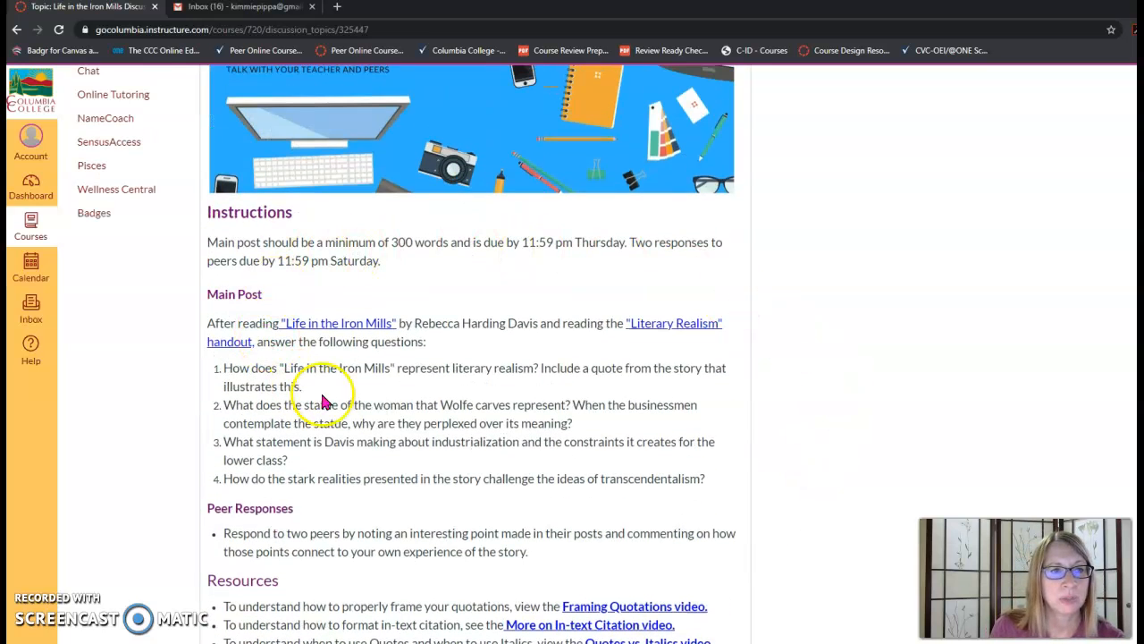
pyautogui.scroll(-3)
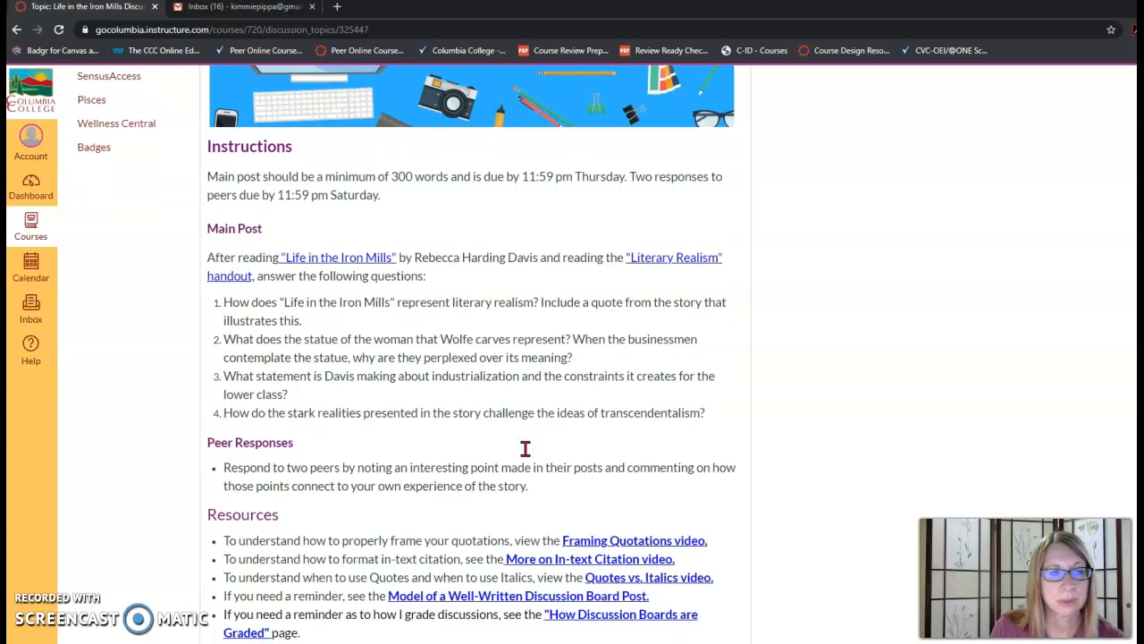
pyautogui.scroll(-3)
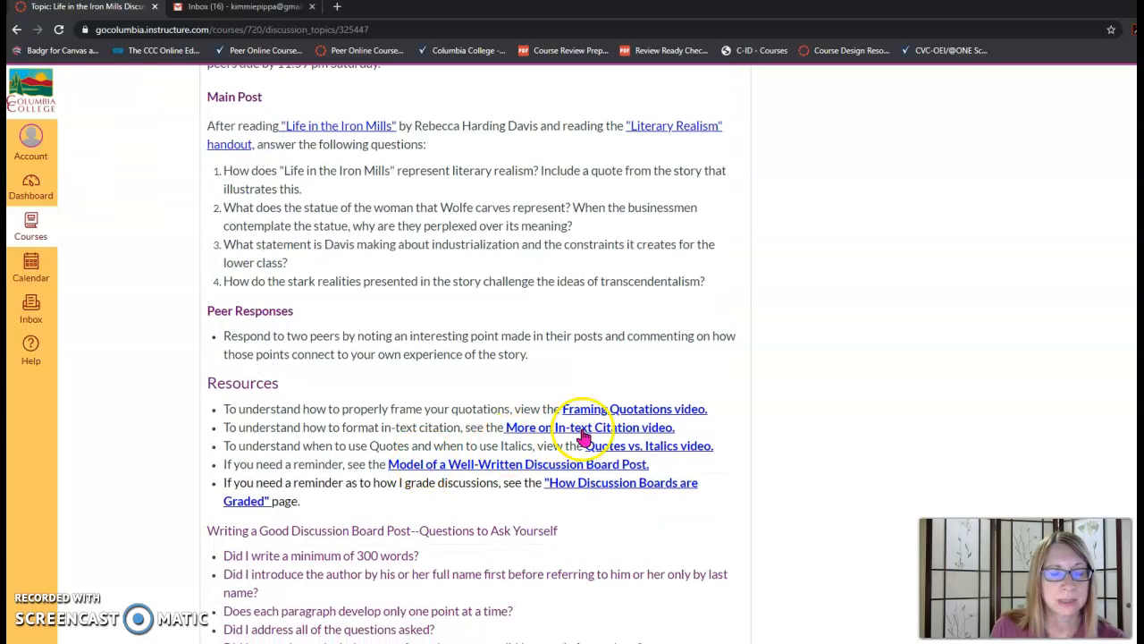
pyautogui.moveTo(465, 481)
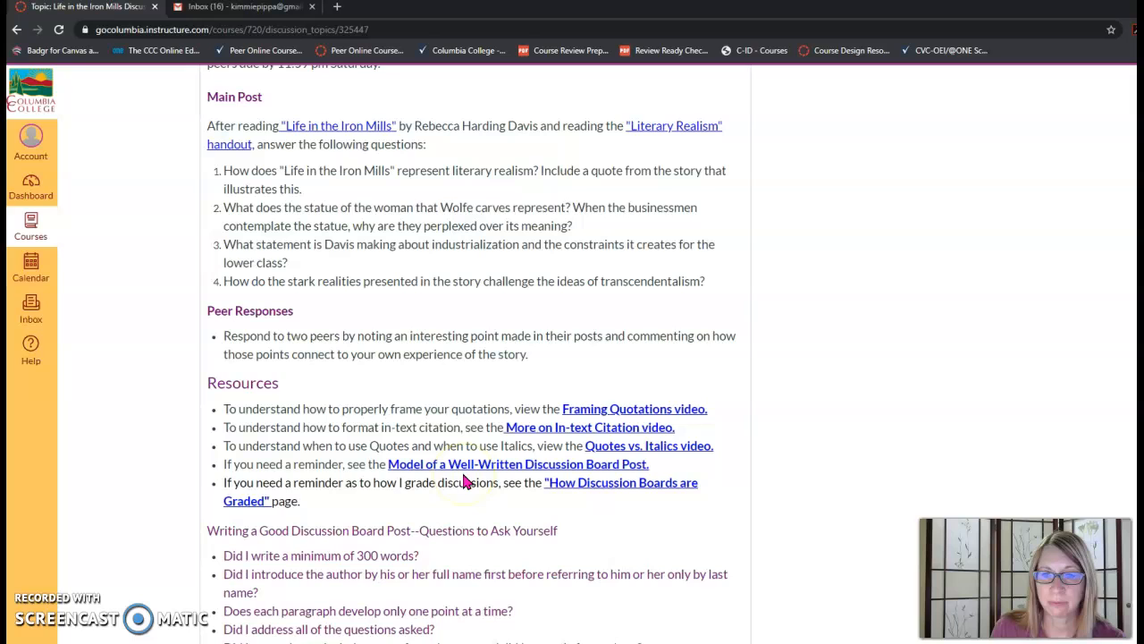
pyautogui.scroll(-3)
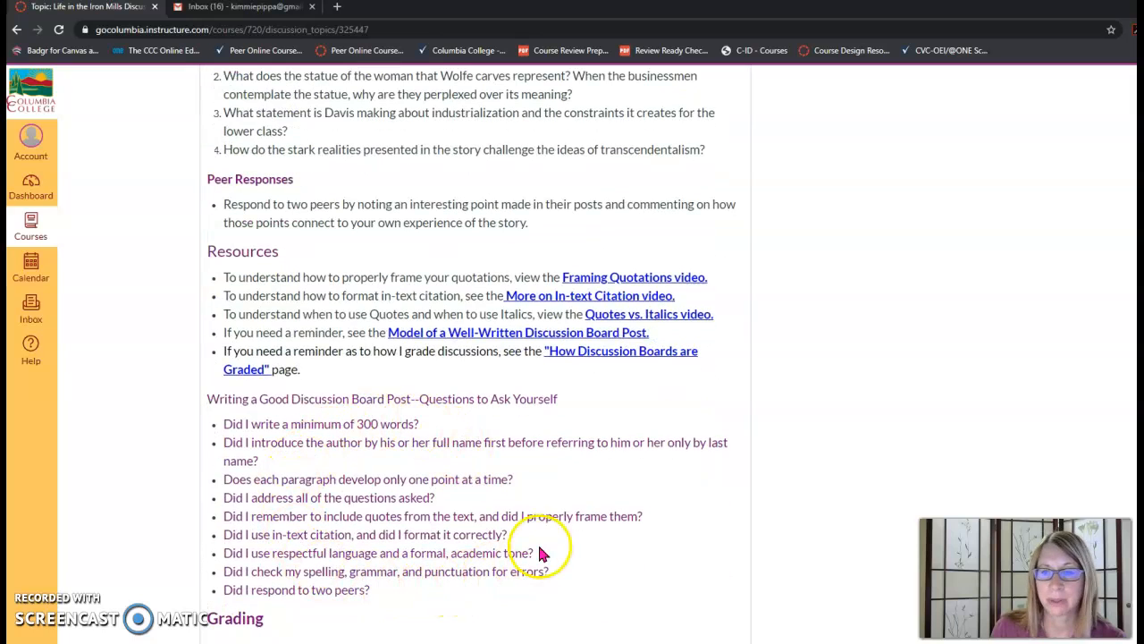
pyautogui.moveTo(746, 550)
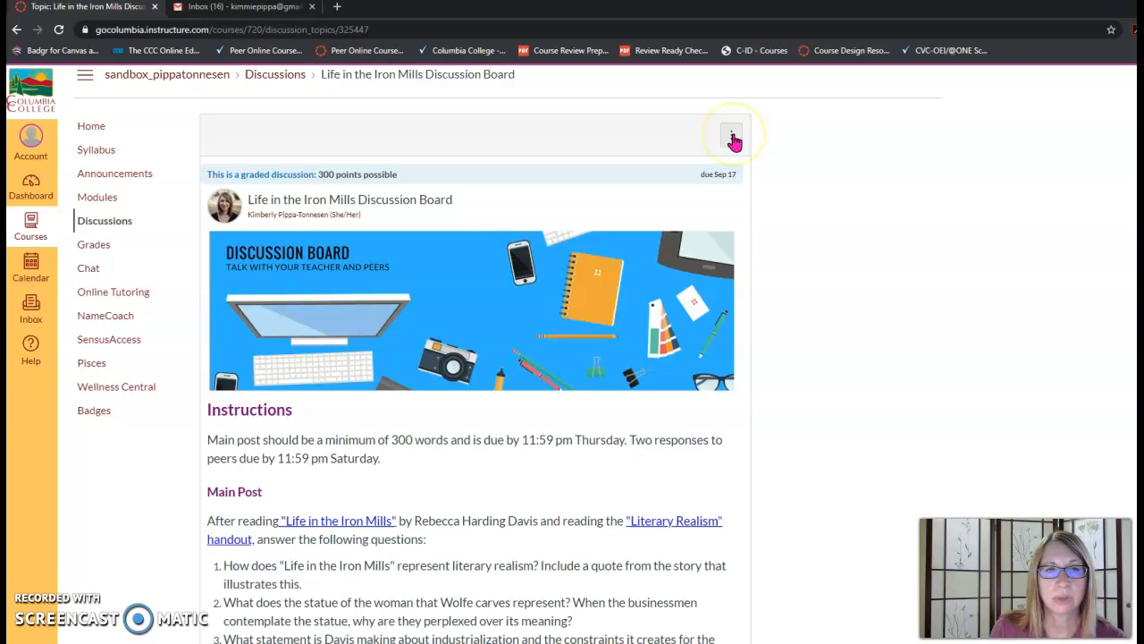
pyautogui.click(731, 136)
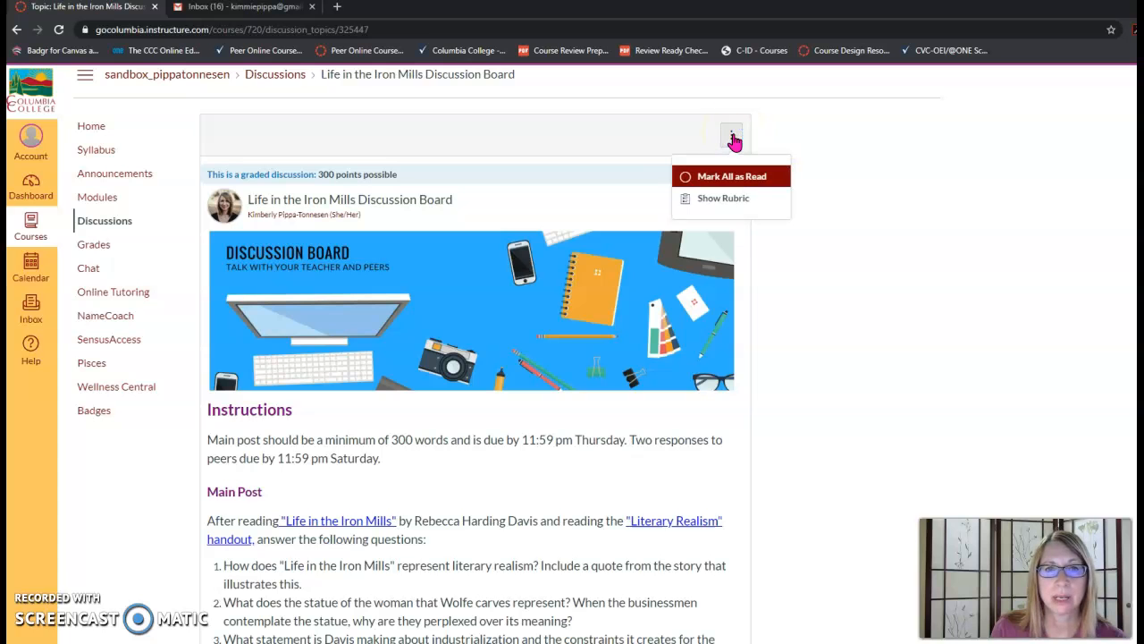
pyautogui.click(723, 197)
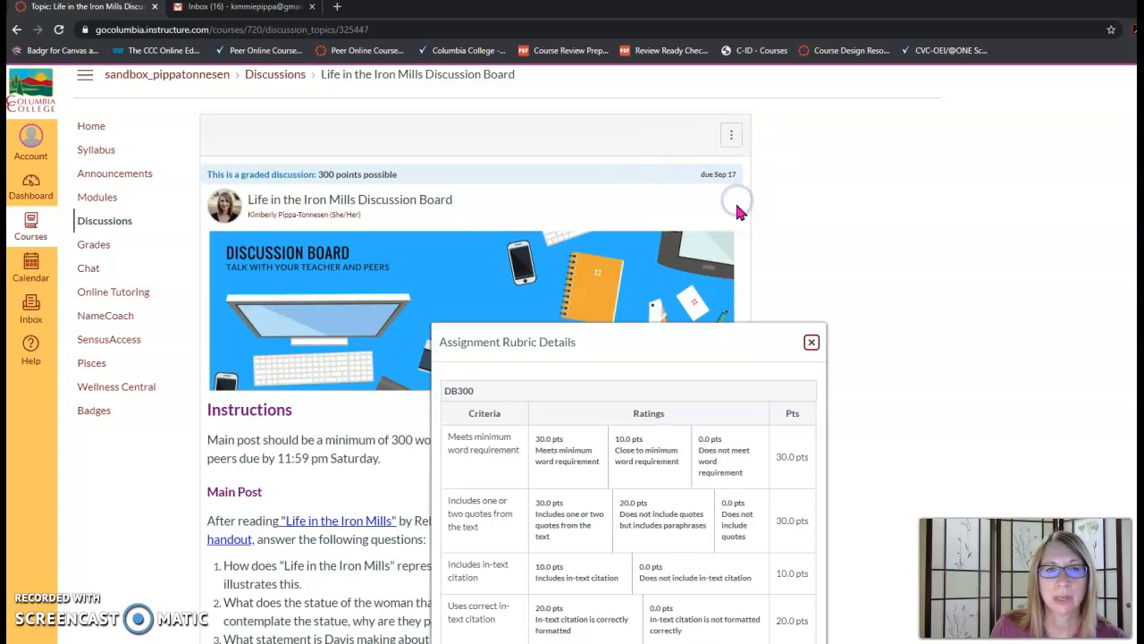
pyautogui.scroll(-3)
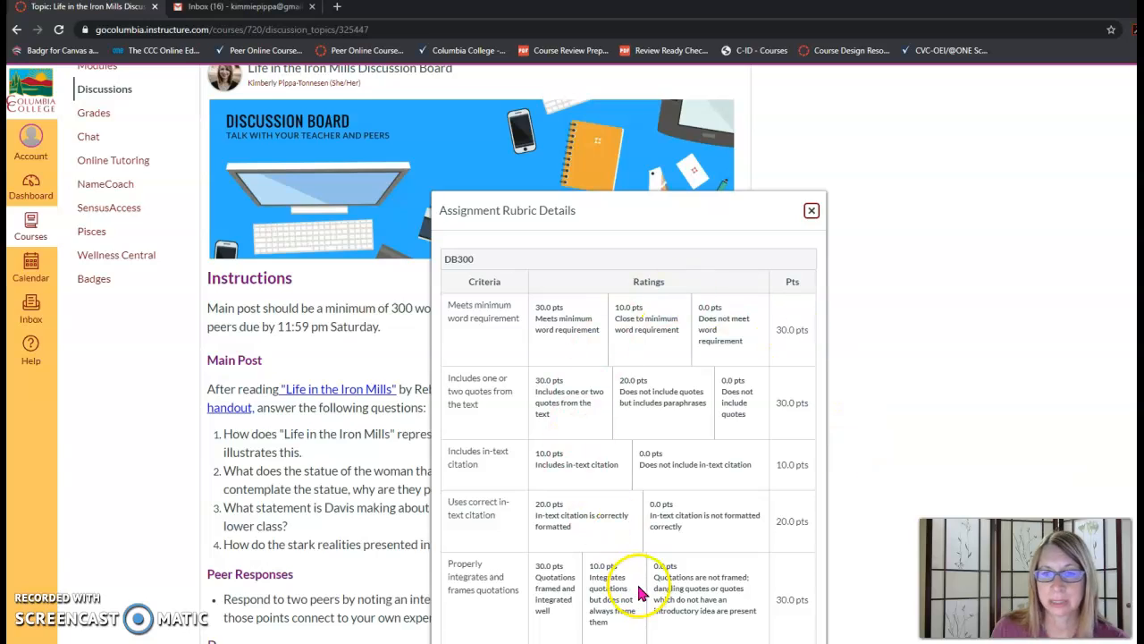
pyautogui.scroll(-3)
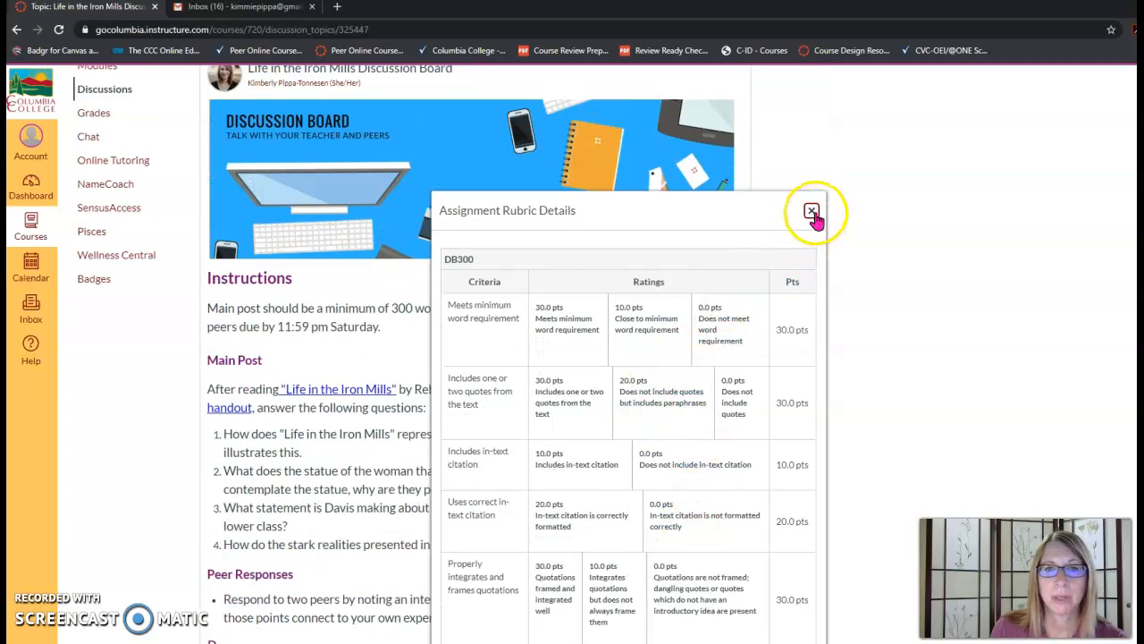
pyautogui.click(809, 211)
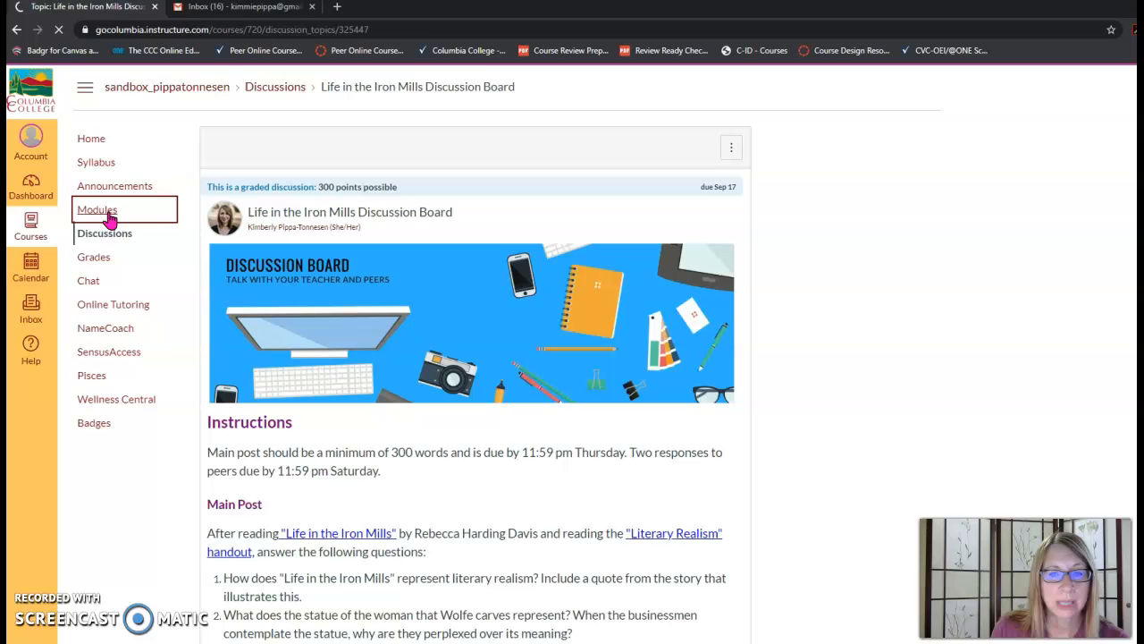
# Step: Open Reading Response: Cask of Amontillado from Weekly Learning Module Three in Modules
pyautogui.click(97, 210)
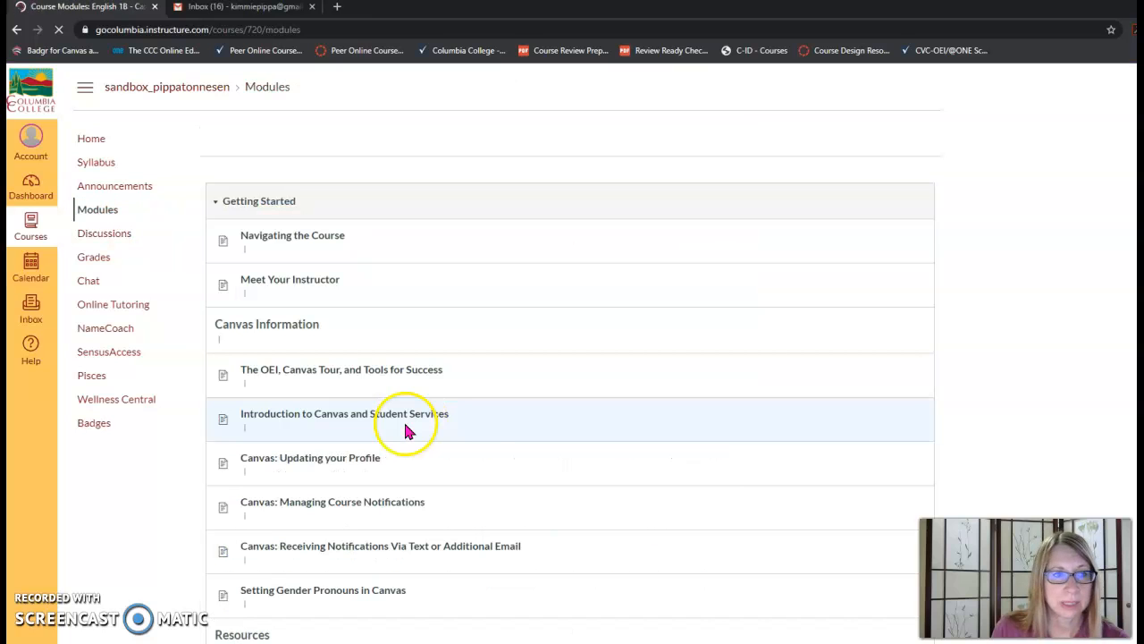
pyautogui.scroll(-3)
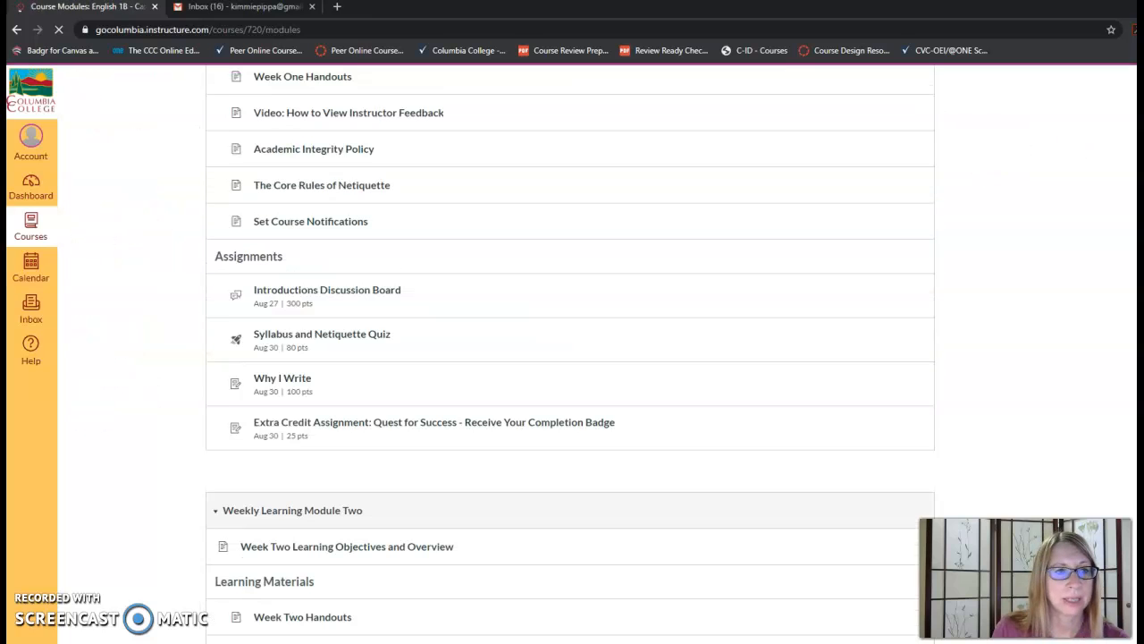
pyautogui.scroll(-3)
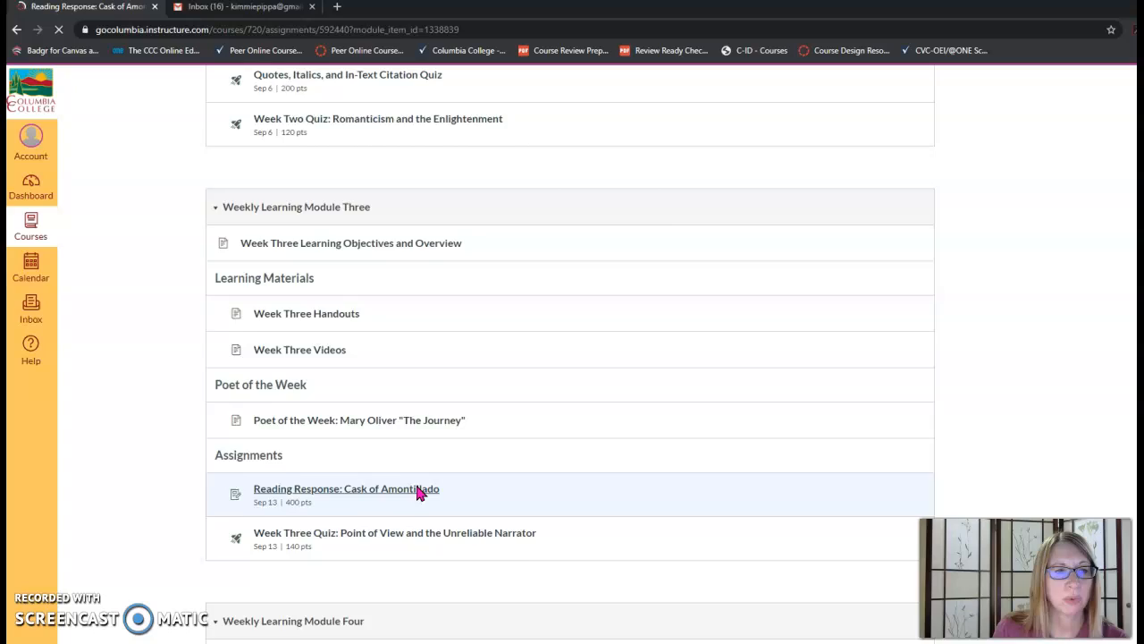
pyautogui.click(346, 488)
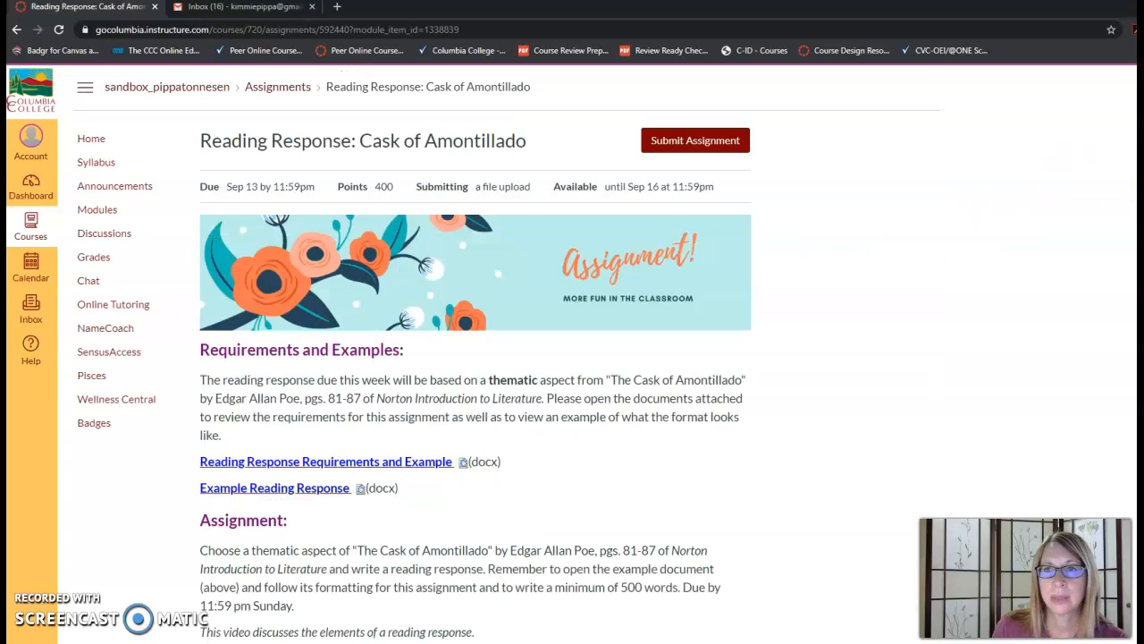
pyautogui.scroll(-3)
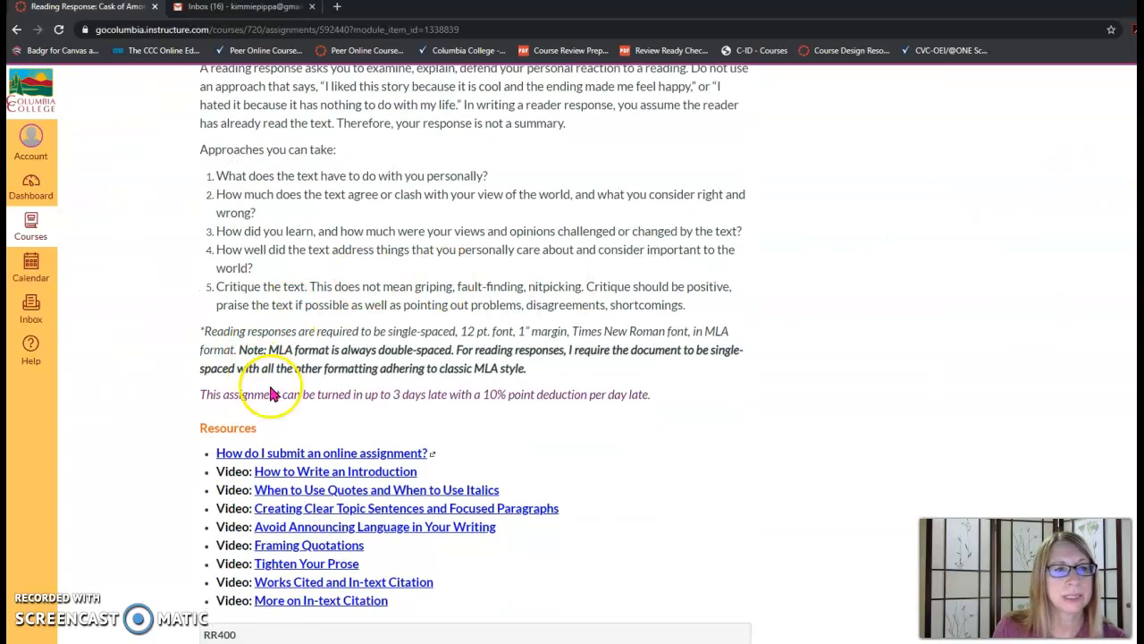
pyautogui.moveTo(411, 416)
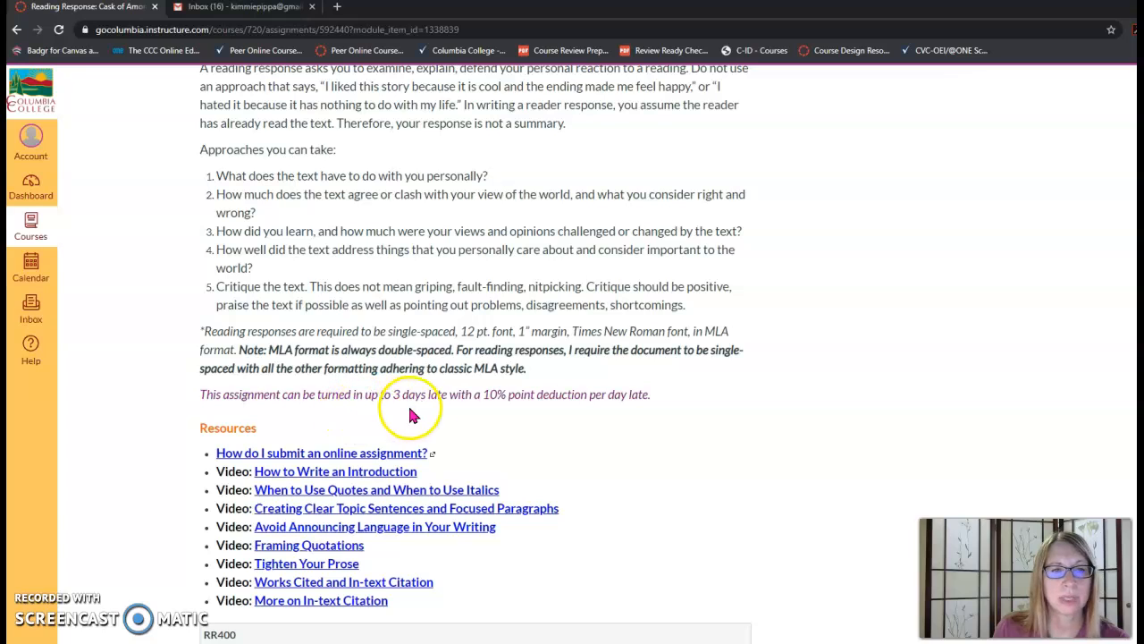
pyautogui.moveTo(508, 416)
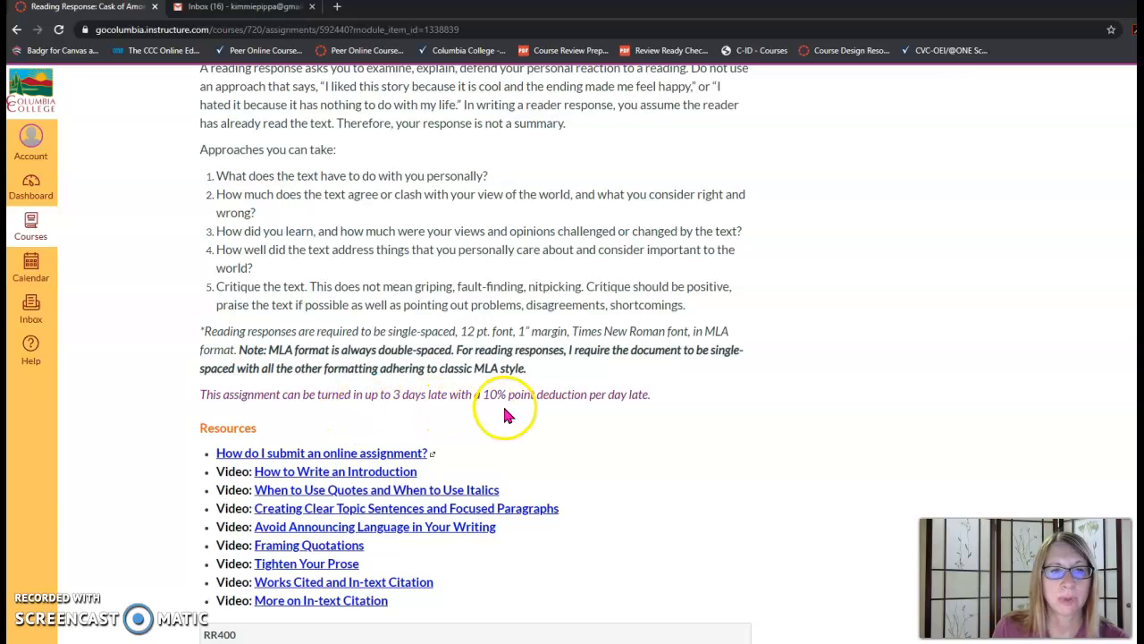
pyautogui.moveTo(611, 415)
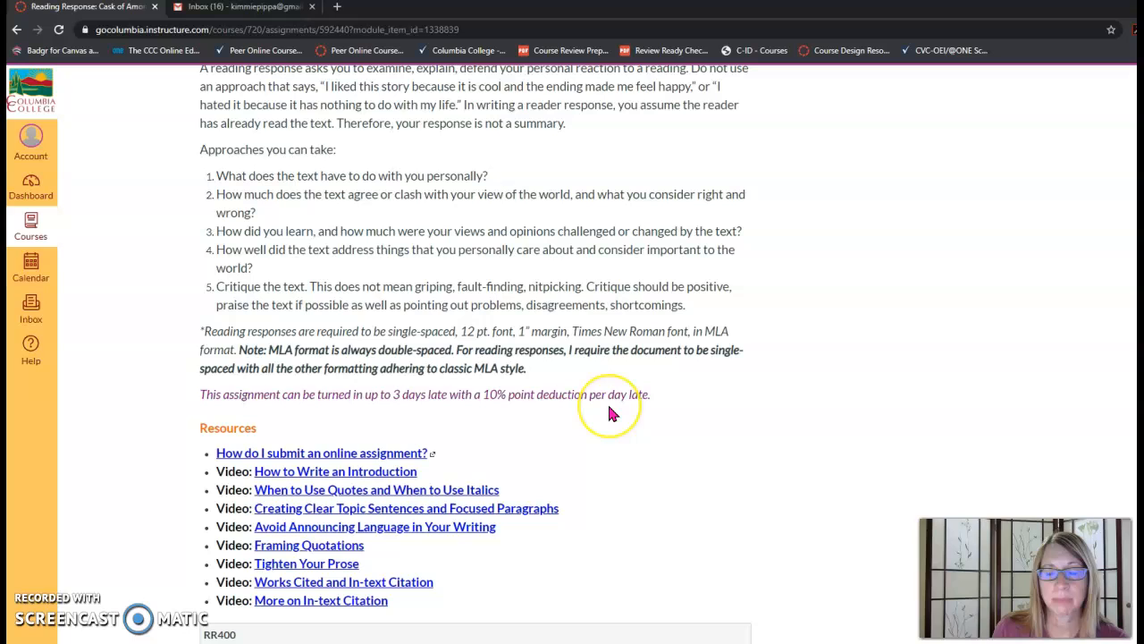
pyautogui.moveTo(299, 407)
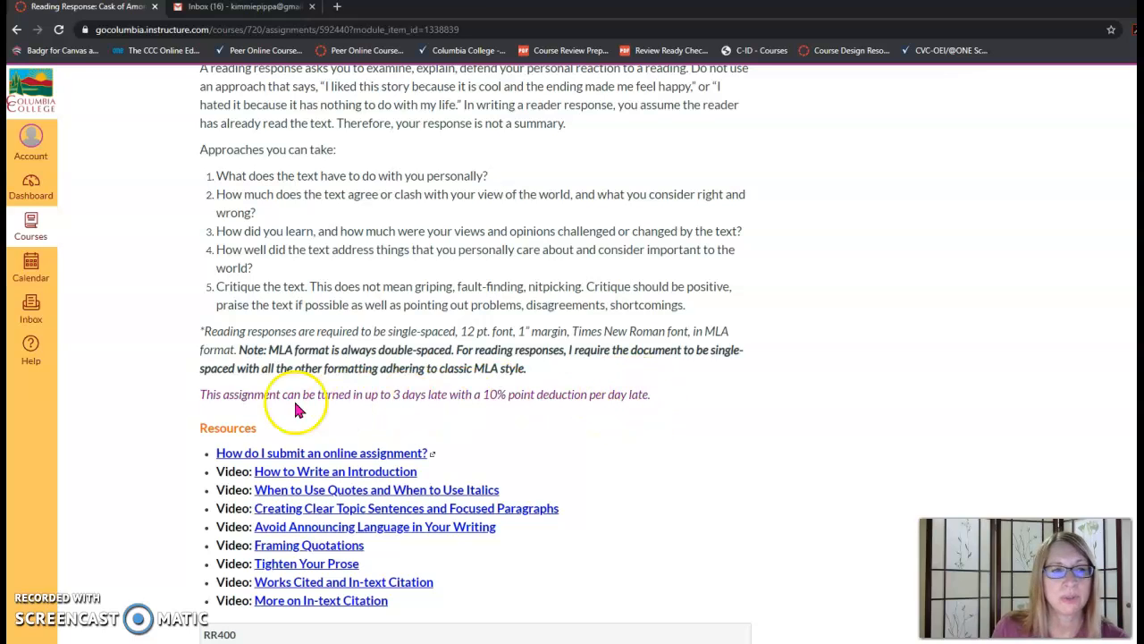
pyautogui.moveTo(602, 425)
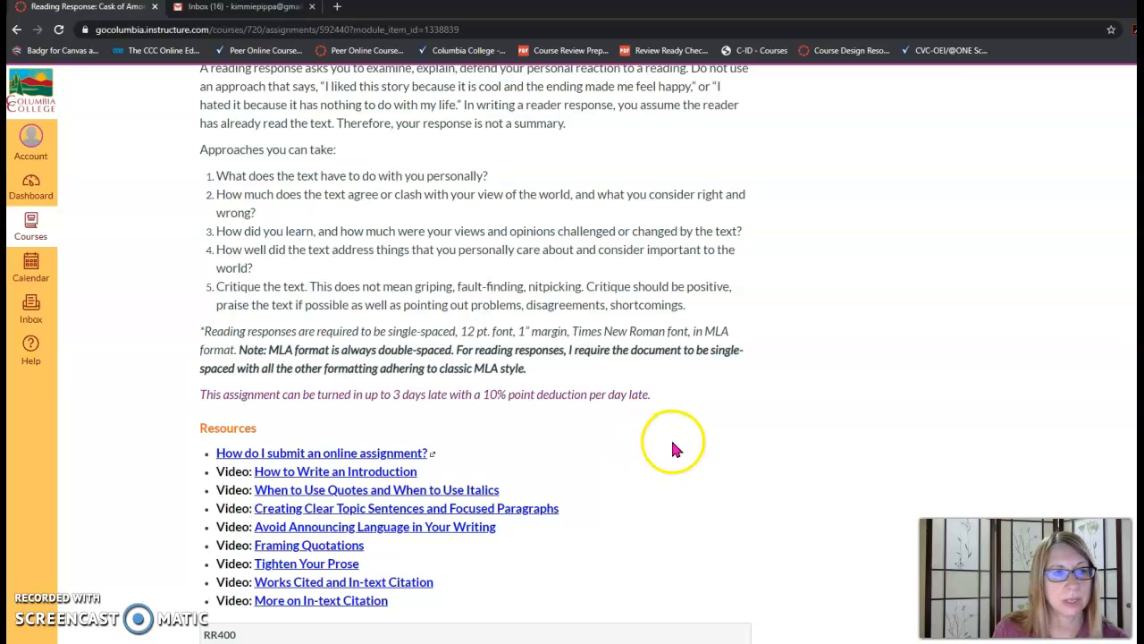
pyautogui.scroll(-3)
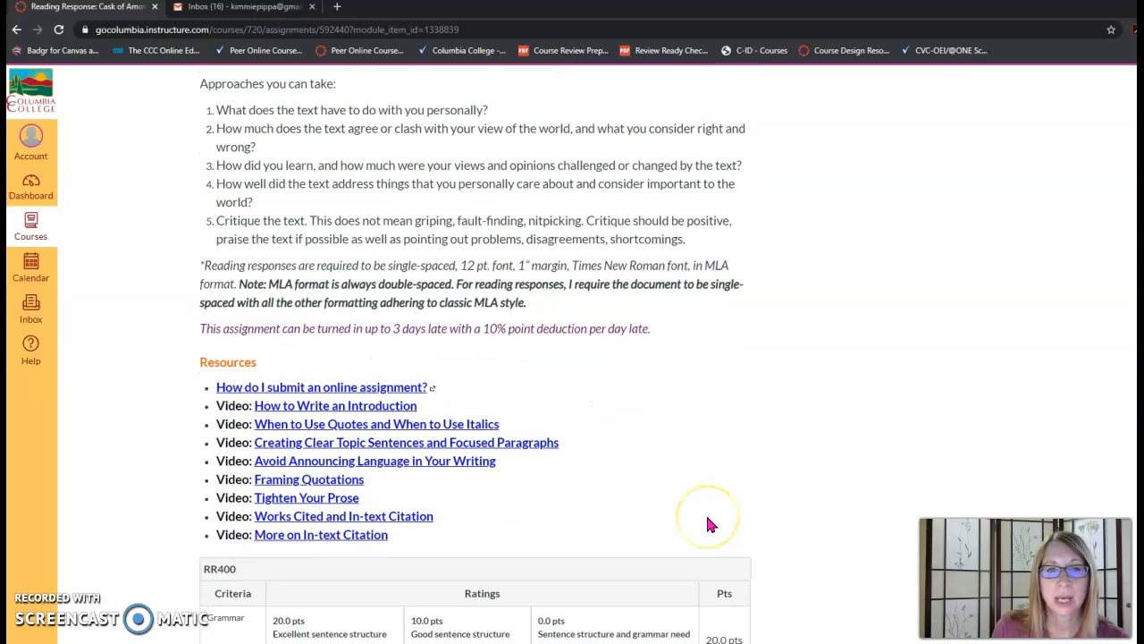
pyautogui.scroll(-3)
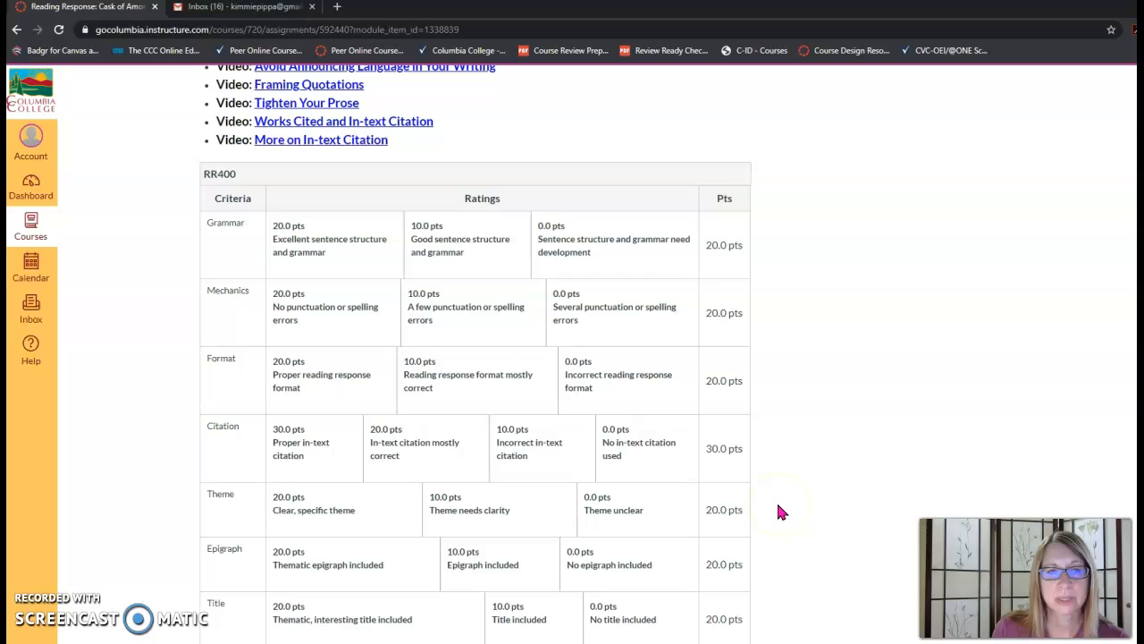
pyautogui.scroll(-3)
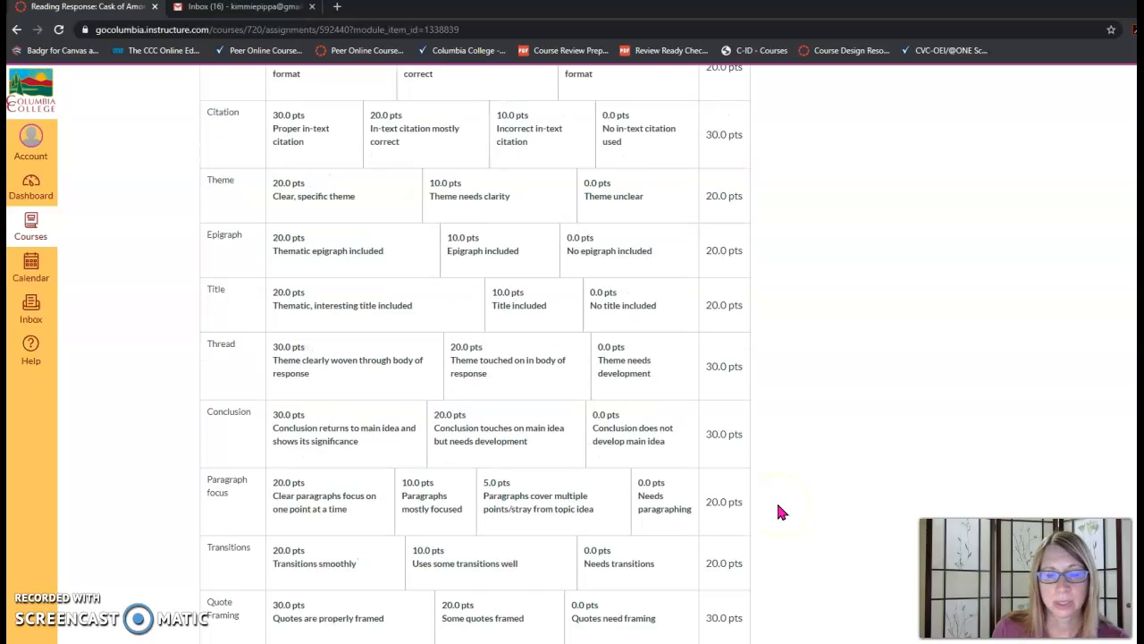
pyautogui.scroll(-3)
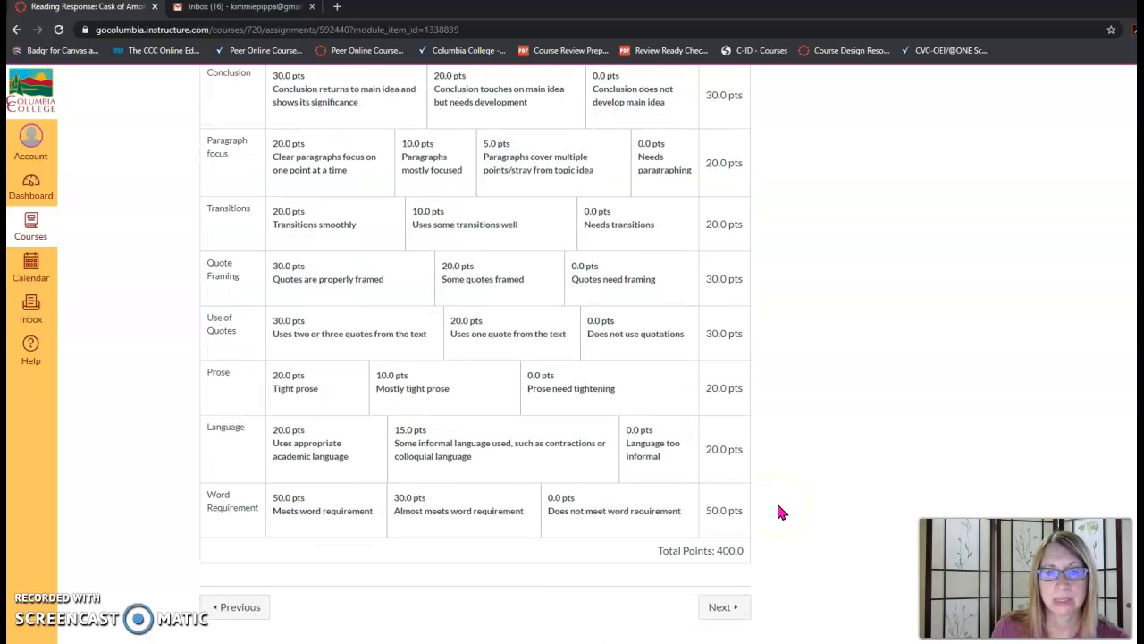
pyautogui.scroll(3)
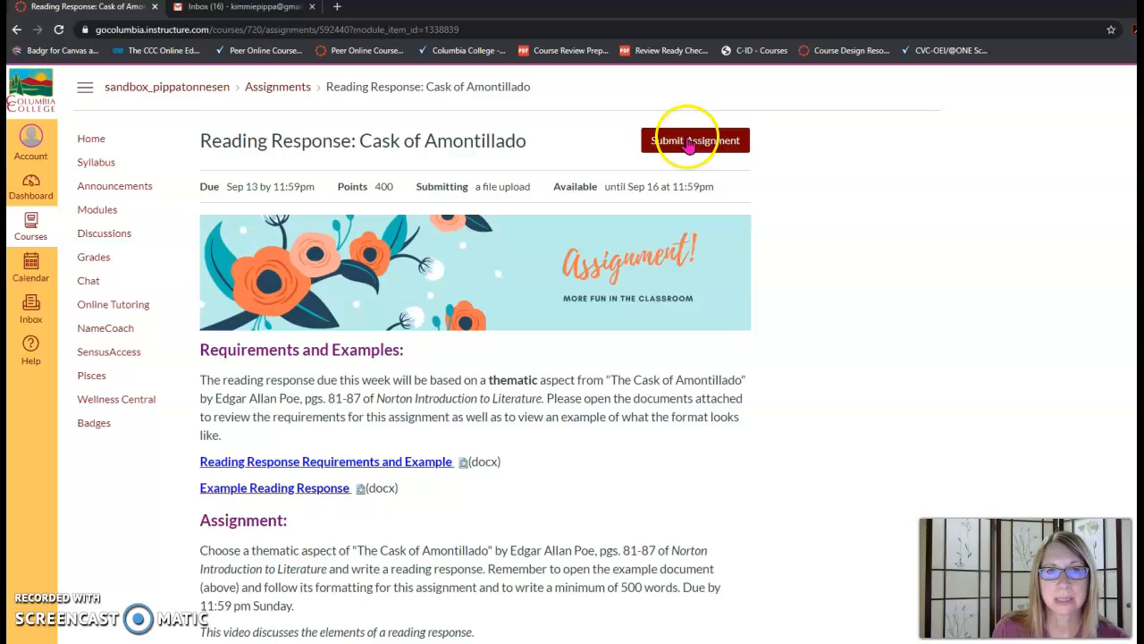
# Step: Start a file submission for the Cask of Amontillado reading response
pyautogui.click(697, 140)
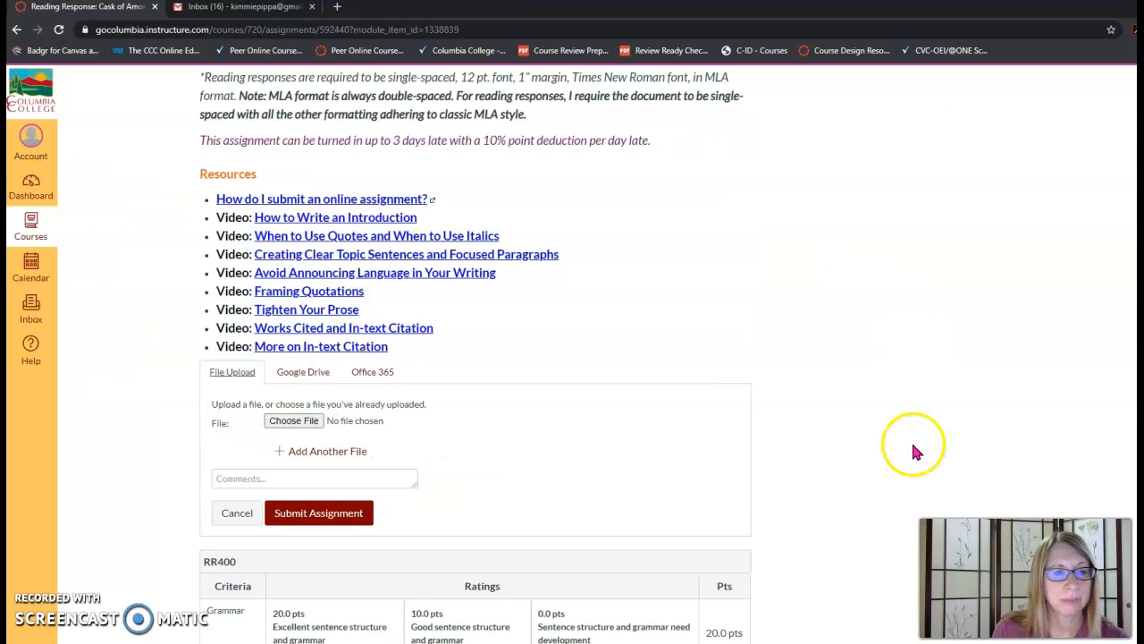
pyautogui.moveTo(271, 387)
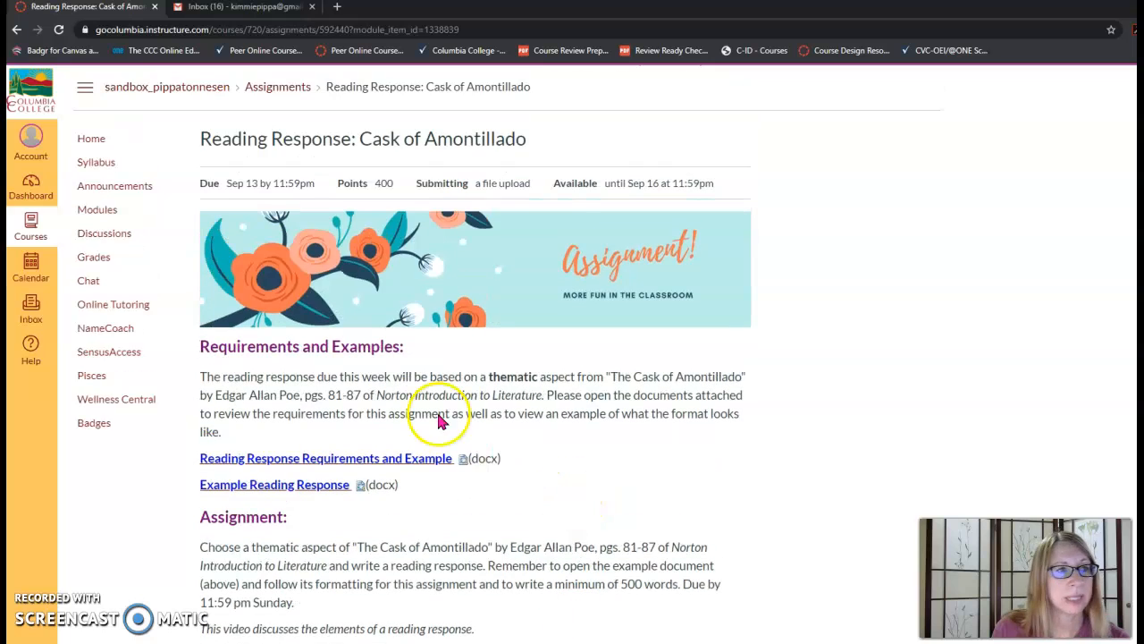
# Step: Leave the unsaved assignment and view Test Student's Grades showing 300/300
pyautogui.click(93, 256)
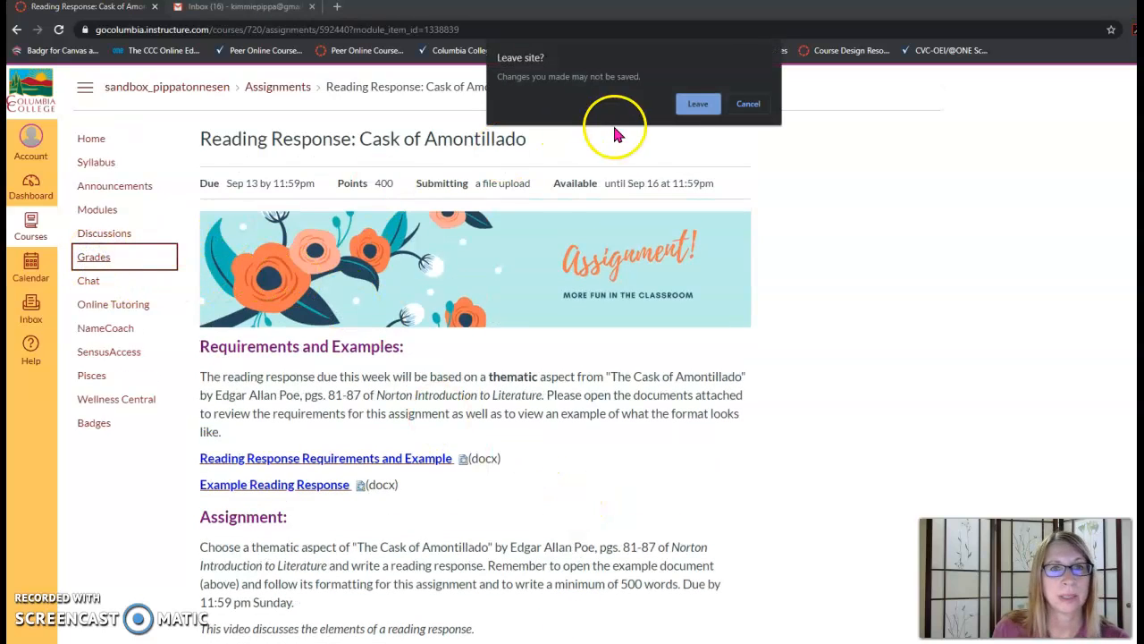
pyautogui.click(697, 104)
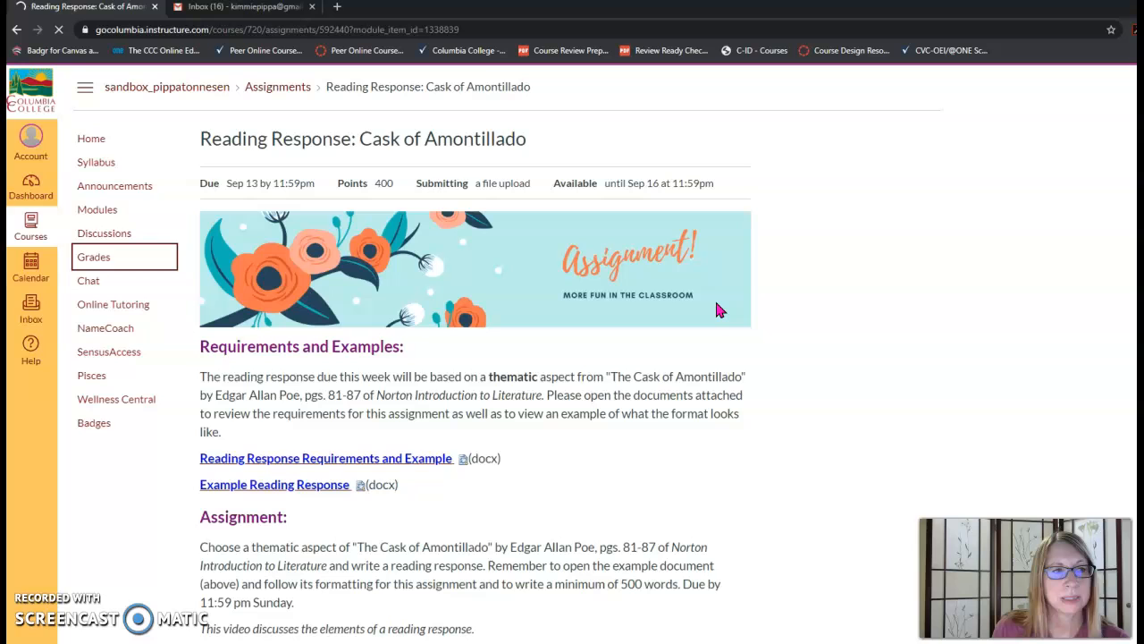
pyautogui.click(93, 257)
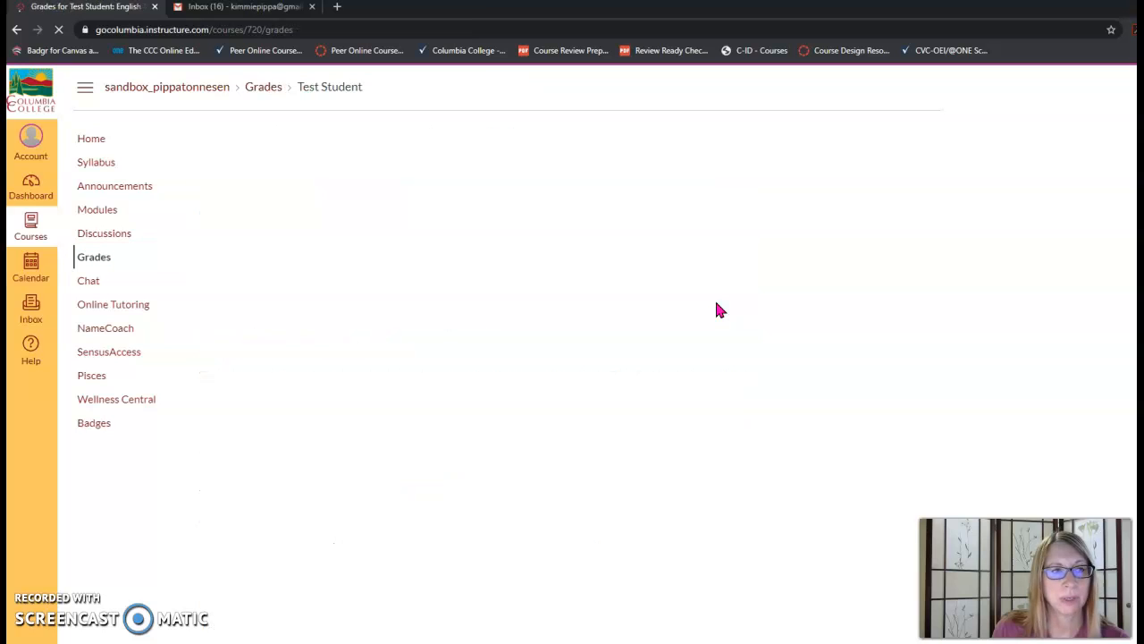
pyautogui.click(94, 256)
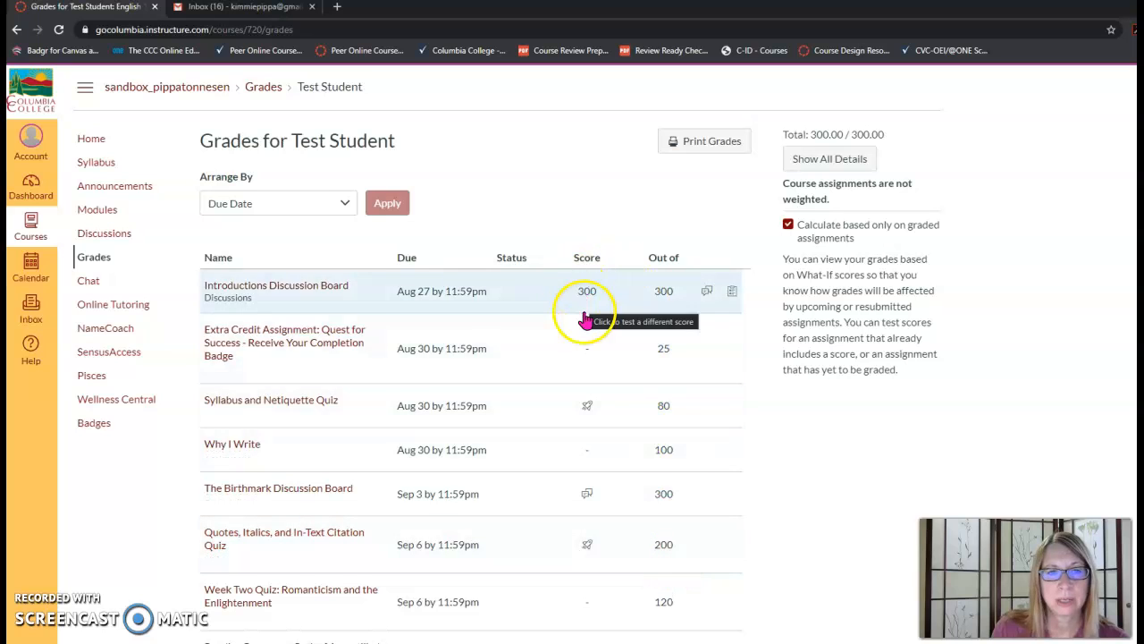
pyautogui.moveTo(650, 291)
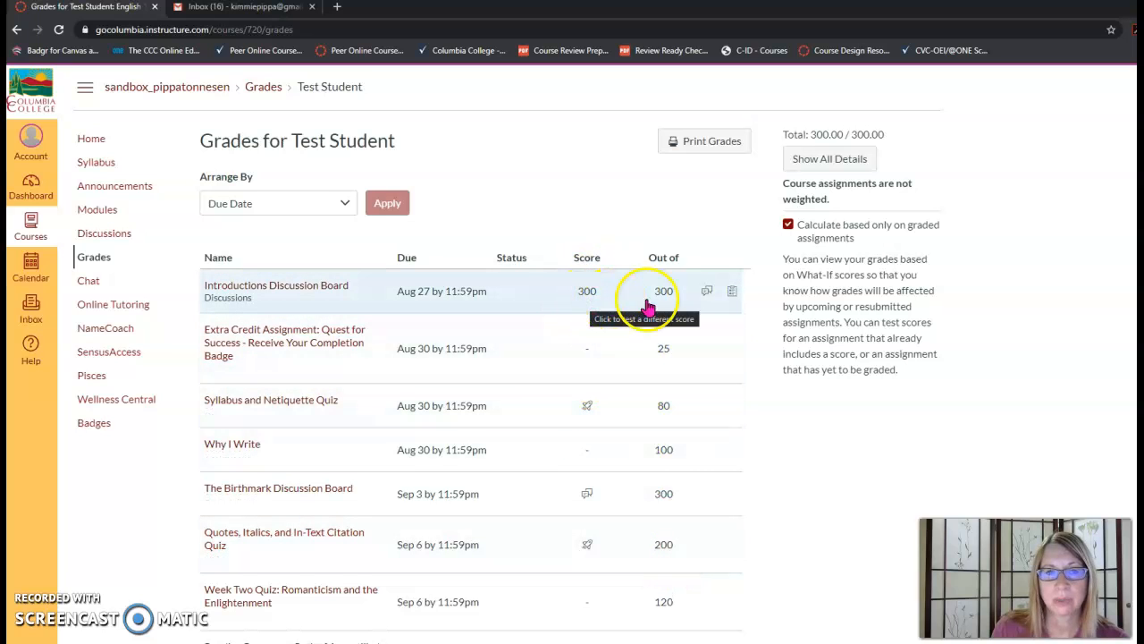
pyautogui.moveTo(585, 295)
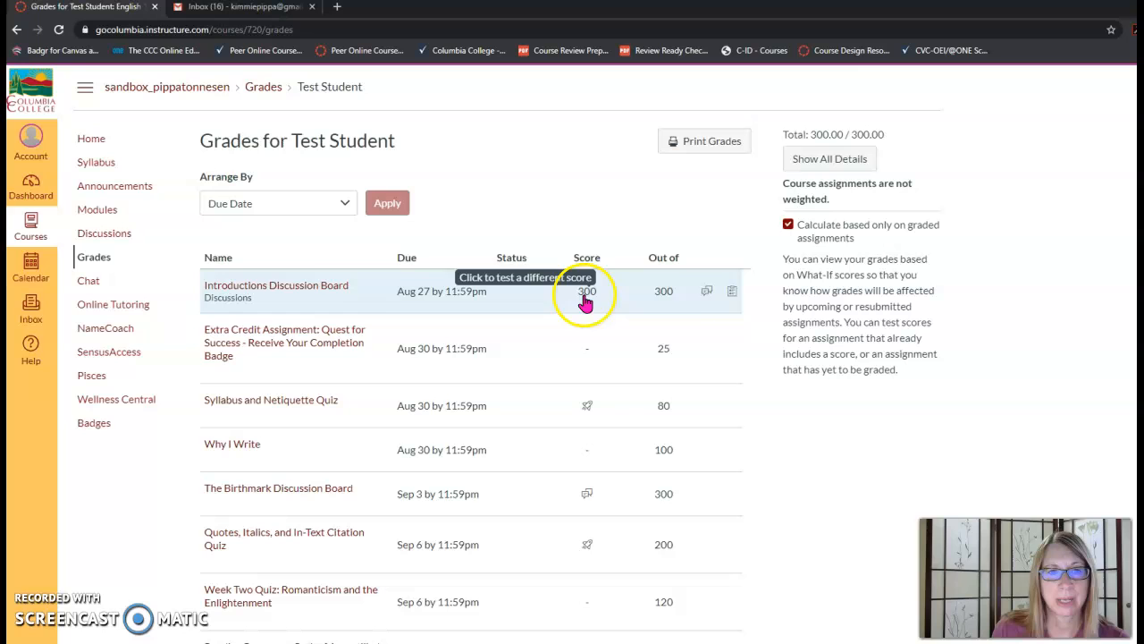
pyautogui.moveTo(705, 293)
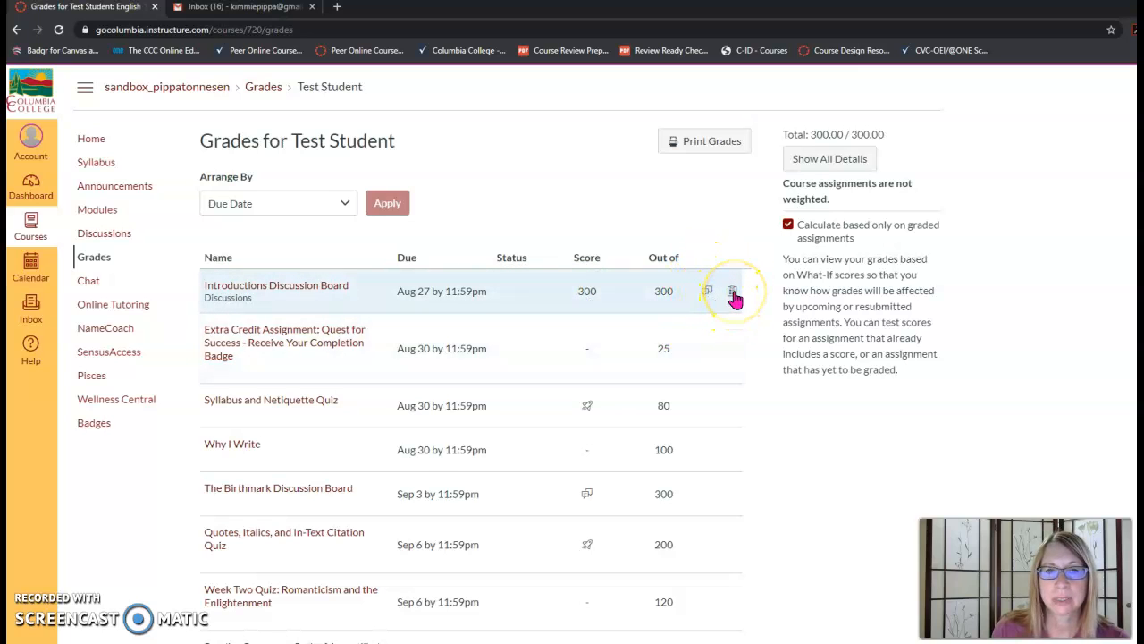
# Step: Show the Introductions Discussion Board rubric scores and the instructor's comment
pyautogui.click(733, 291)
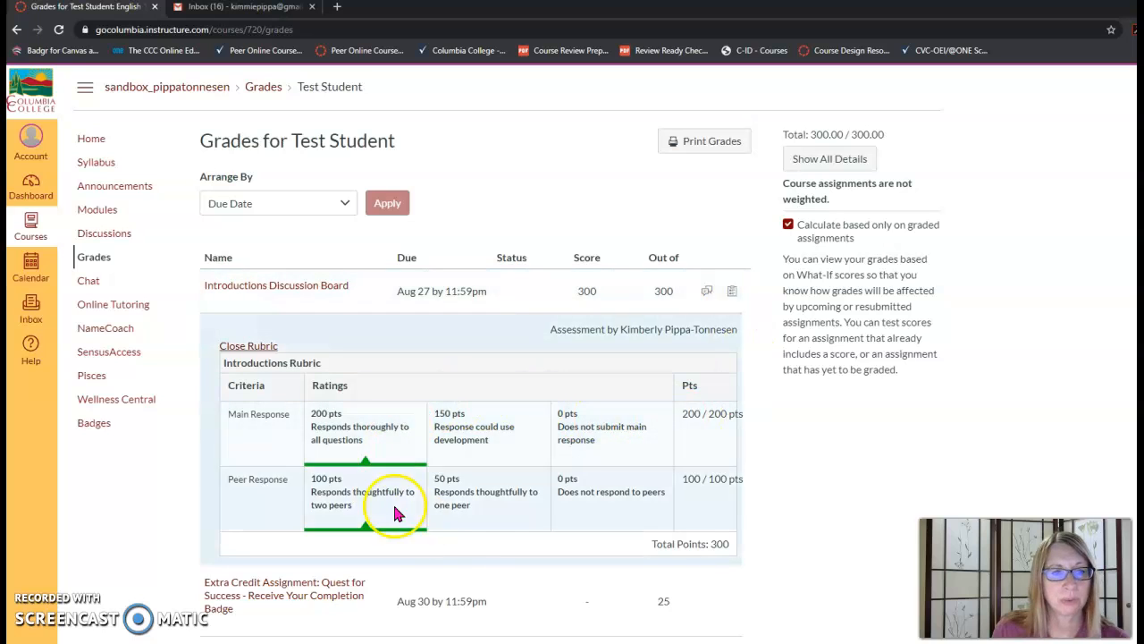
pyautogui.moveTo(375, 483)
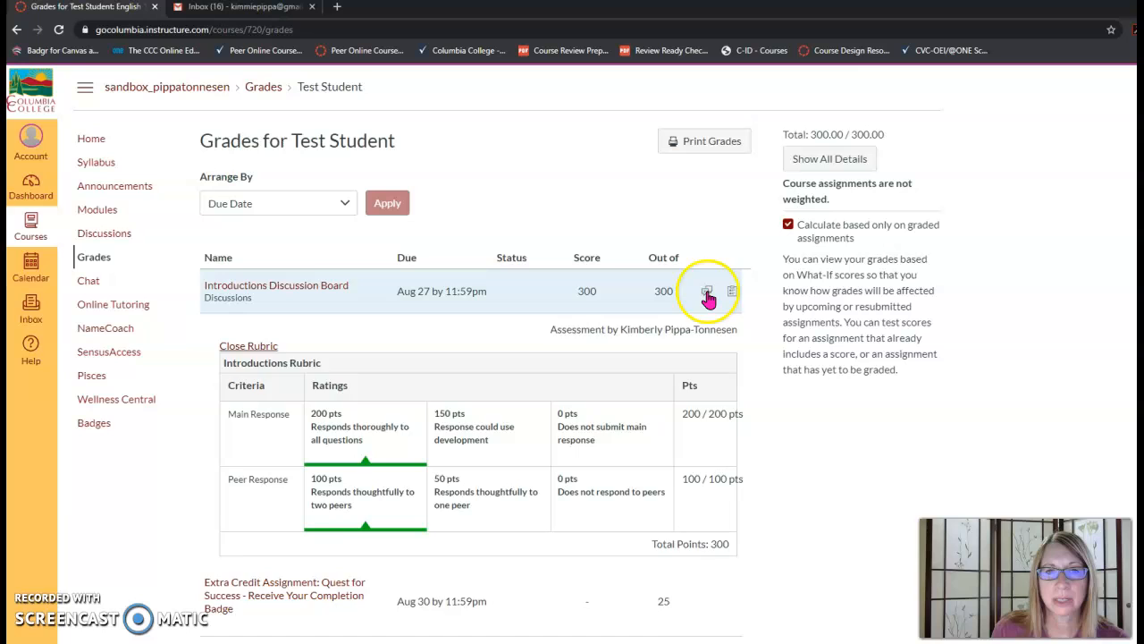
pyautogui.click(707, 290)
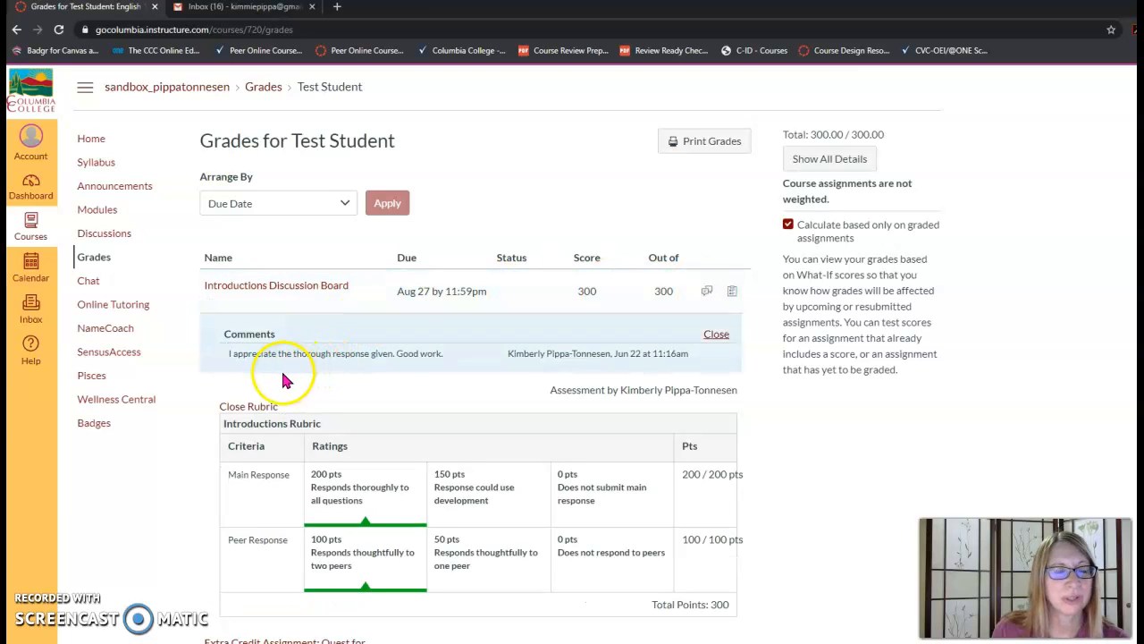
pyautogui.moveTo(271, 369)
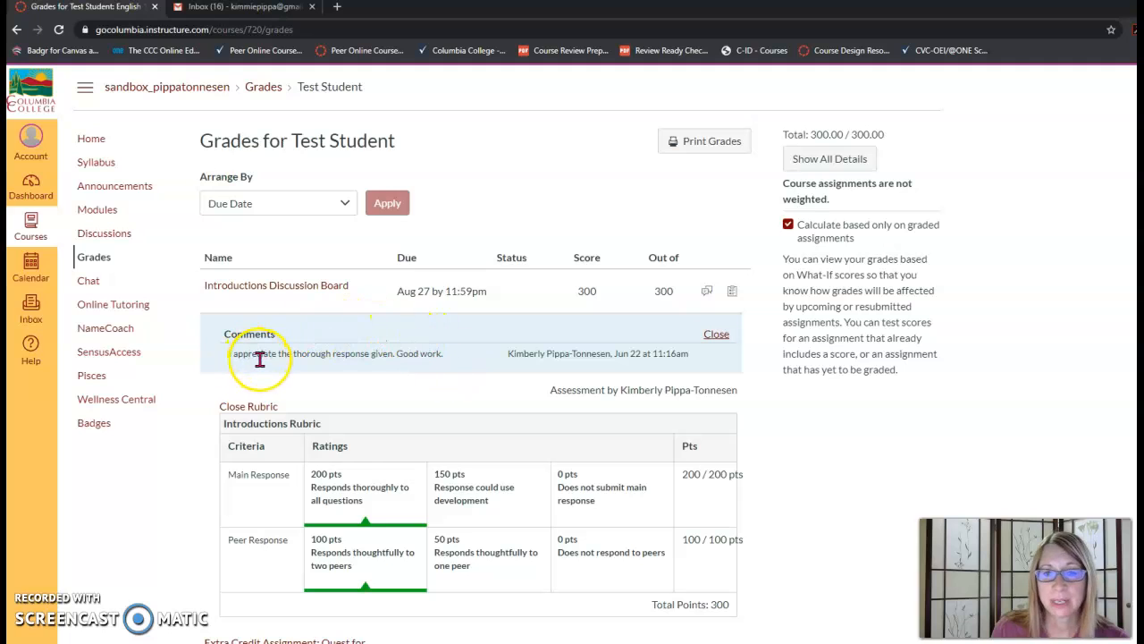
pyautogui.moveTo(390, 323)
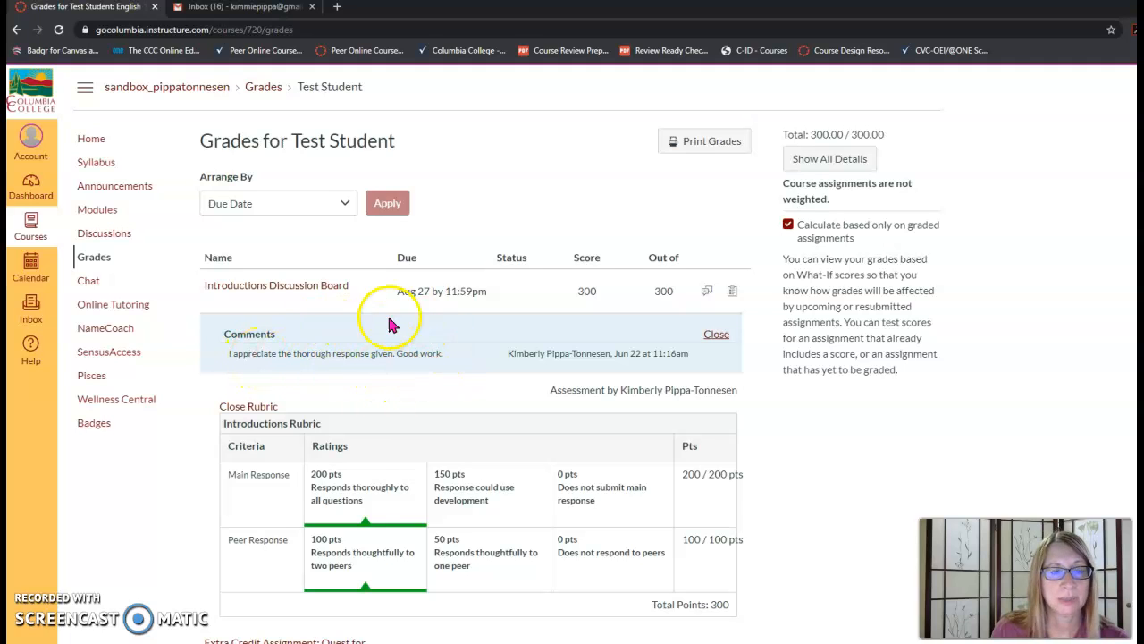
pyautogui.moveTo(314, 366)
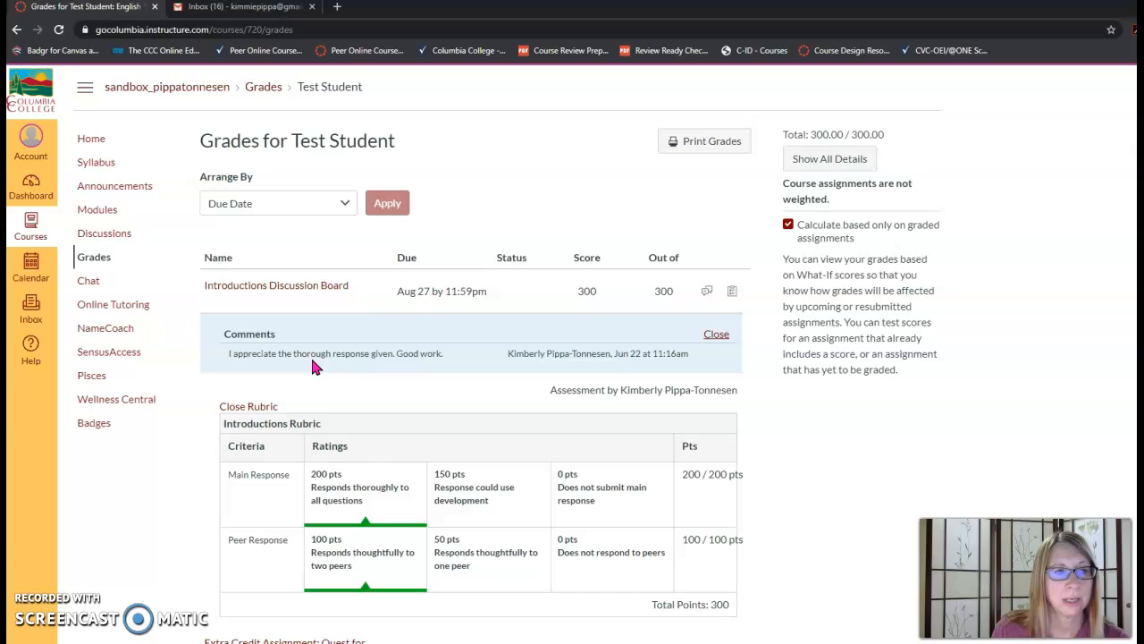
# Step: Scroll to the bottom of the Grades page to see category totals and the 300.00 / 300.00 total
pyautogui.scroll(-3)
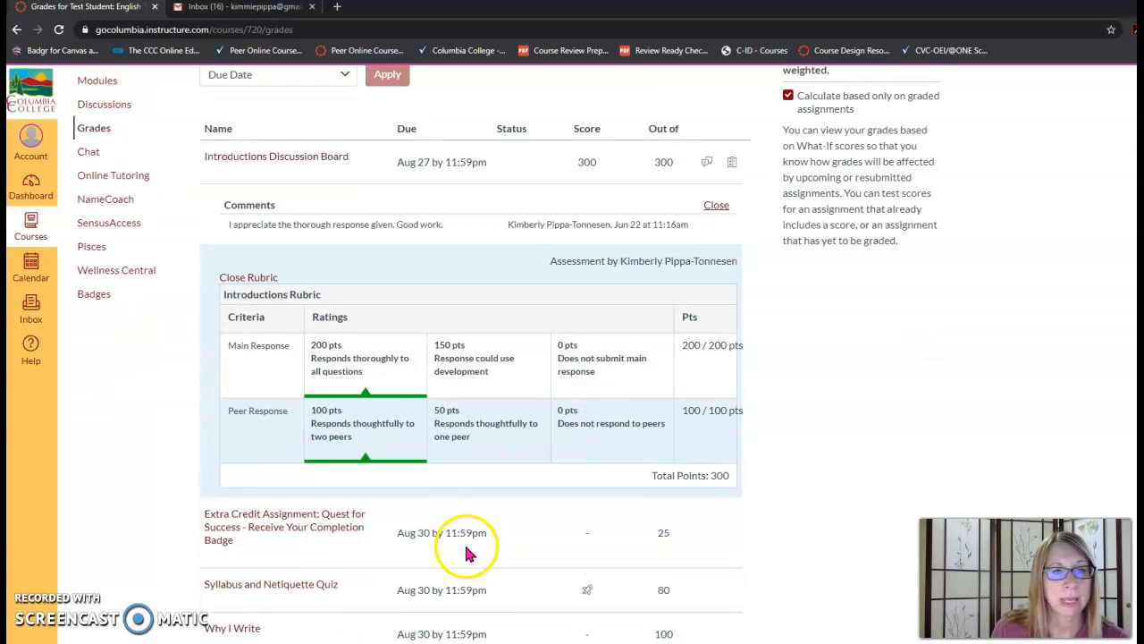
pyautogui.scroll(-3)
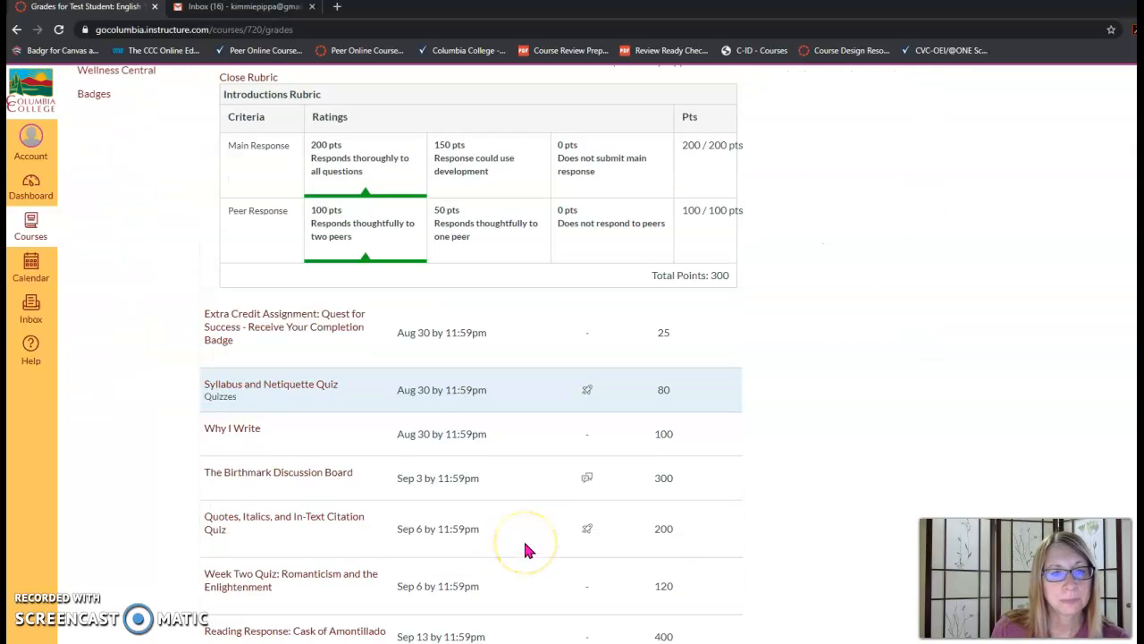
pyautogui.scroll(-3)
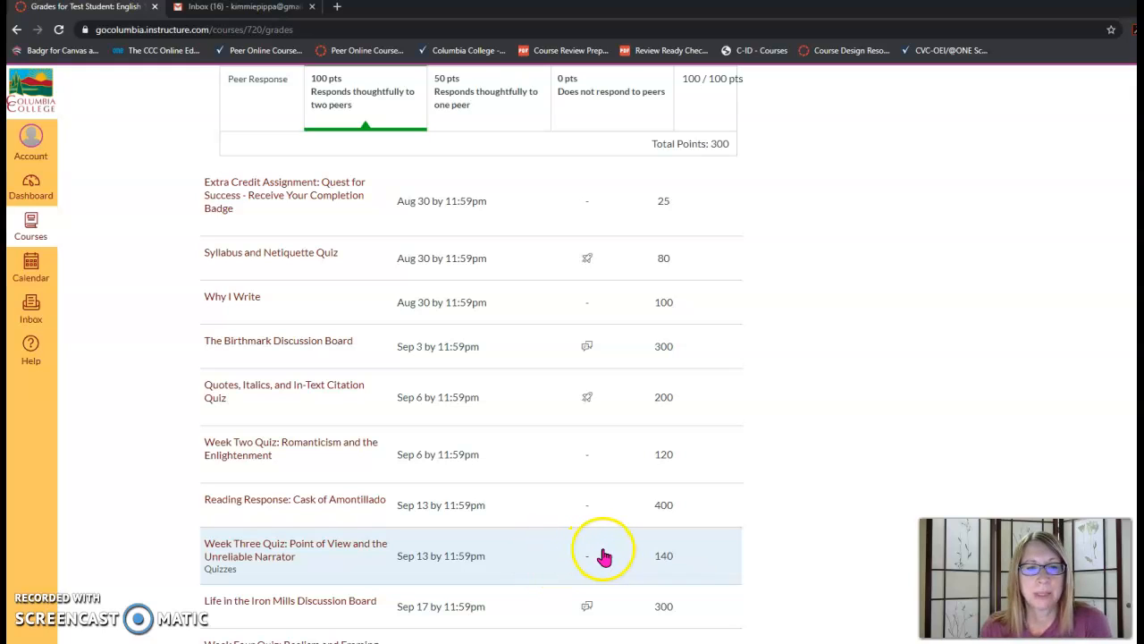
pyautogui.moveTo(603, 555)
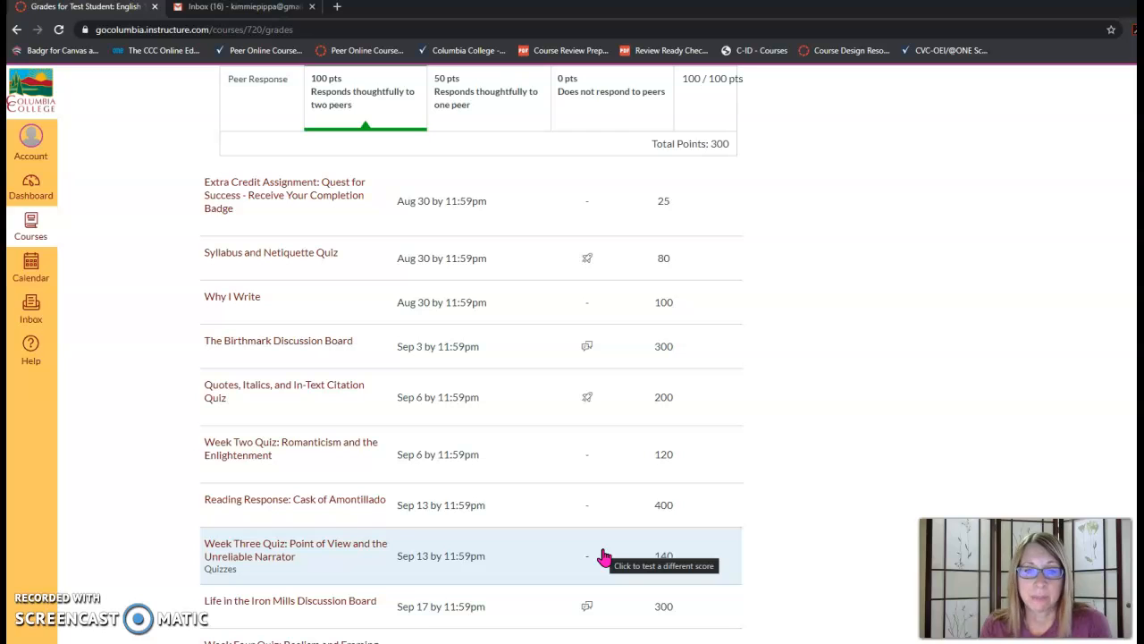
pyautogui.scroll(-3)
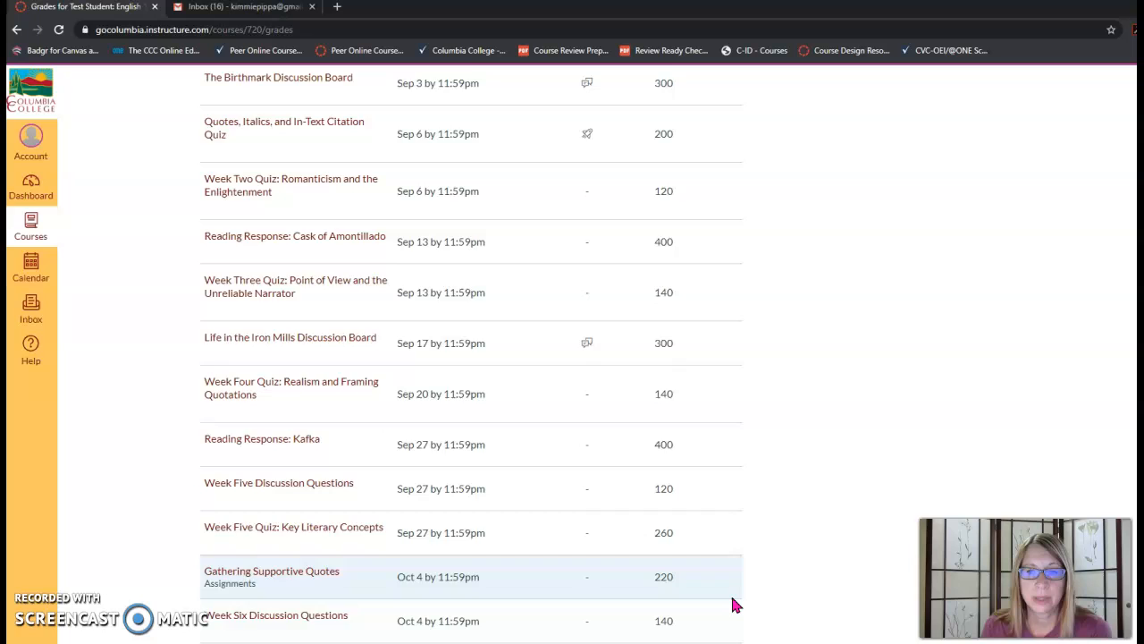
pyautogui.scroll(-3)
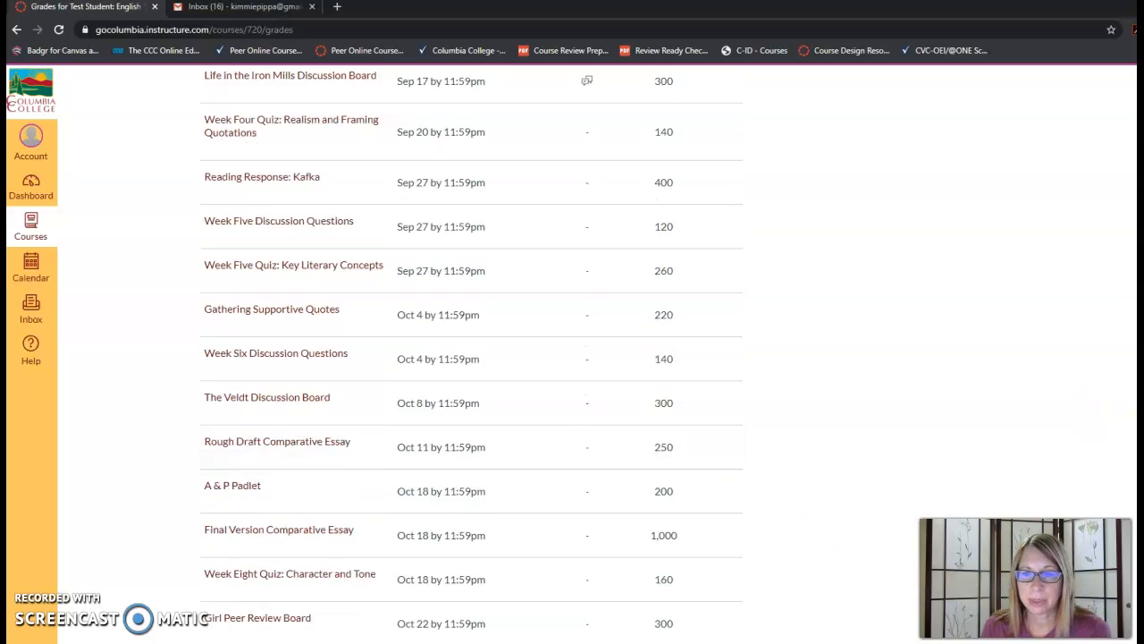
pyautogui.scroll(-3)
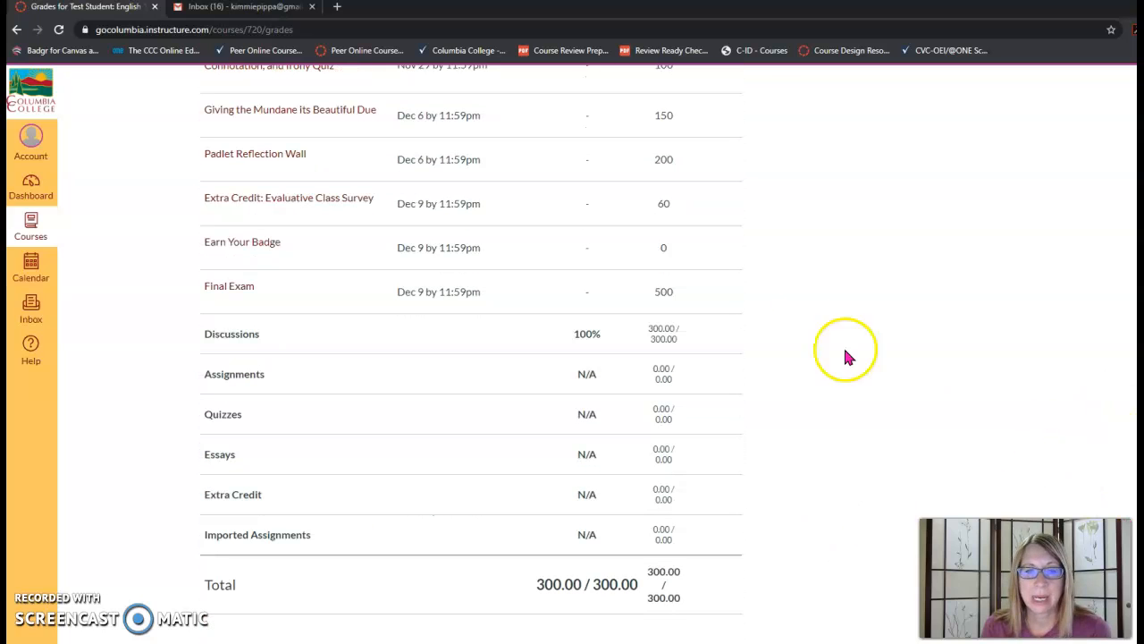
pyautogui.moveTo(519, 604)
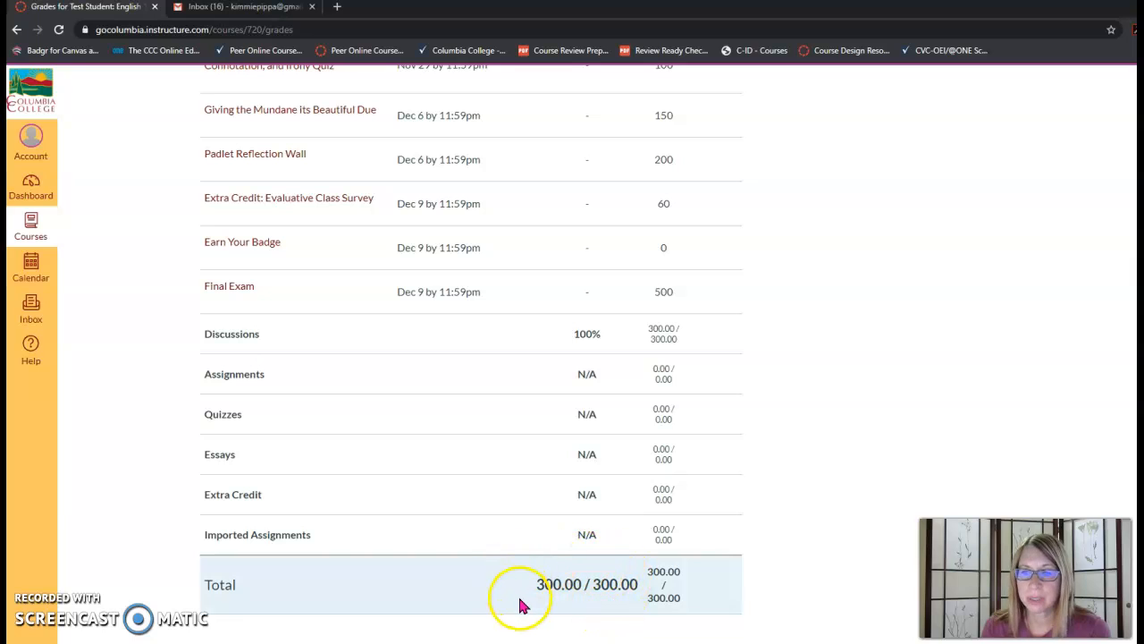
pyautogui.moveTo(611, 615)
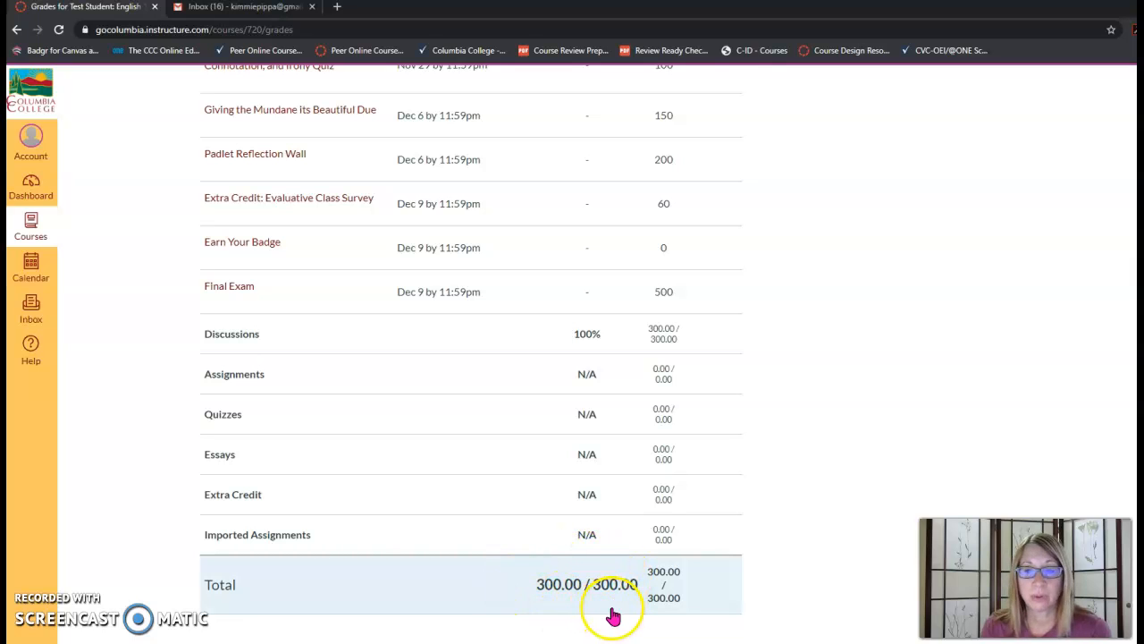